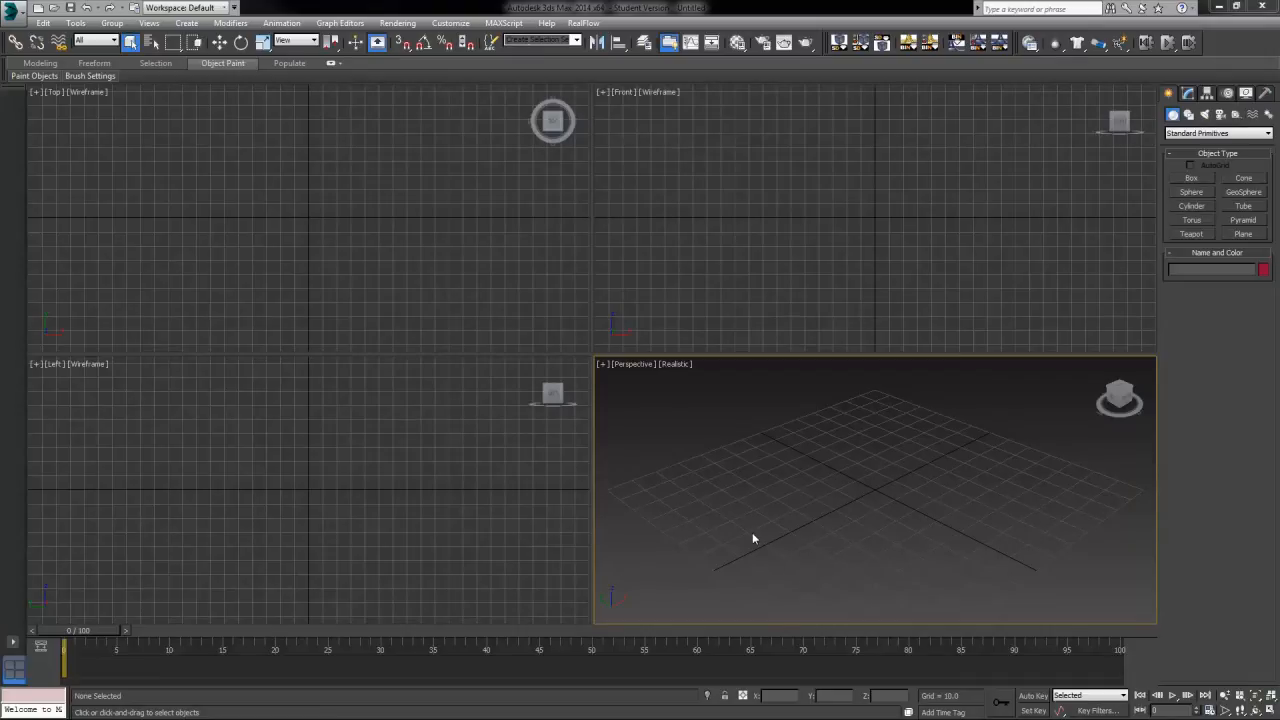
pyautogui.moveTo(592, 448)
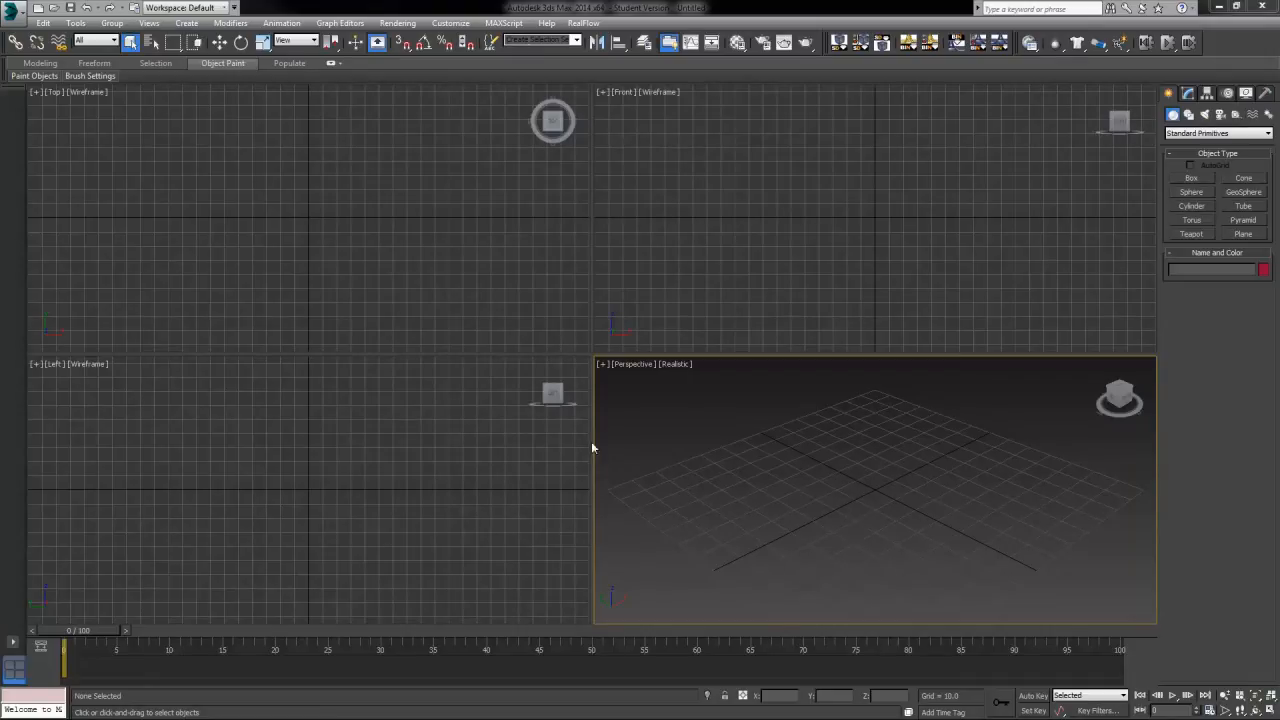
pyautogui.moveTo(813, 443)
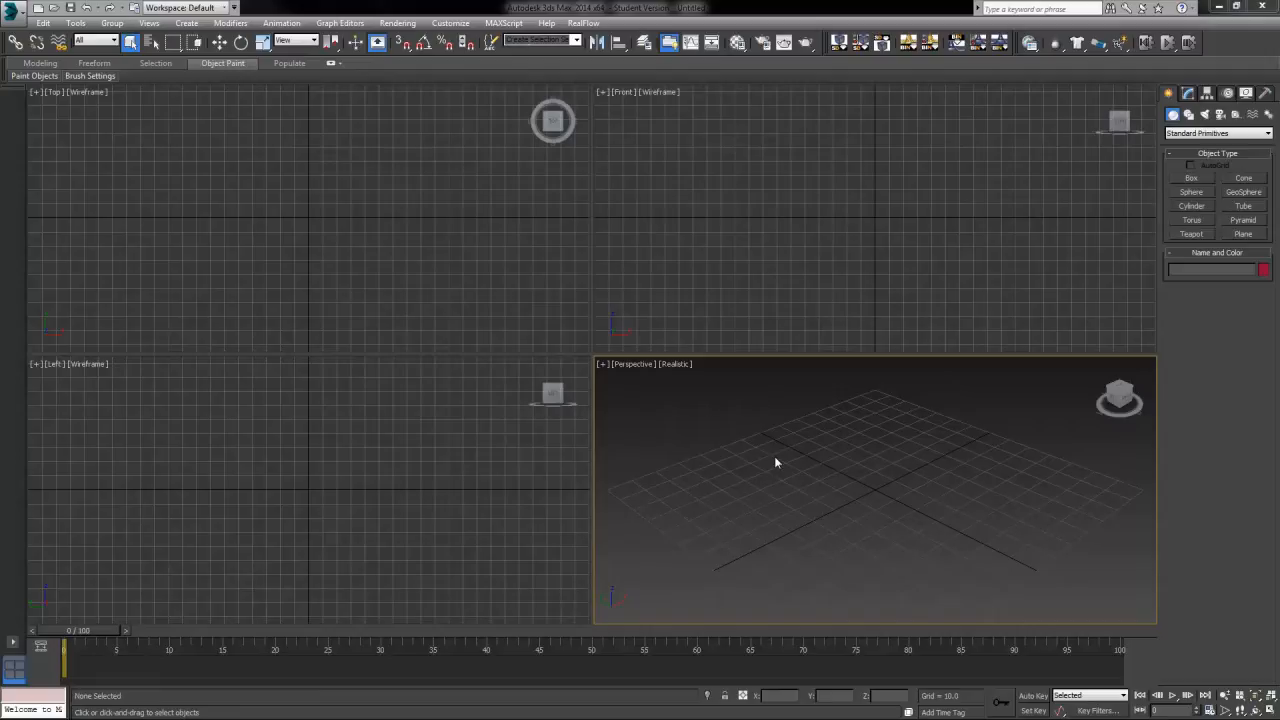
pyautogui.moveTo(756, 465)
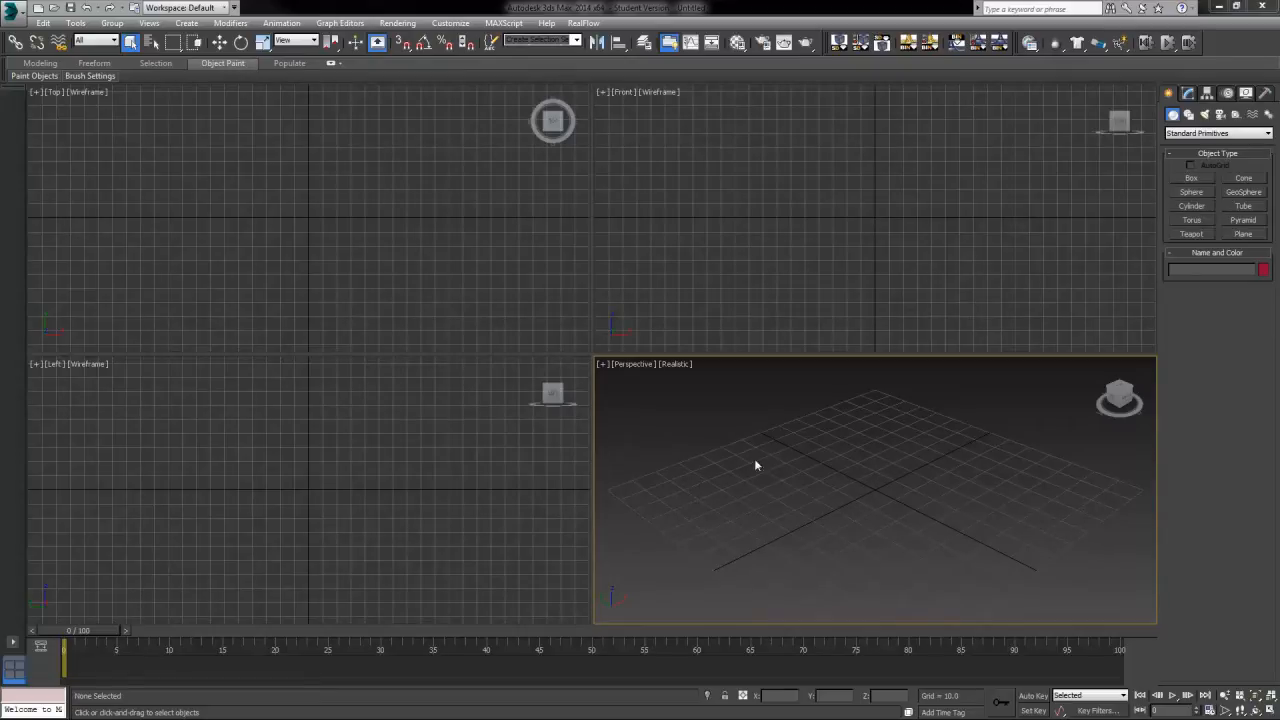
pyautogui.moveTo(672, 456)
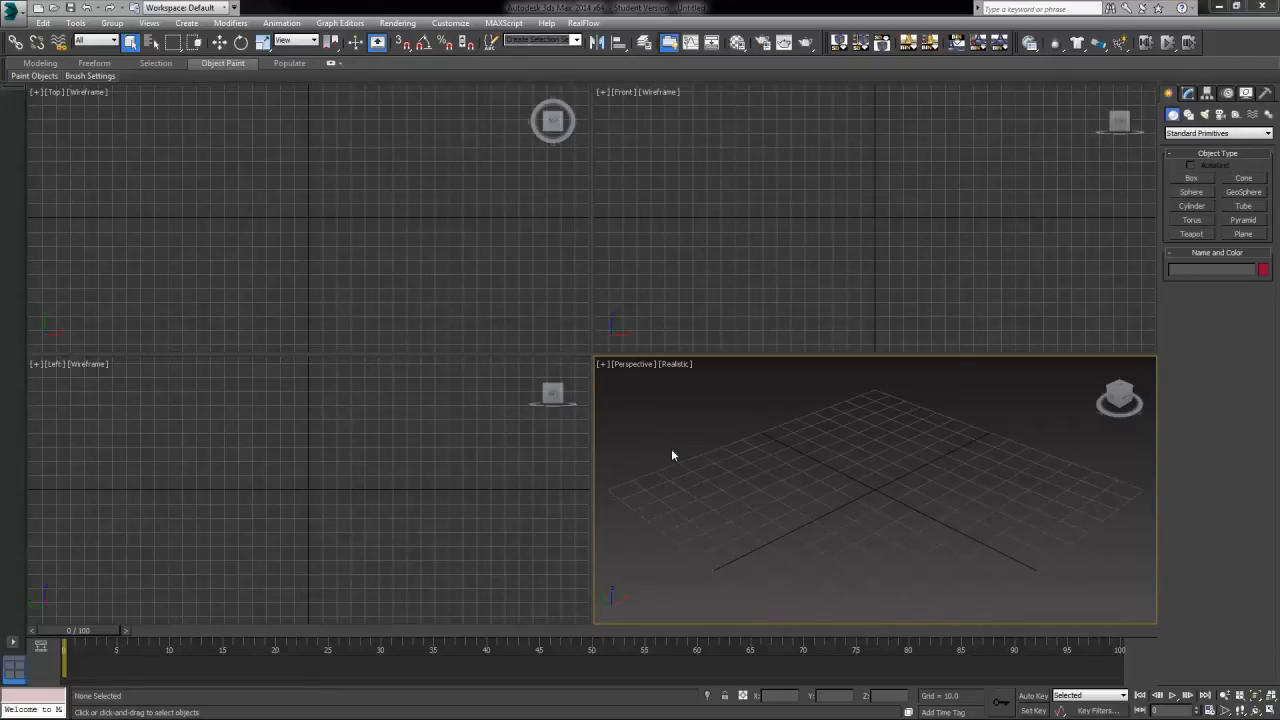
pyautogui.moveTo(674, 471)
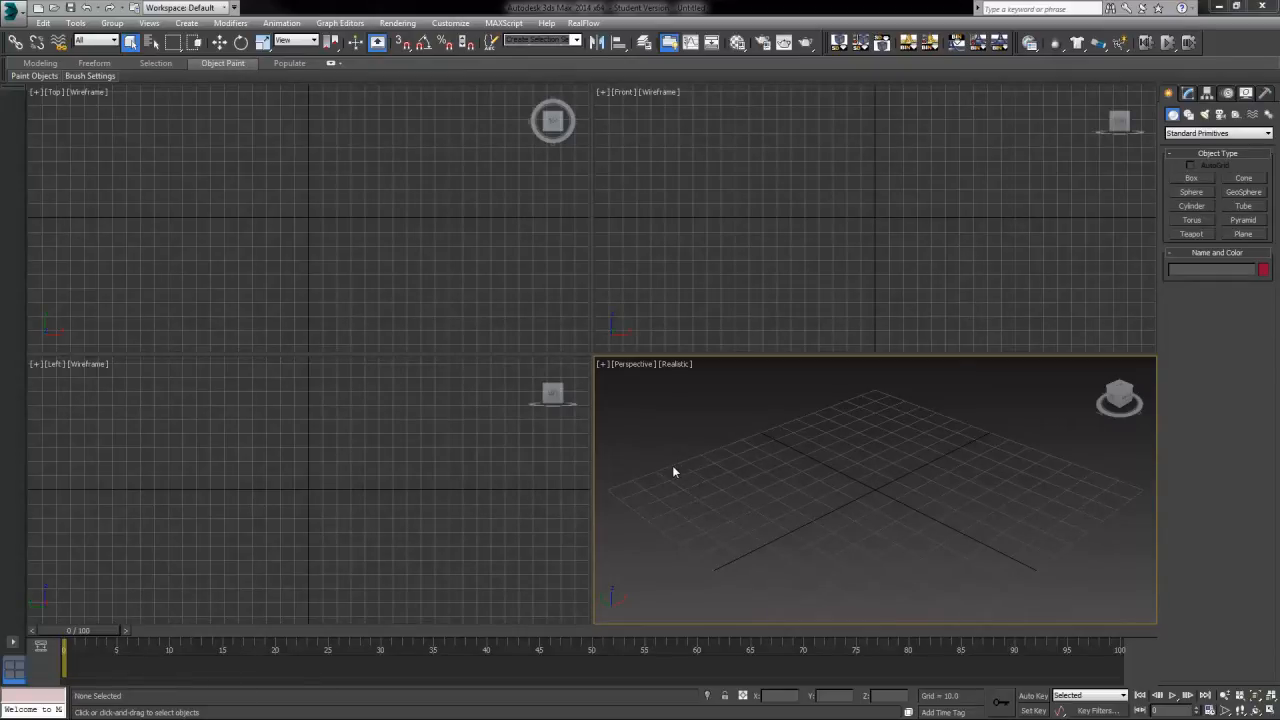
pyautogui.moveTo(878, 481)
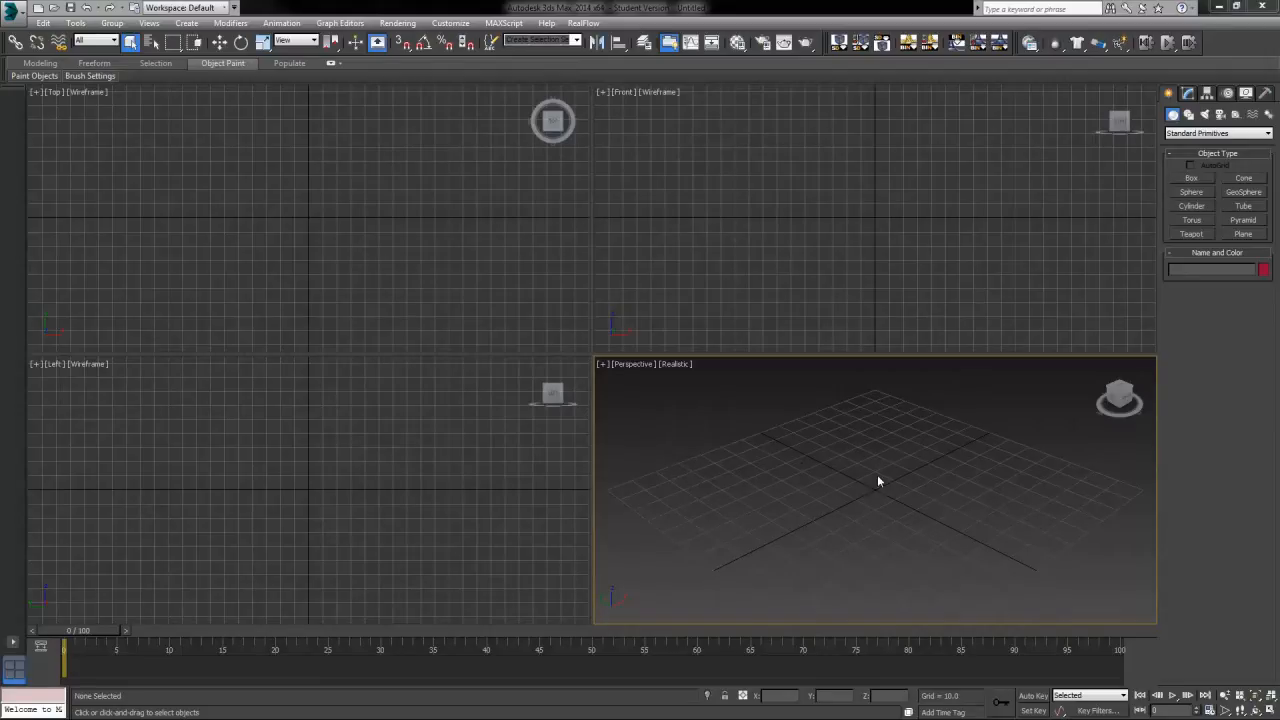
pyautogui.moveTo(615, 393)
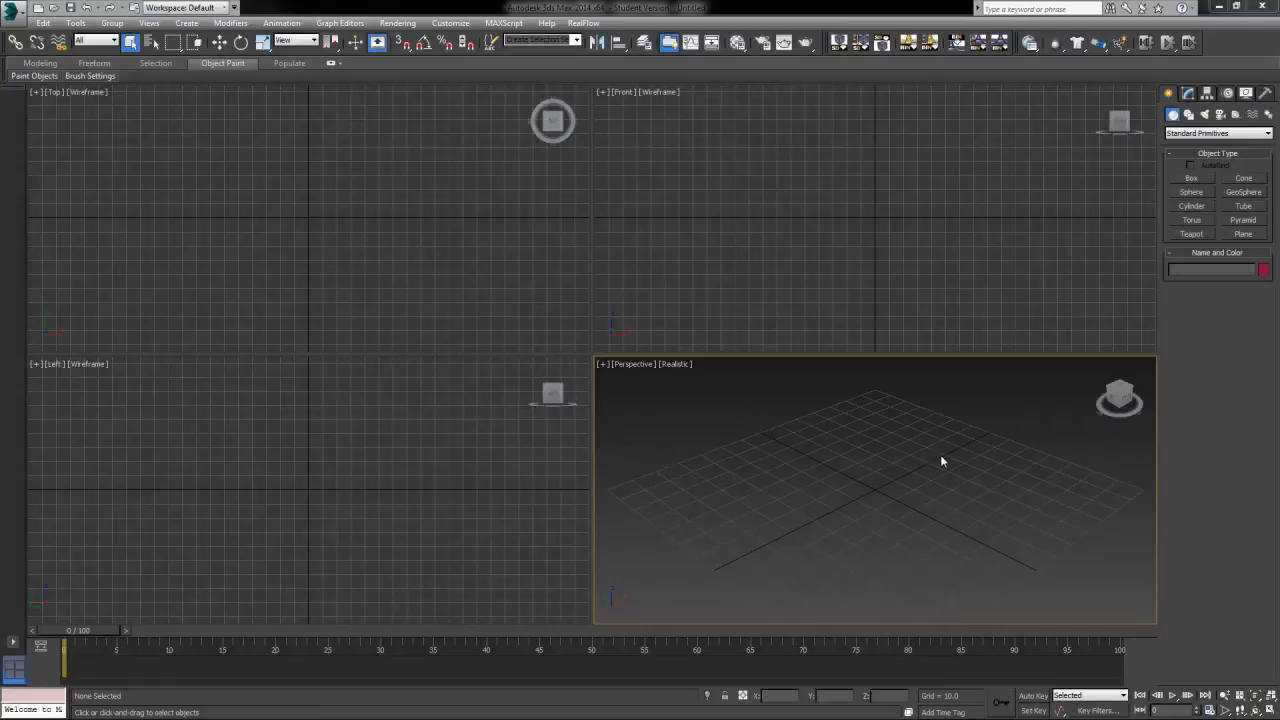
pyautogui.moveTo(725, 606)
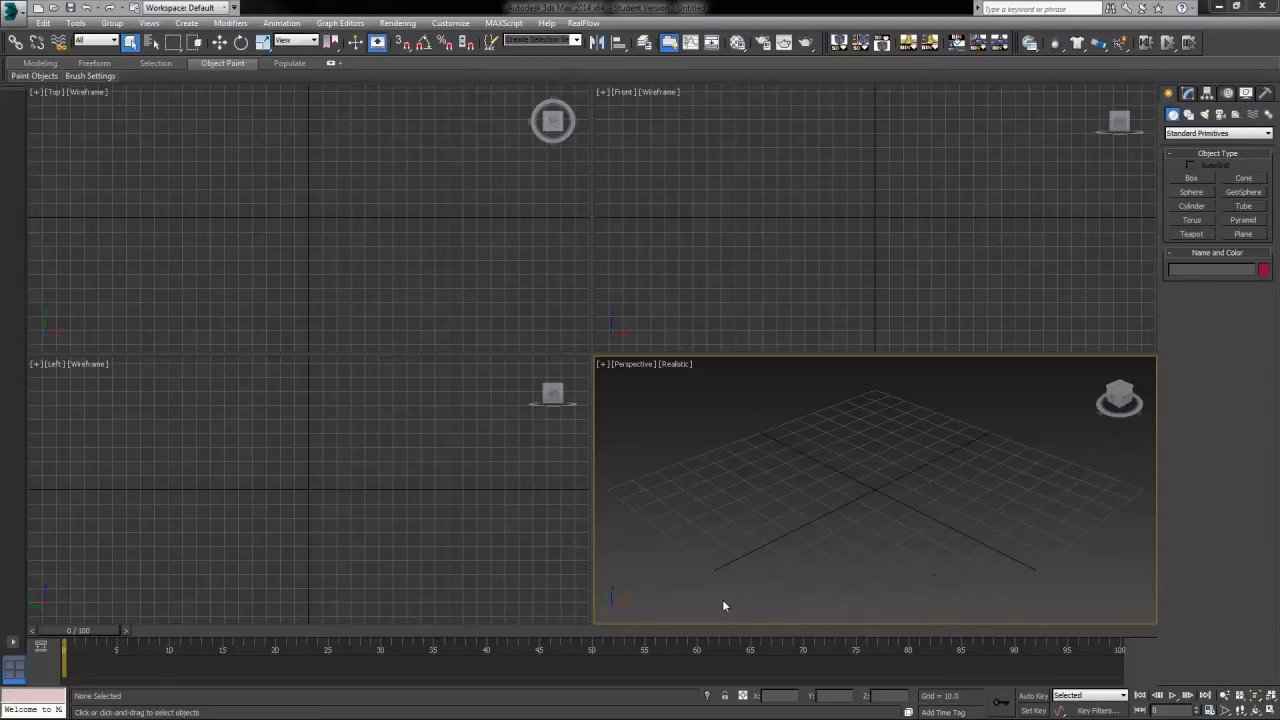
pyautogui.moveTo(660, 565)
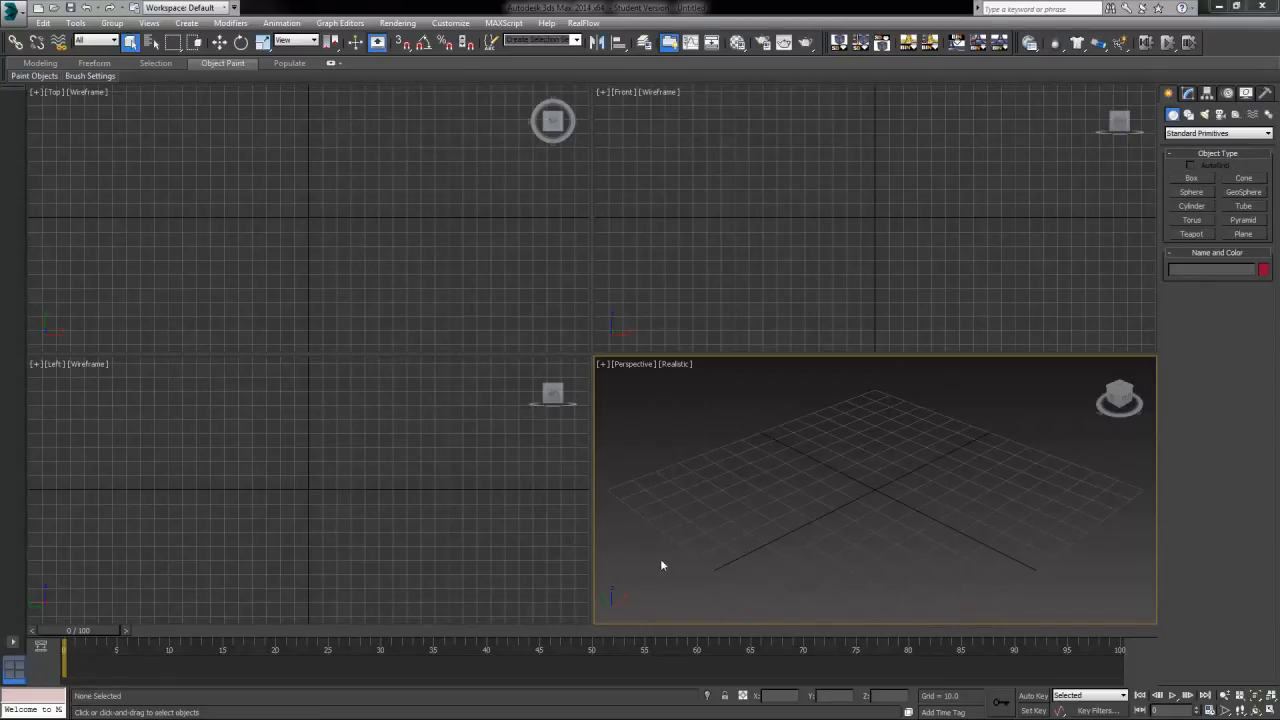
pyautogui.moveTo(782, 541)
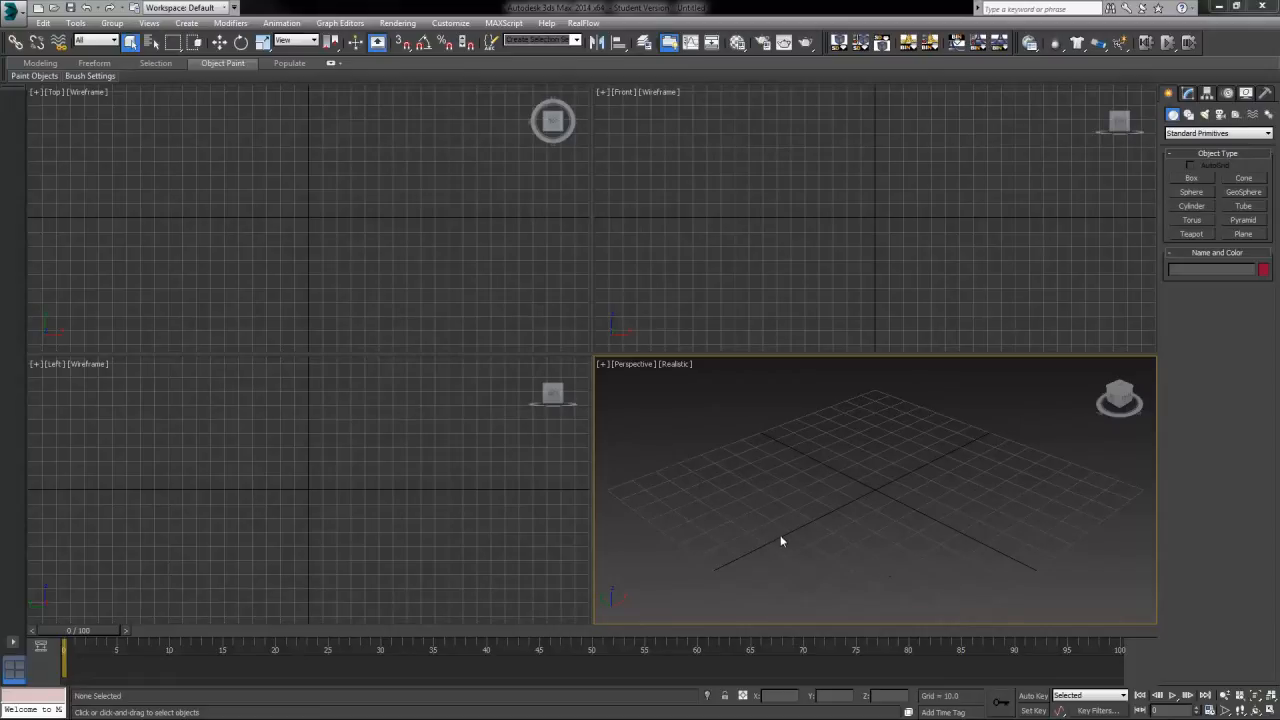
pyautogui.moveTo(733, 513)
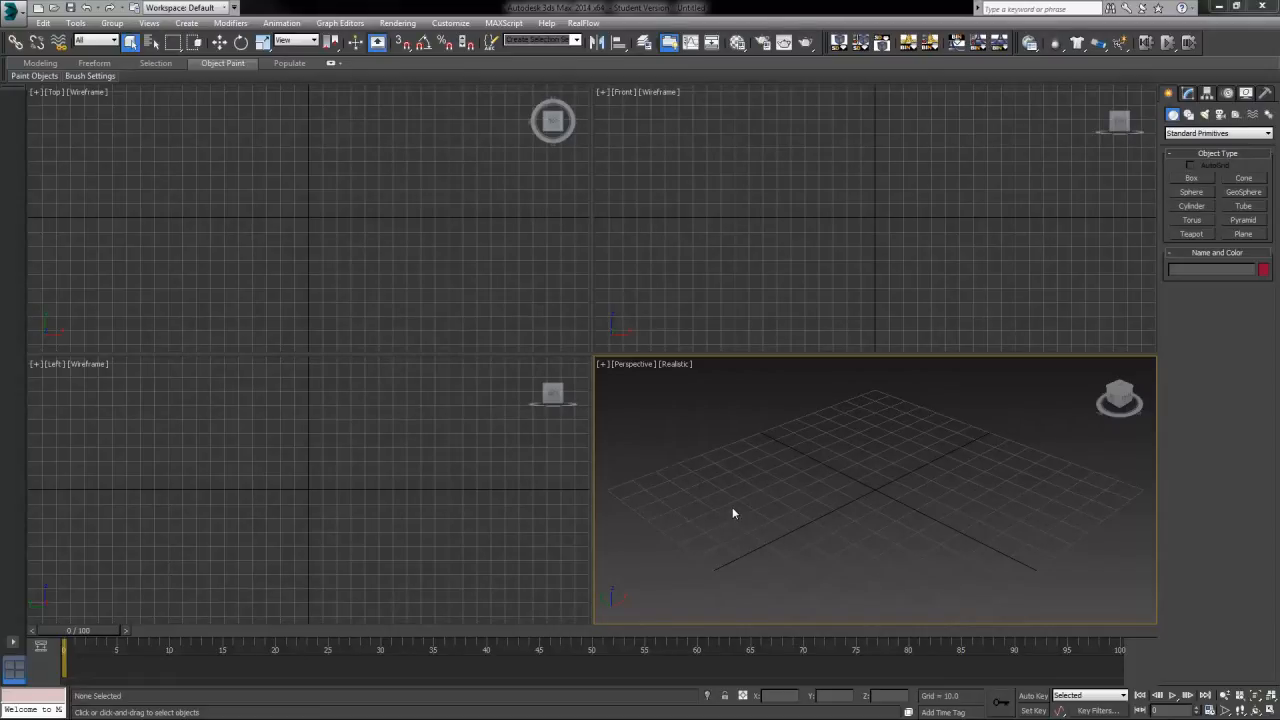
pyautogui.moveTo(705, 463)
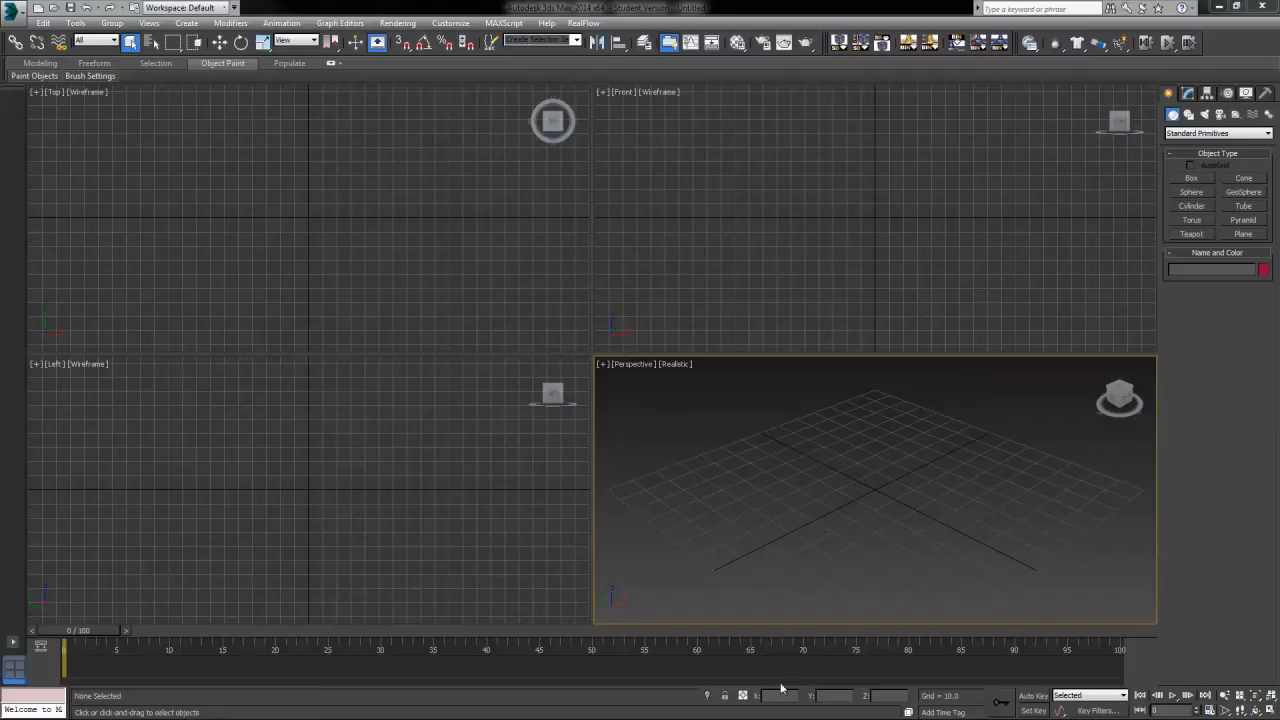
pyautogui.moveTo(465, 258)
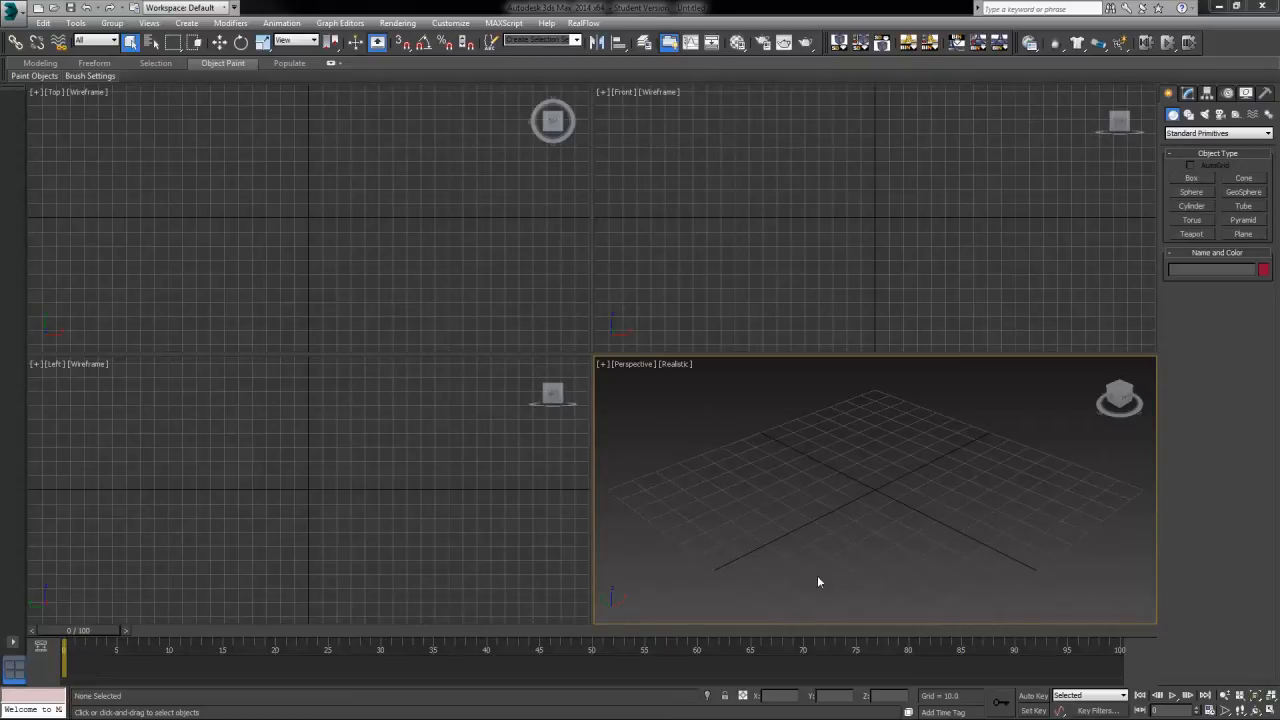
pyautogui.moveTo(896, 478)
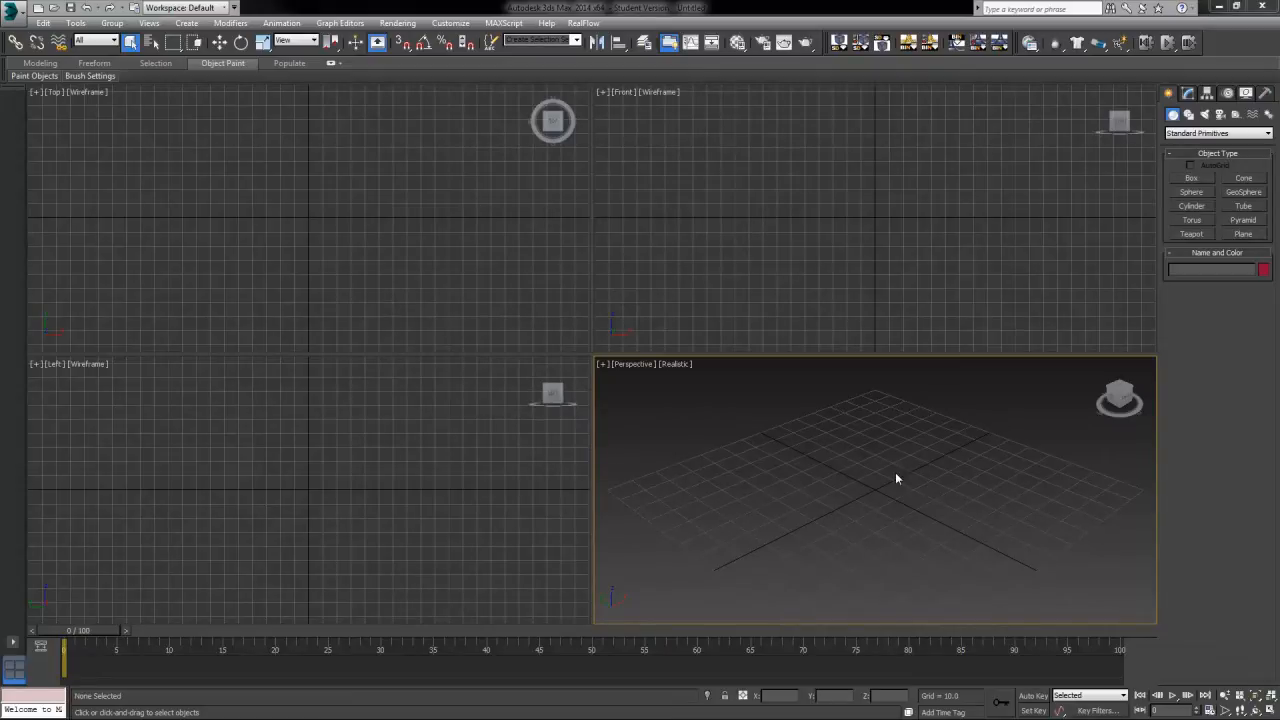
pyautogui.moveTo(878, 528)
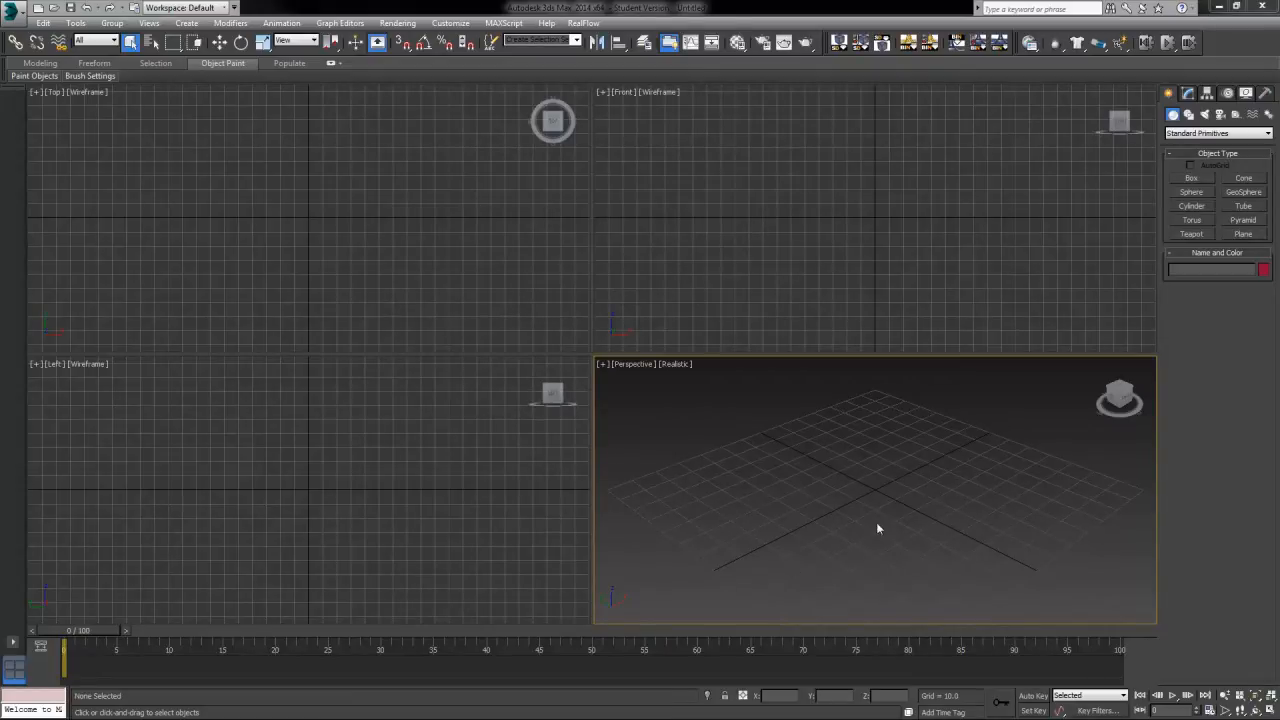
pyautogui.moveTo(454, 175)
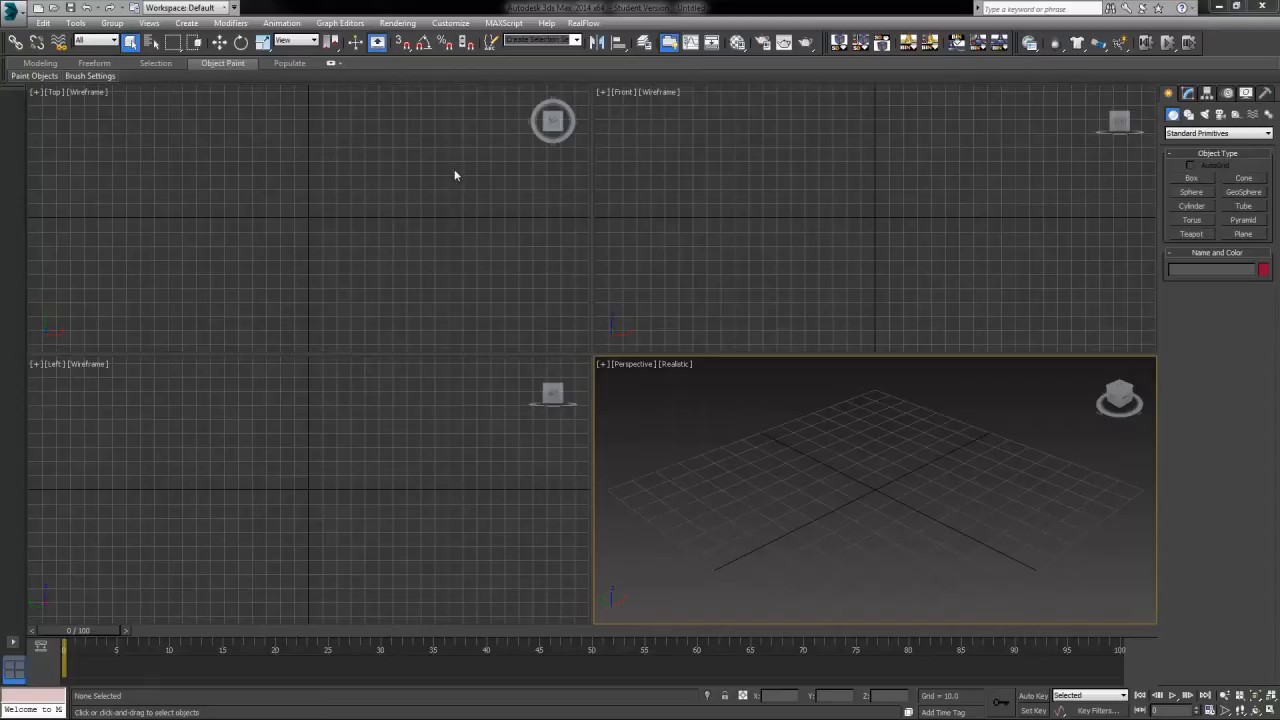
pyautogui.moveTo(735, 117)
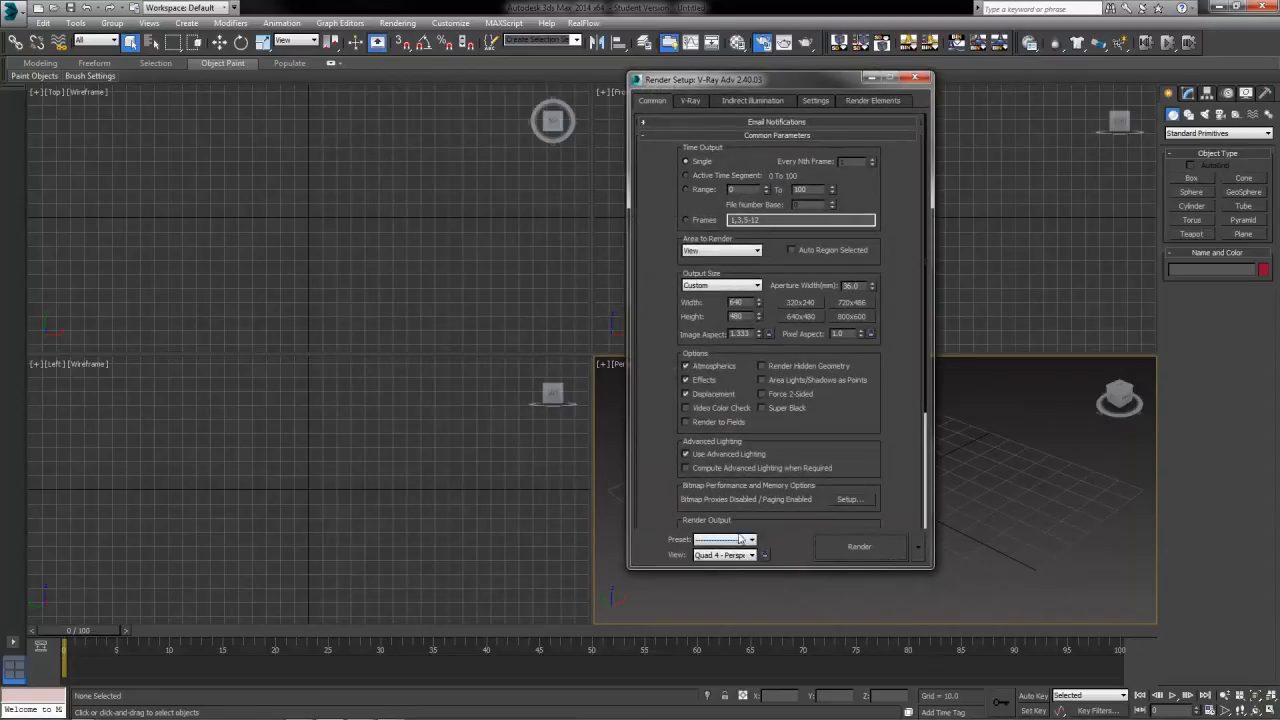
# Step: Assign NVIDIA mental ray as the production renderer and close Render Setup
pyautogui.click(751, 539)
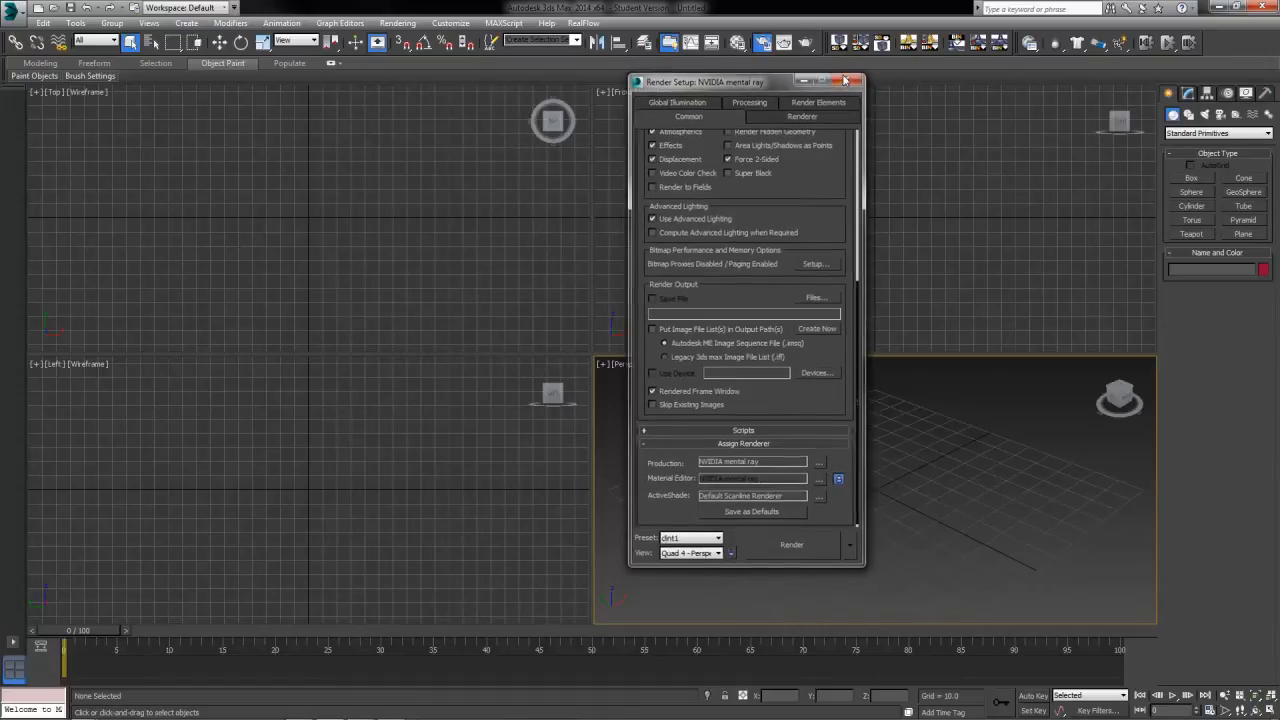
pyautogui.click(845, 81)
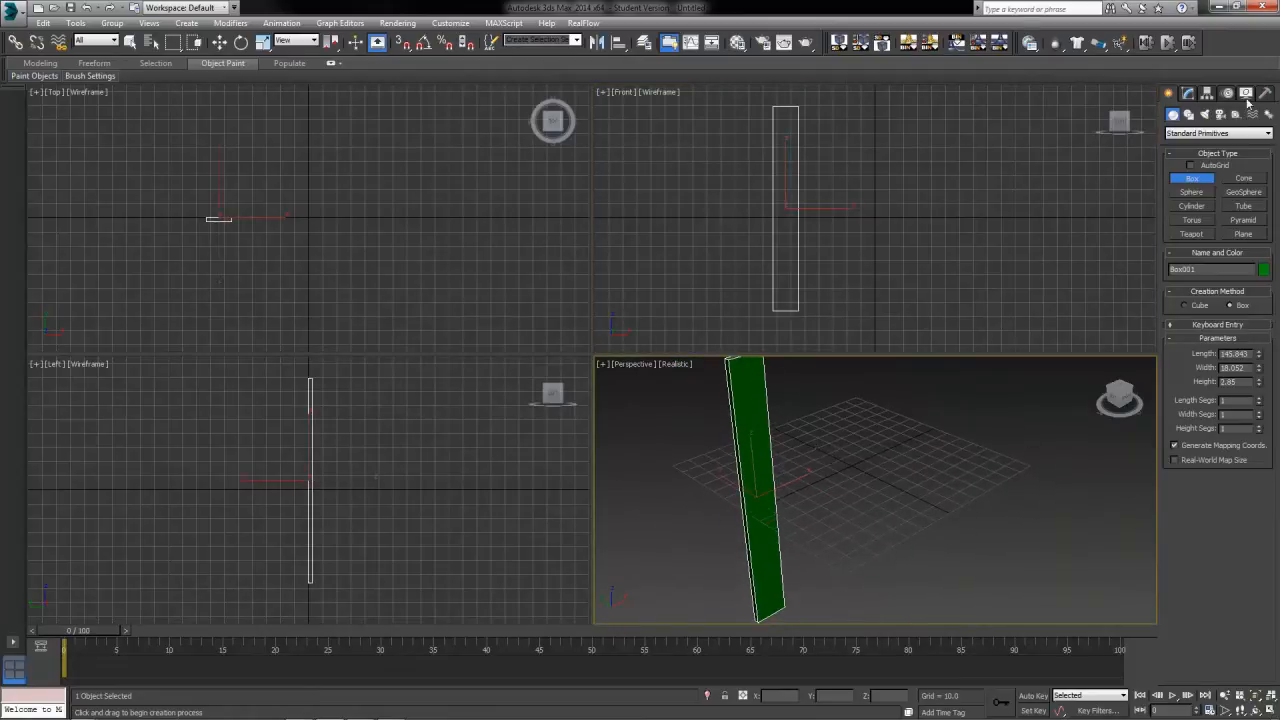
# Step: Switch to the Modify panel to edit the new green box's parameters
pyautogui.click(1187, 93)
pyautogui.write('150')
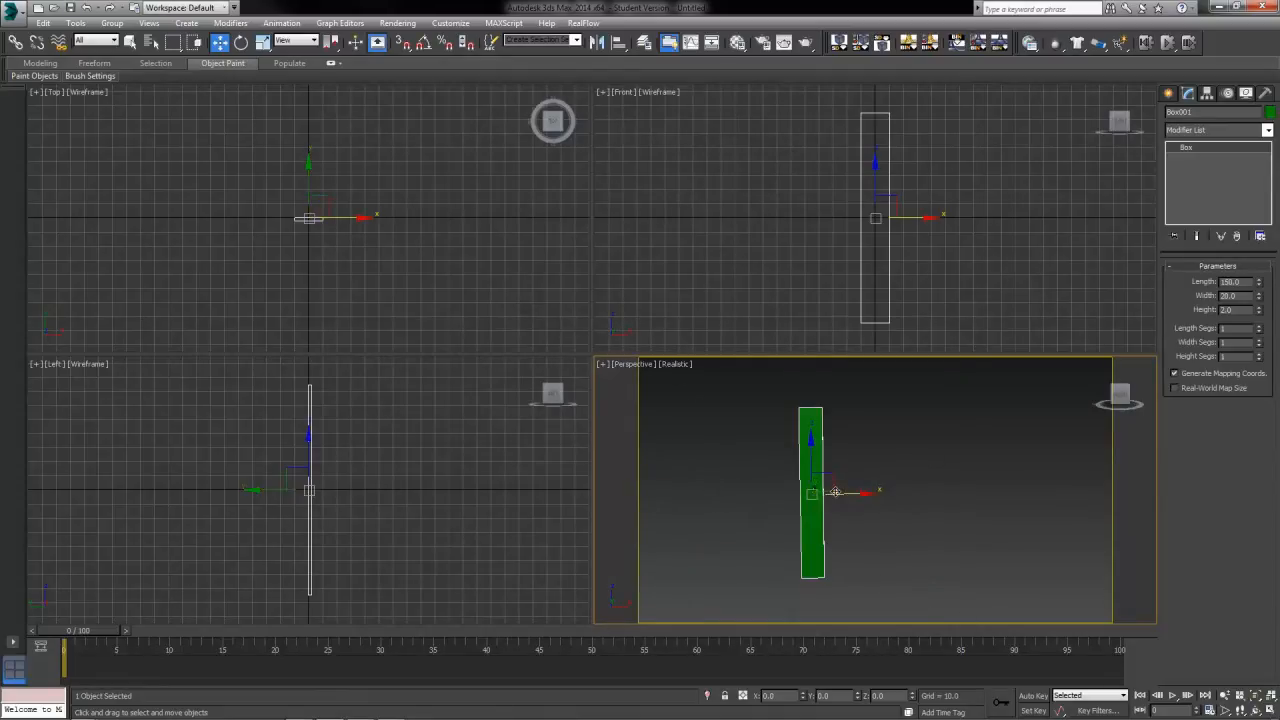
pyautogui.moveTo(835, 490); pyautogui.dragTo(800, 475)
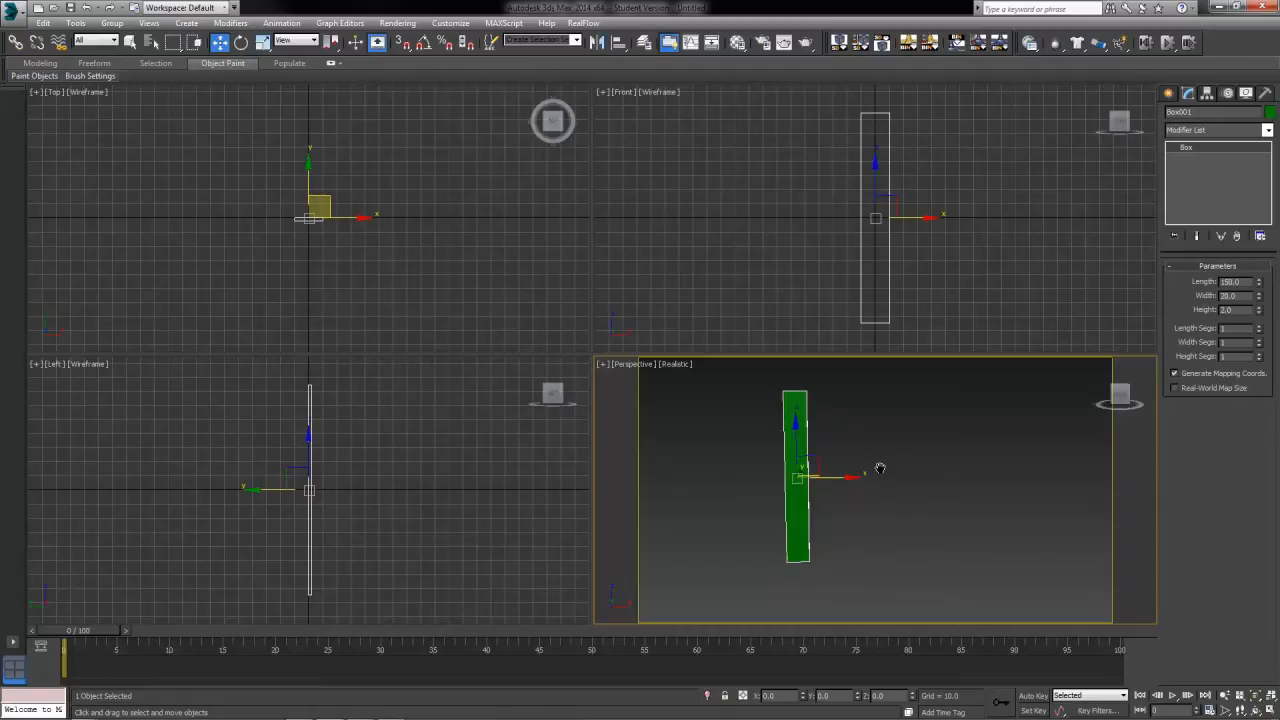
pyautogui.moveTo(948, 514)
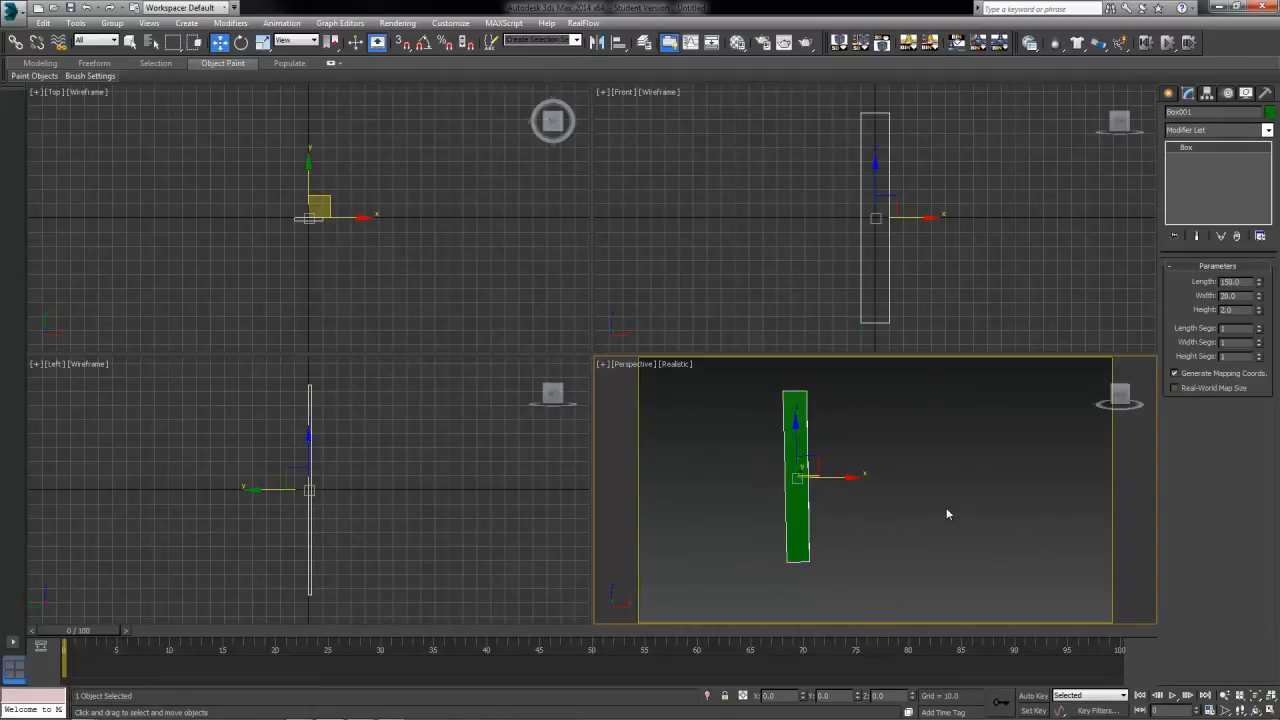
pyautogui.moveTo(923, 516)
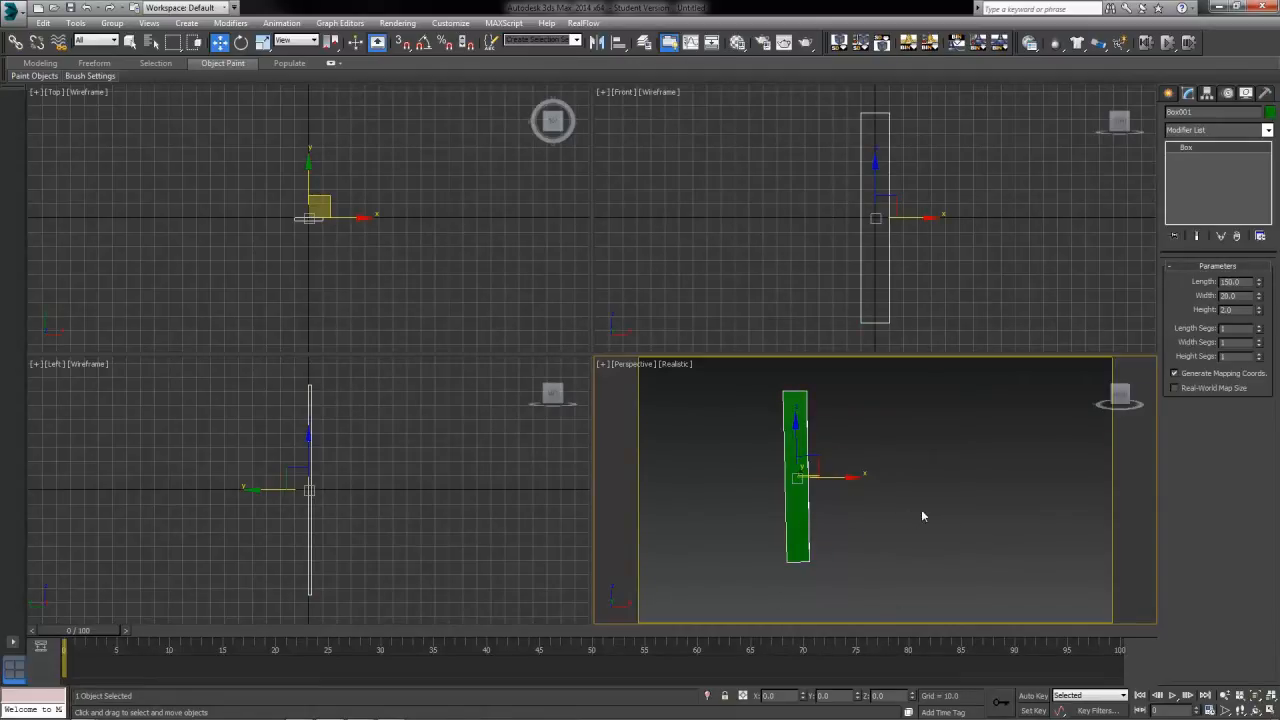
pyautogui.moveTo(708, 499)
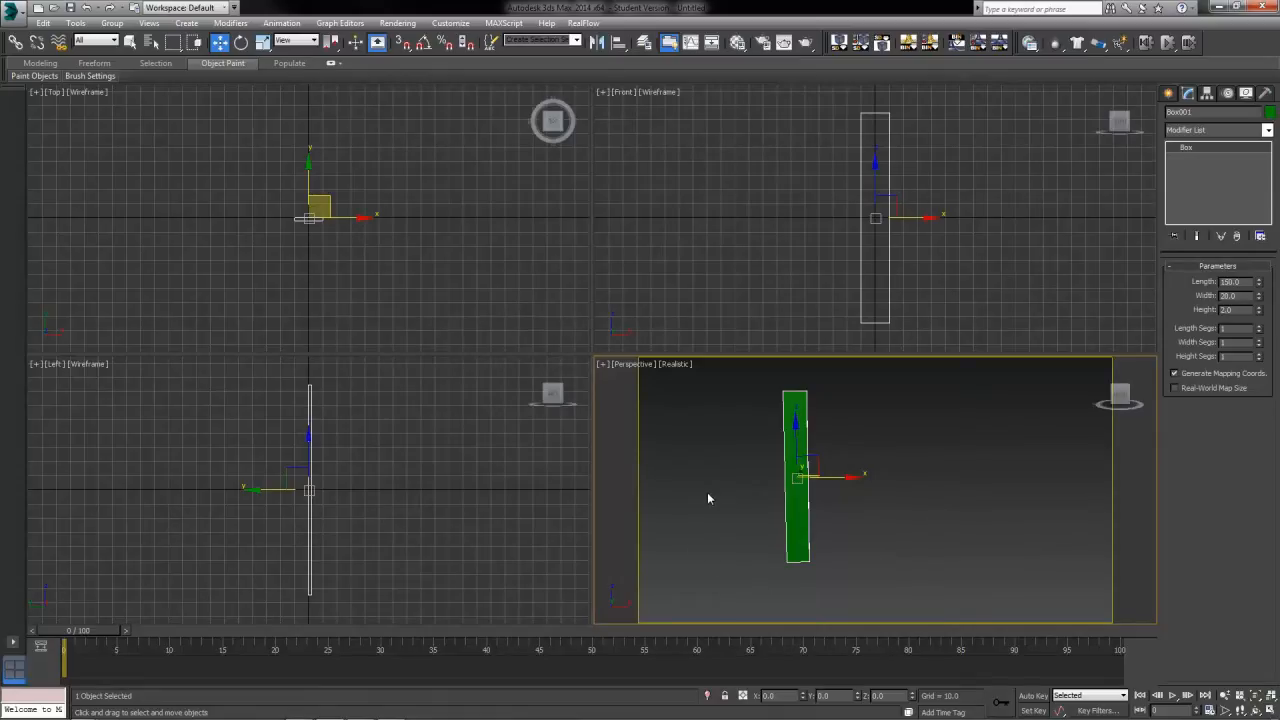
pyautogui.moveTo(740, 525)
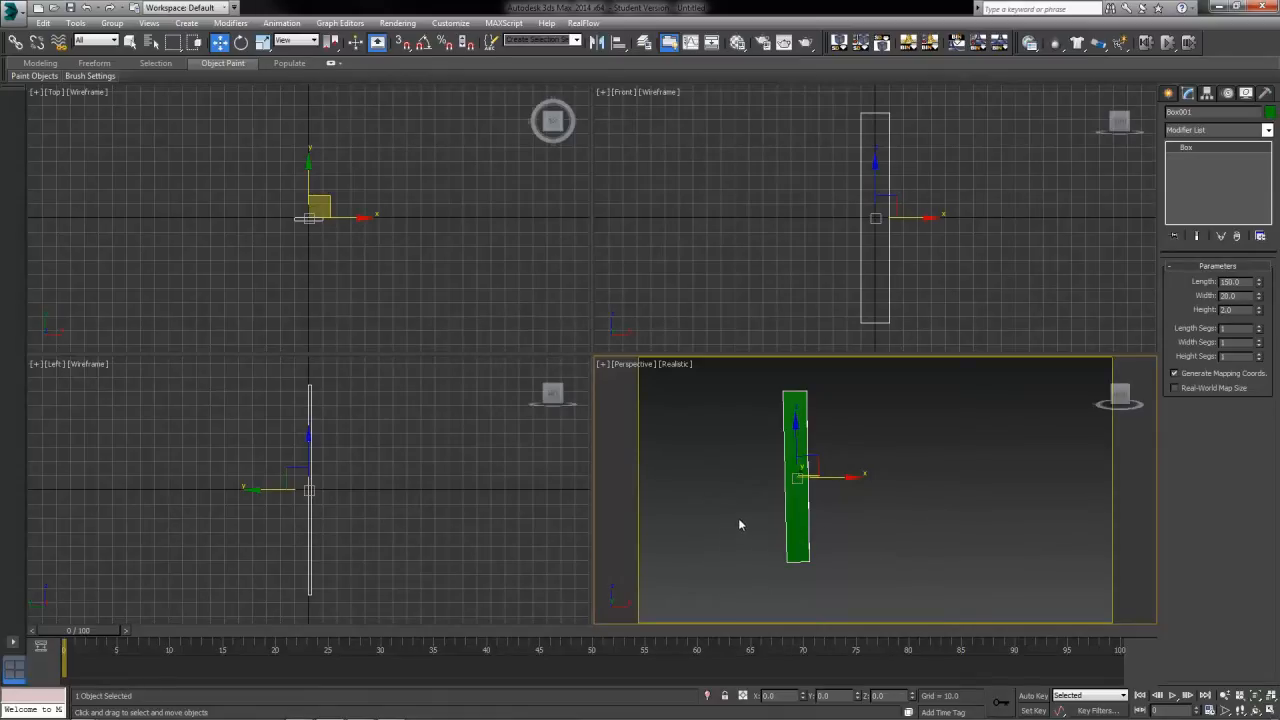
pyautogui.moveTo(704, 535)
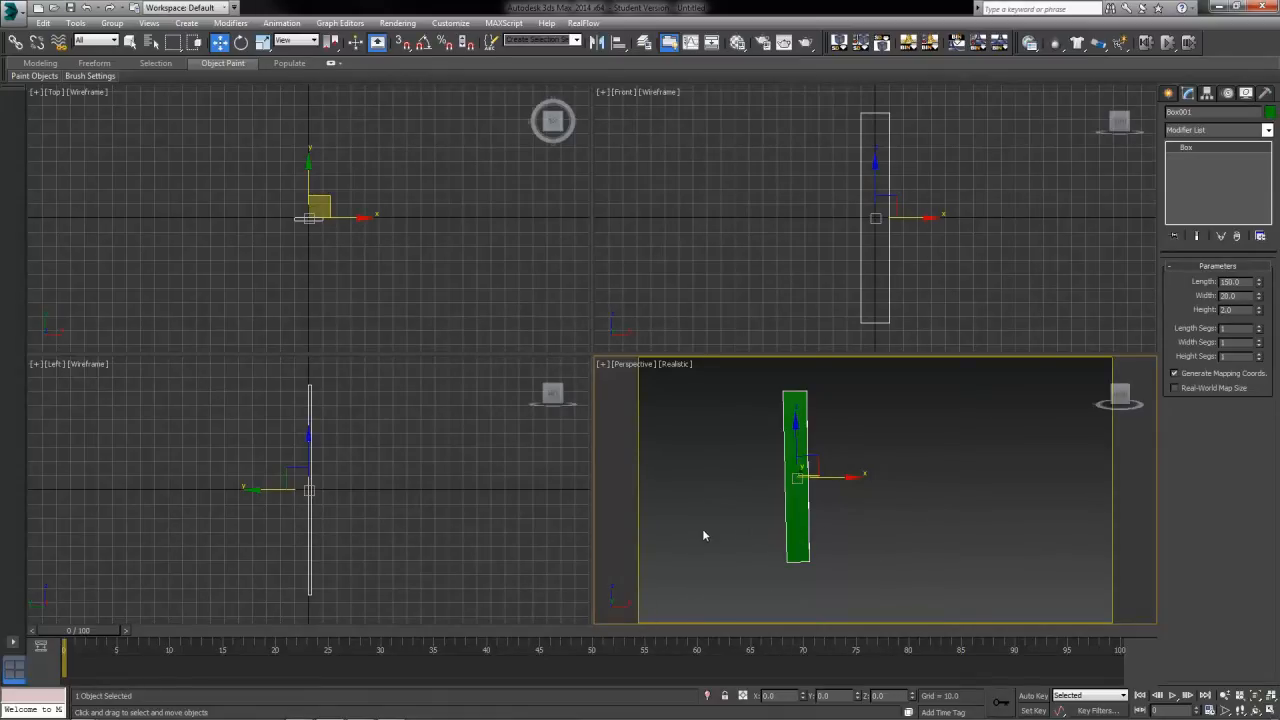
pyautogui.moveTo(695, 528)
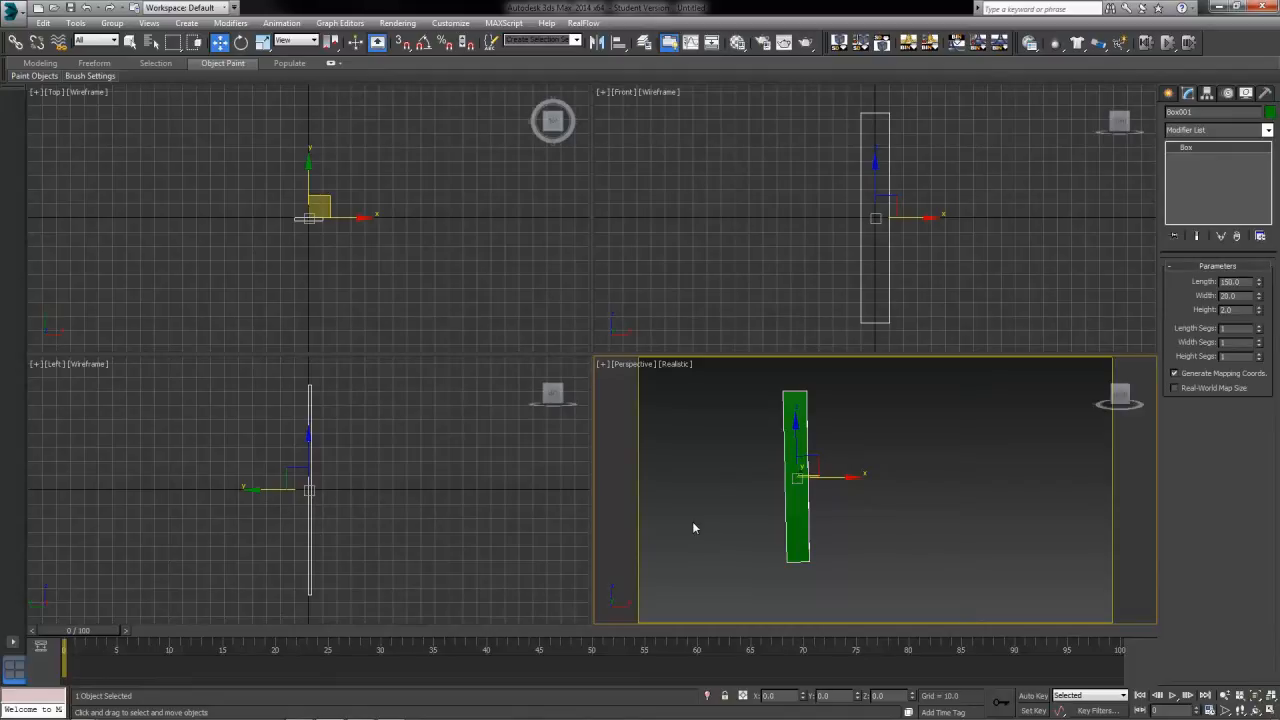
pyautogui.moveTo(680, 540)
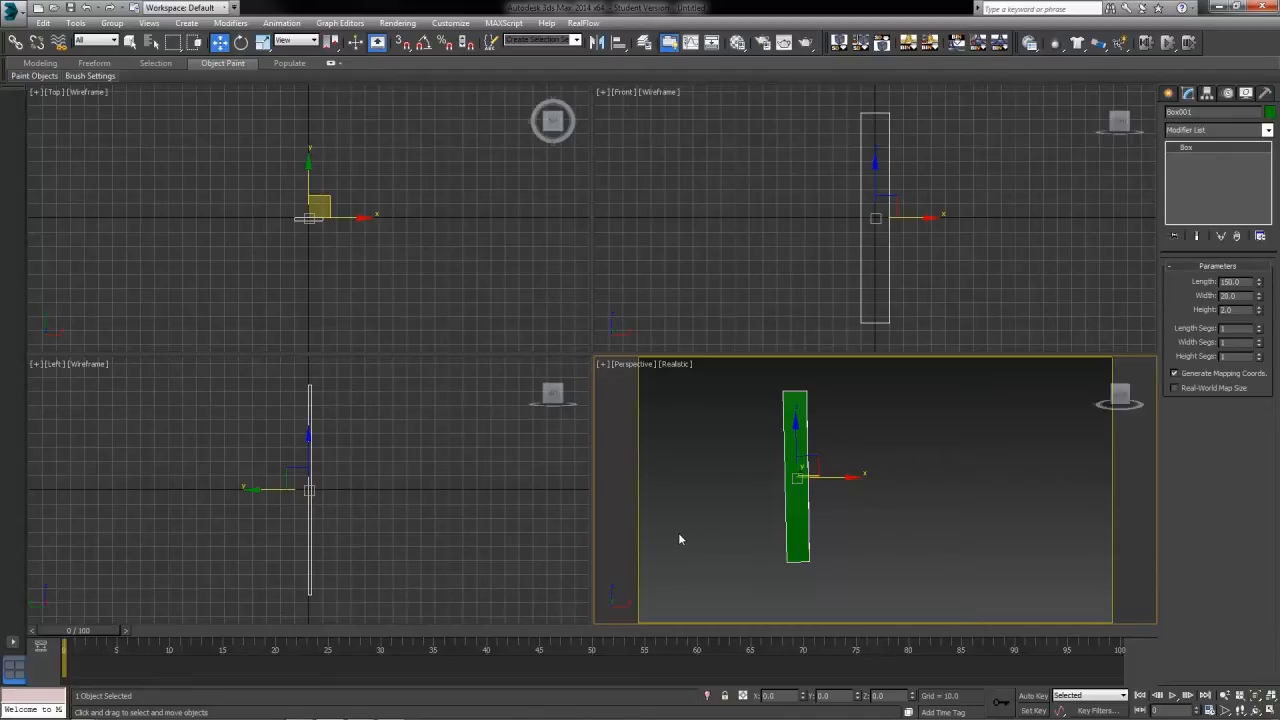
pyautogui.moveTo(667, 541)
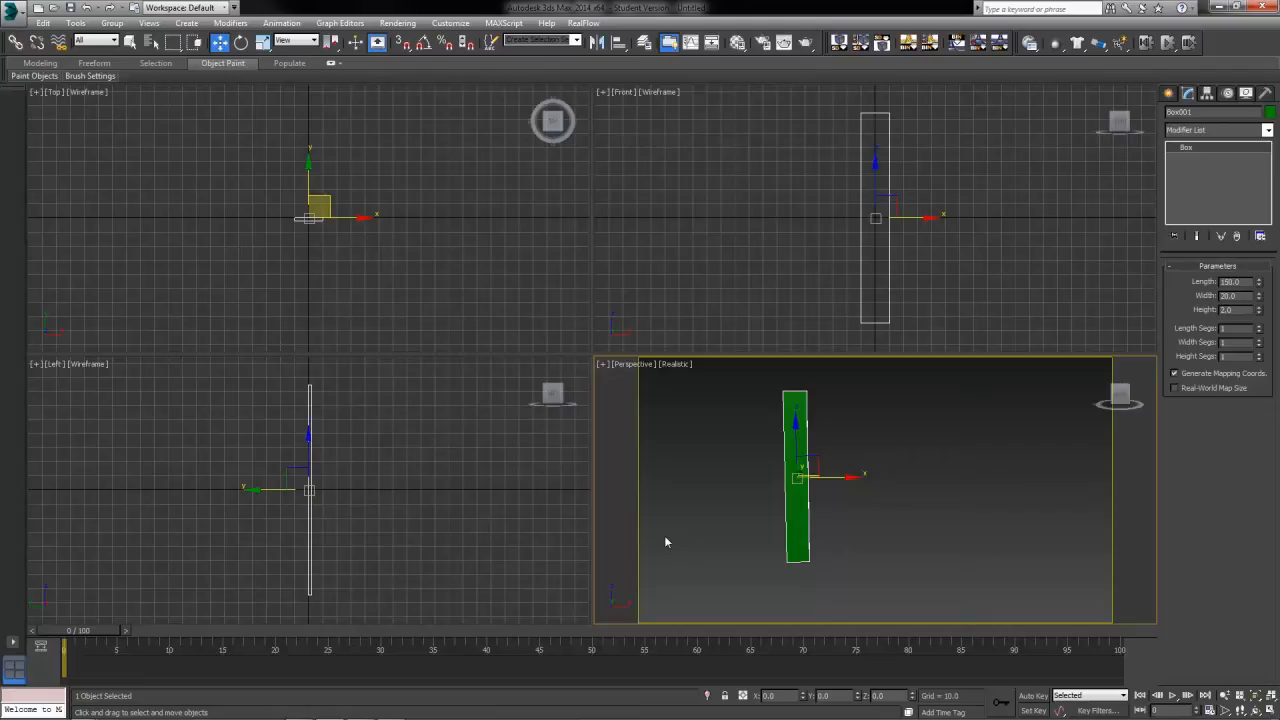
pyautogui.moveTo(724, 556)
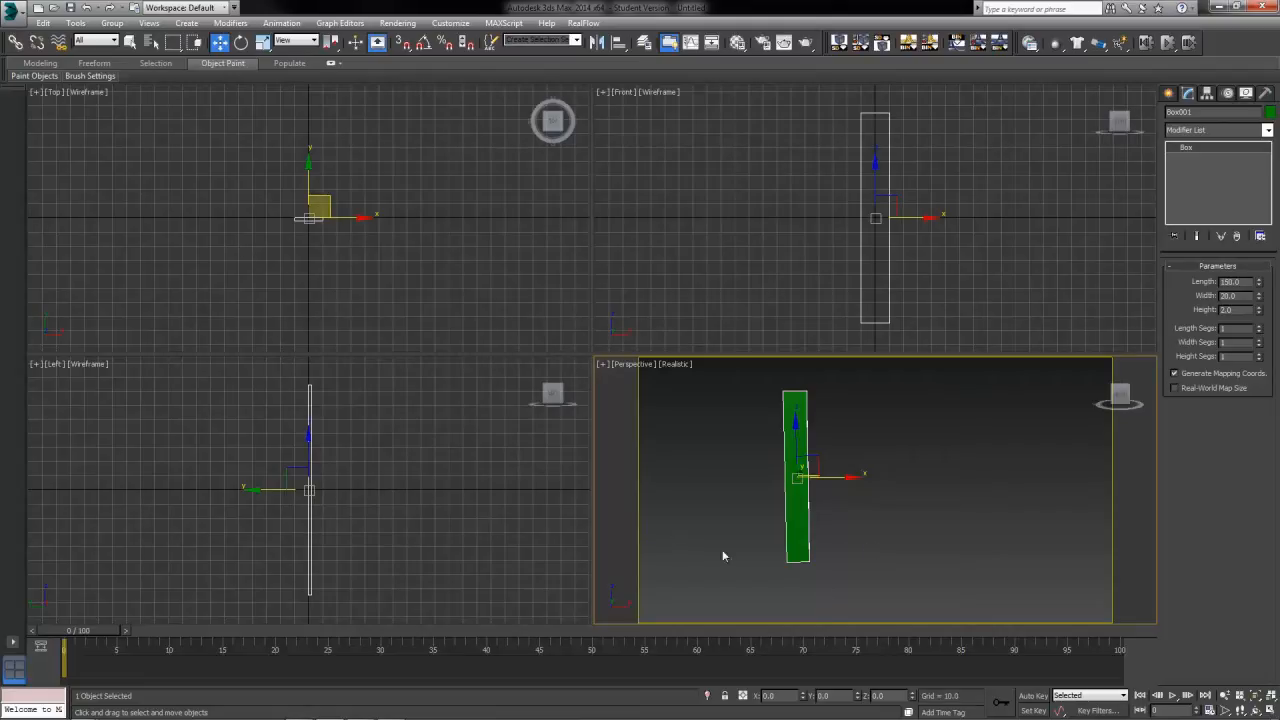
pyautogui.moveTo(710, 521)
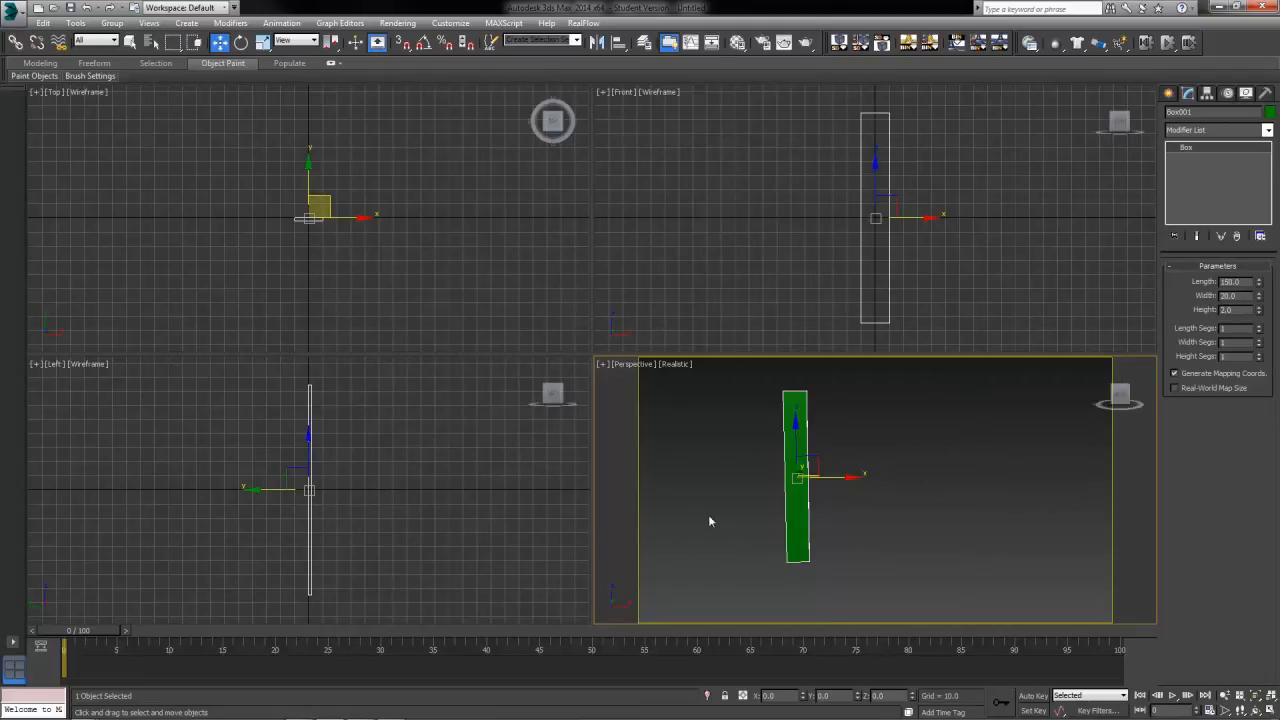
pyautogui.moveTo(931, 509)
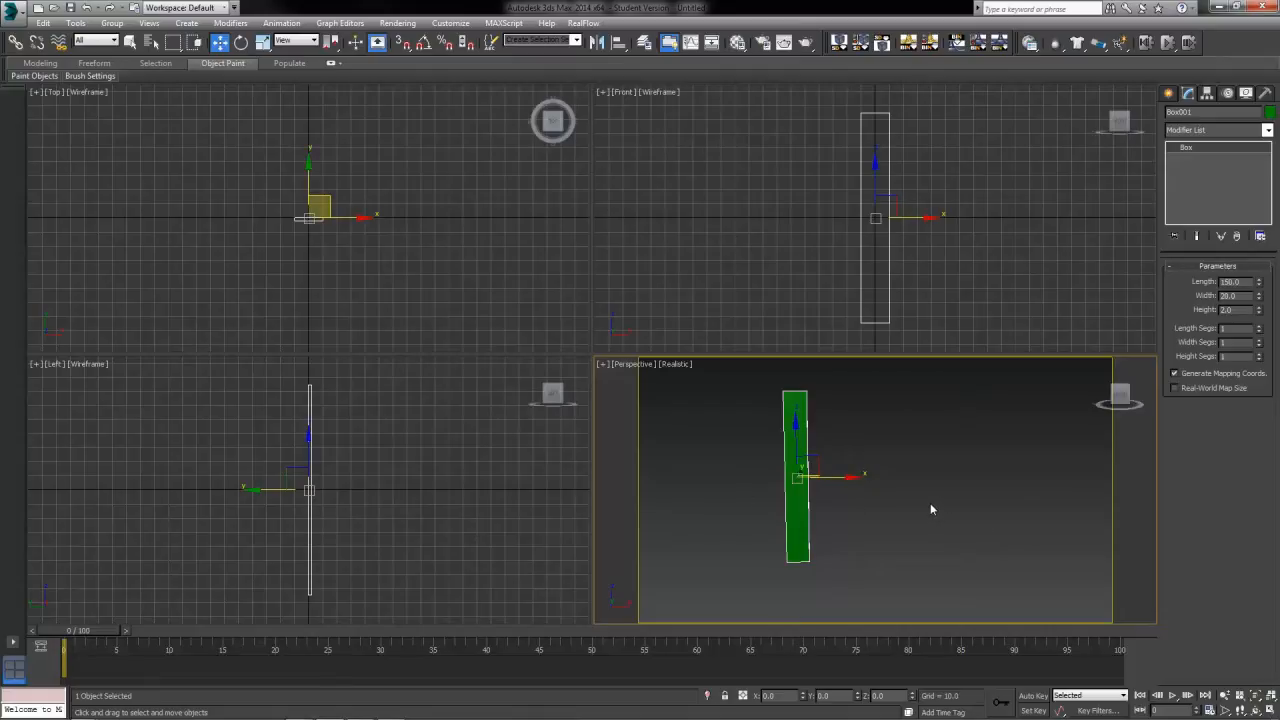
pyautogui.moveTo(728, 505)
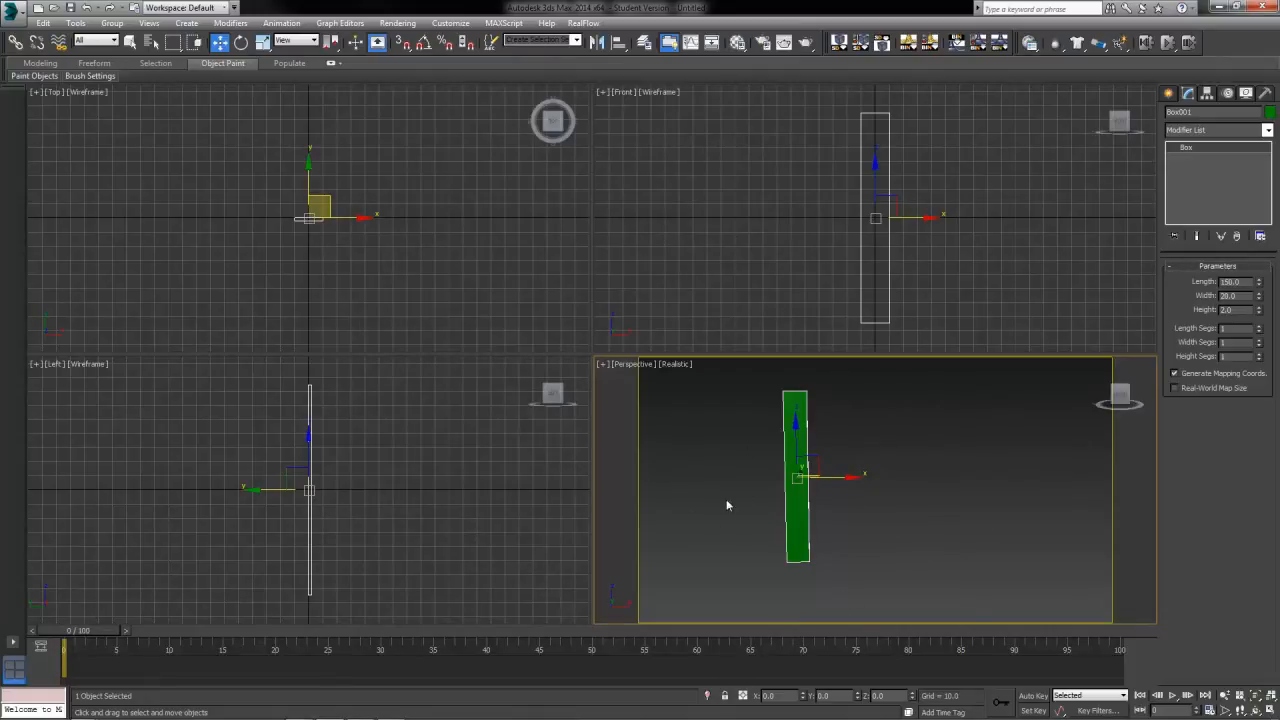
pyautogui.moveTo(869, 457)
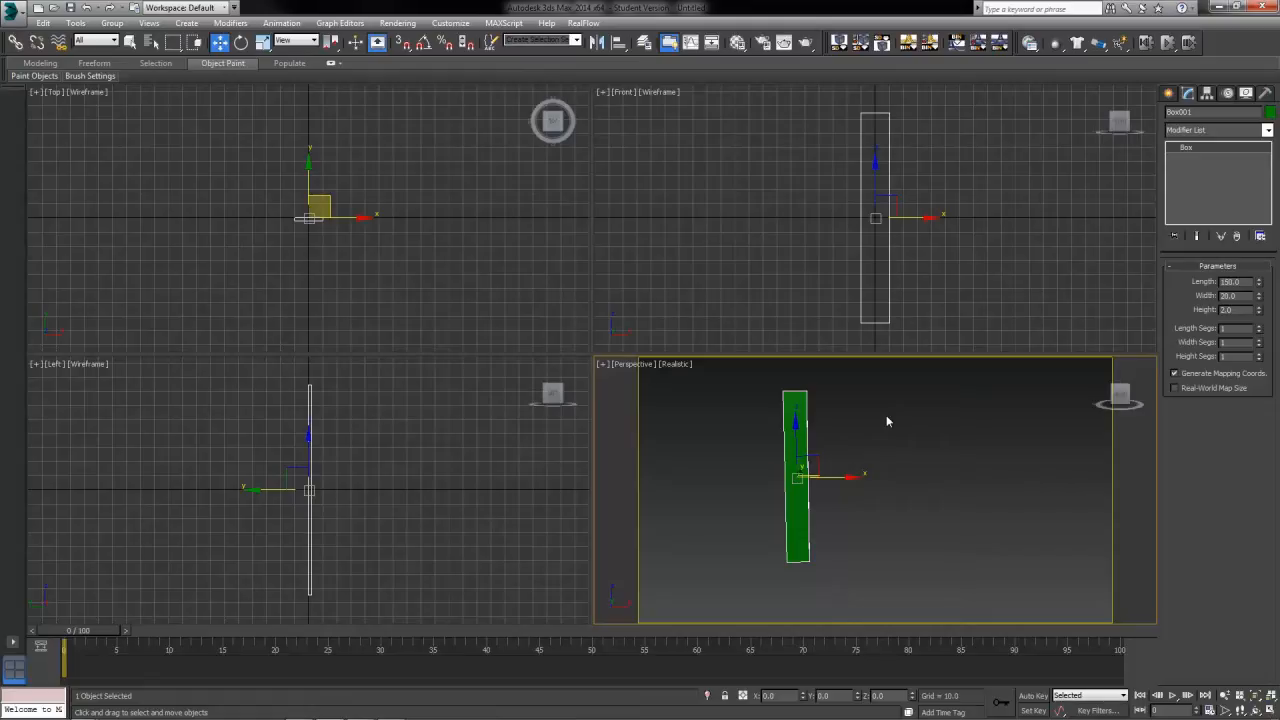
pyautogui.moveTo(890, 420)
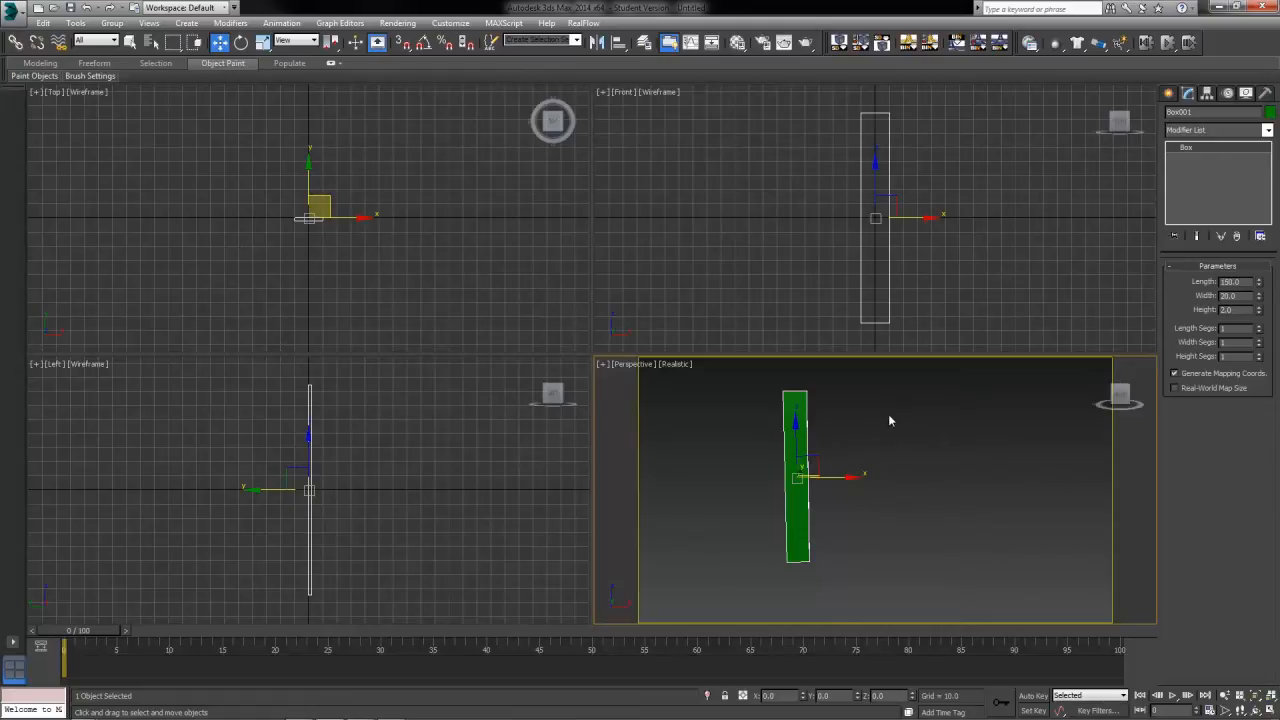
pyautogui.moveTo(1006, 653)
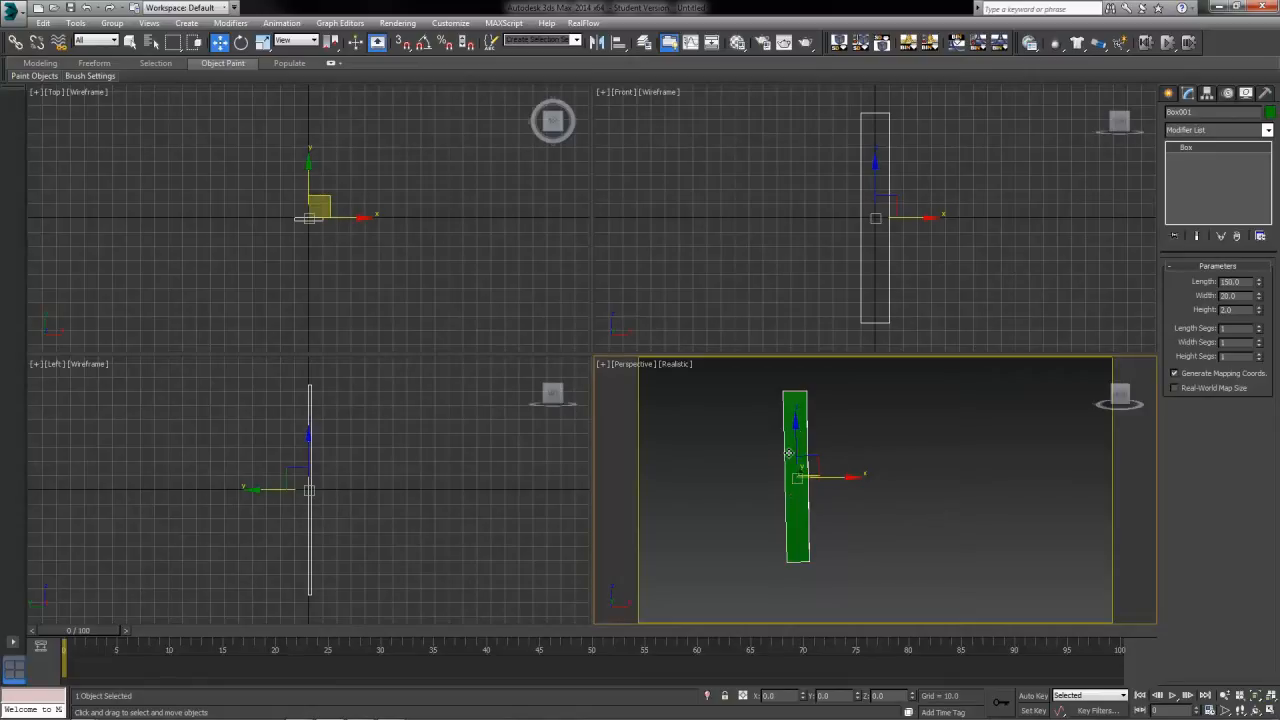
pyautogui.moveTo(745, 482)
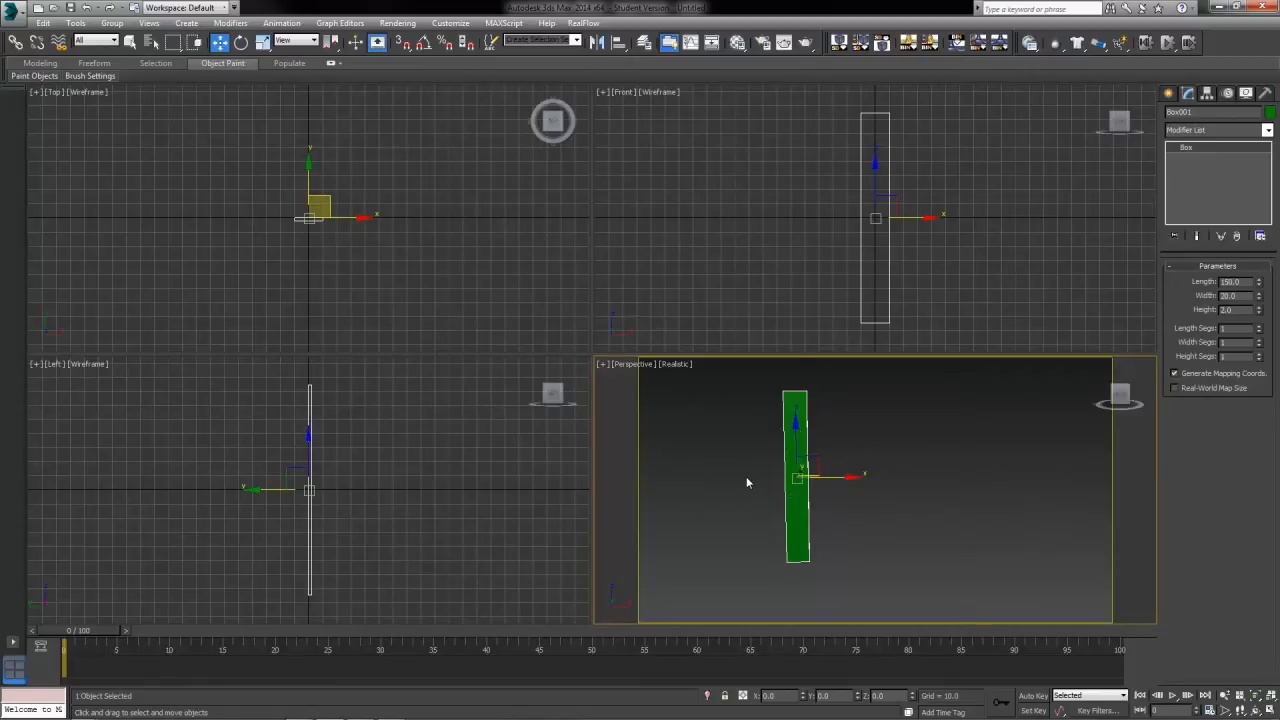
pyautogui.moveTo(241, 42)
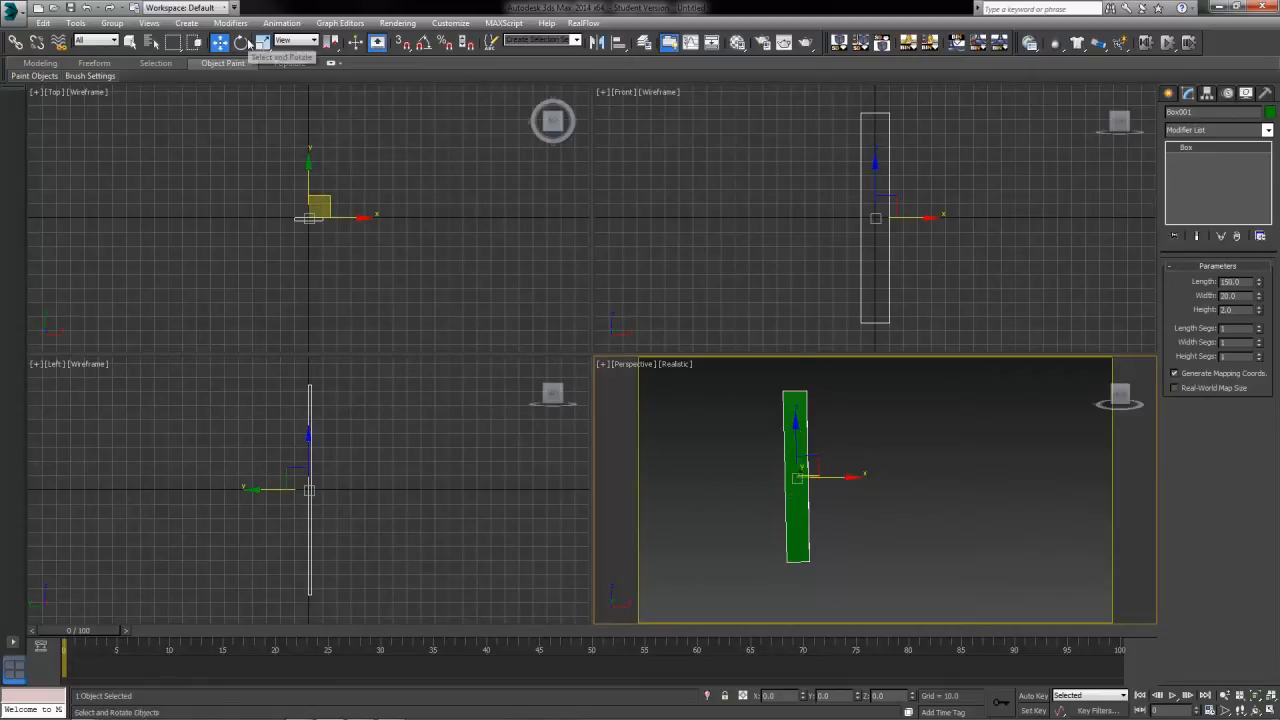
# Step: Rotate the board at frame 10 with Auto Key, then scrub the timeline to check
pyautogui.click(241, 41)
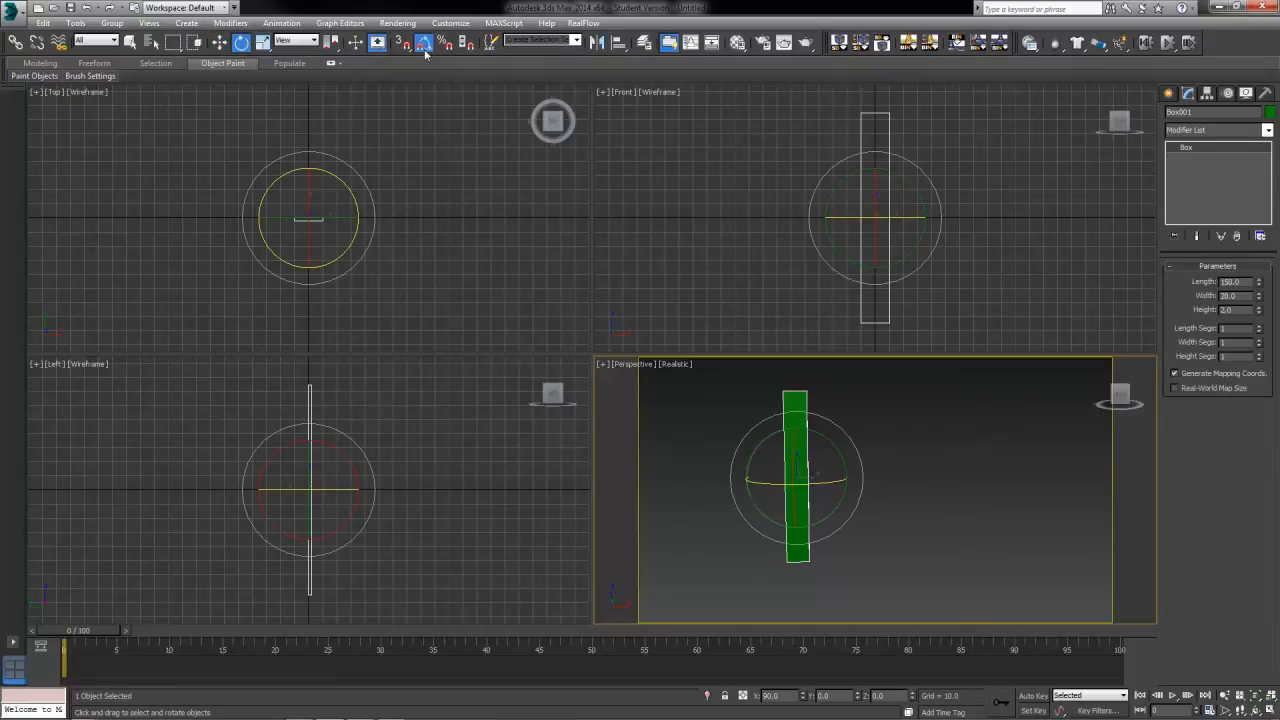
pyautogui.moveTo(422, 42)
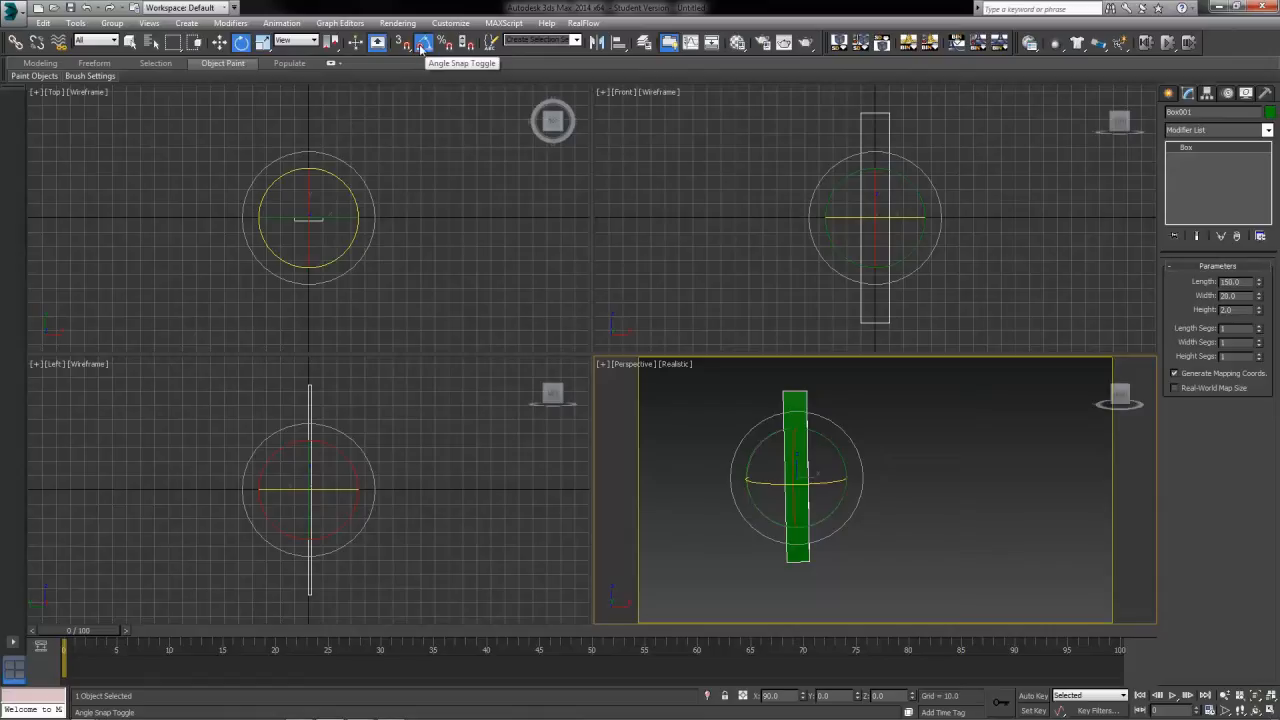
pyautogui.moveTo(410, 42)
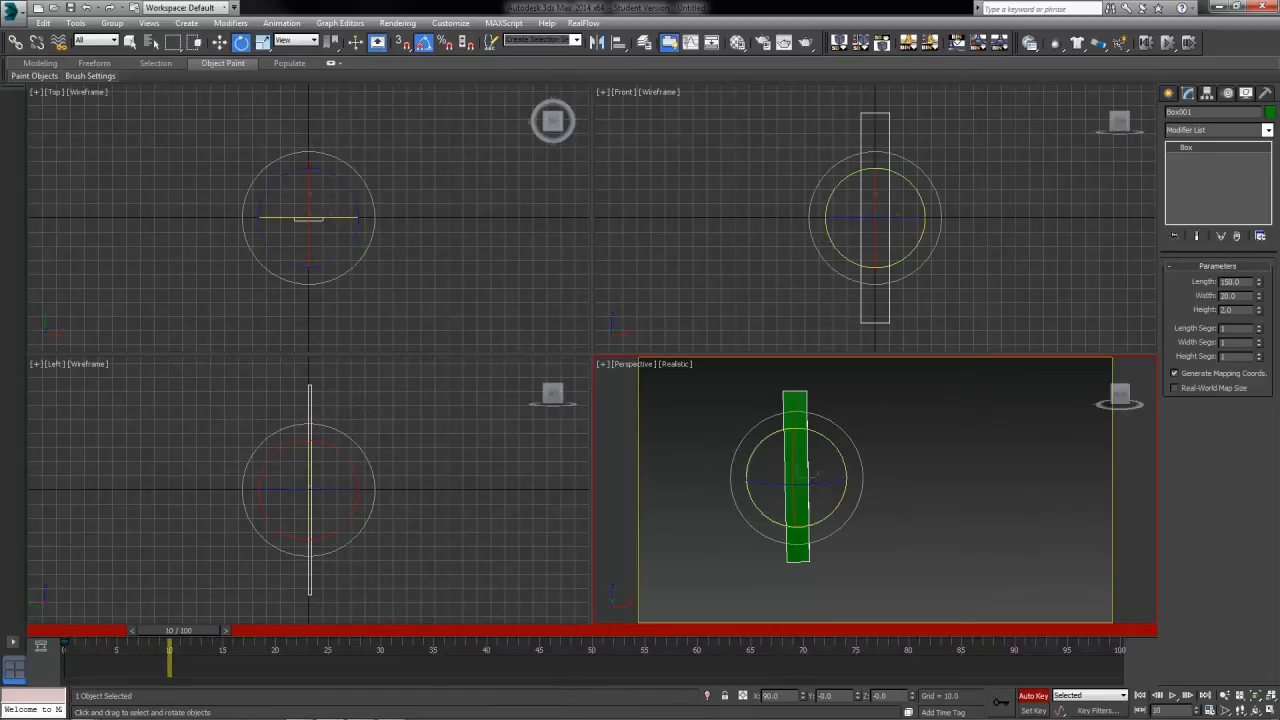
pyautogui.moveTo(810, 440); pyautogui.dragTo(840, 470)
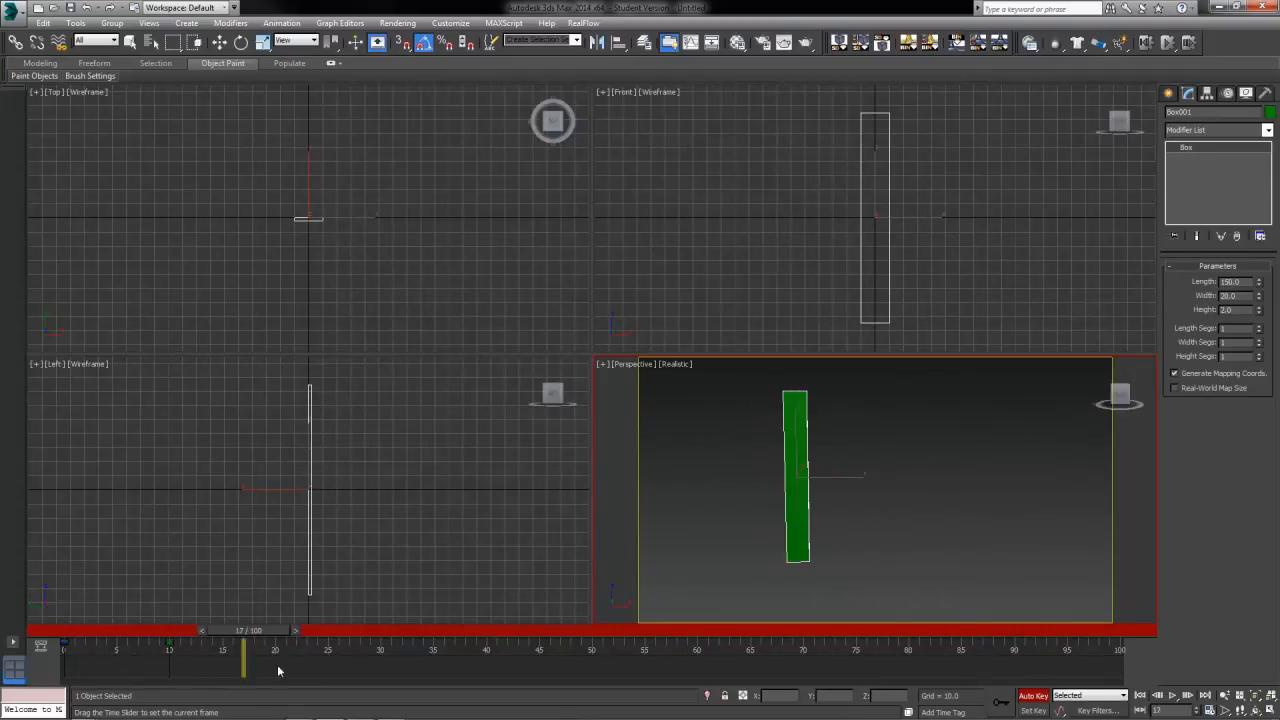
pyautogui.moveTo(244, 650); pyautogui.dragTo(64, 650)
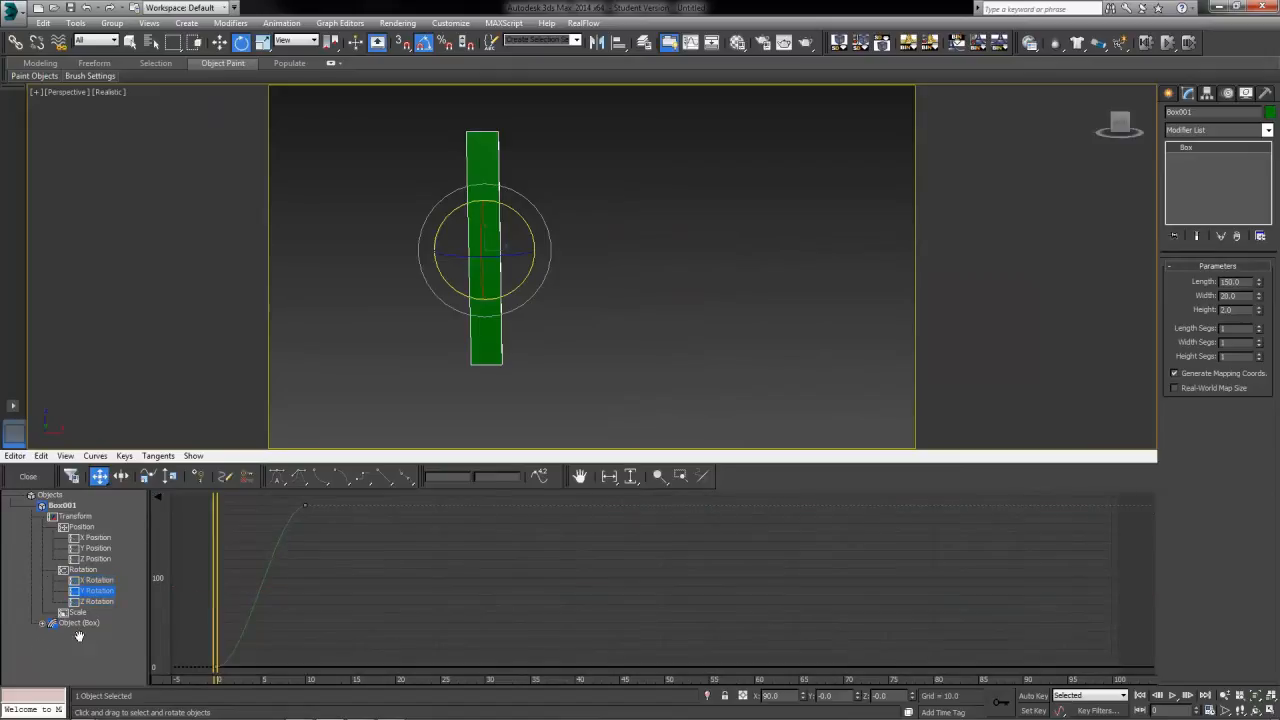
pyautogui.moveTo(430, 209)
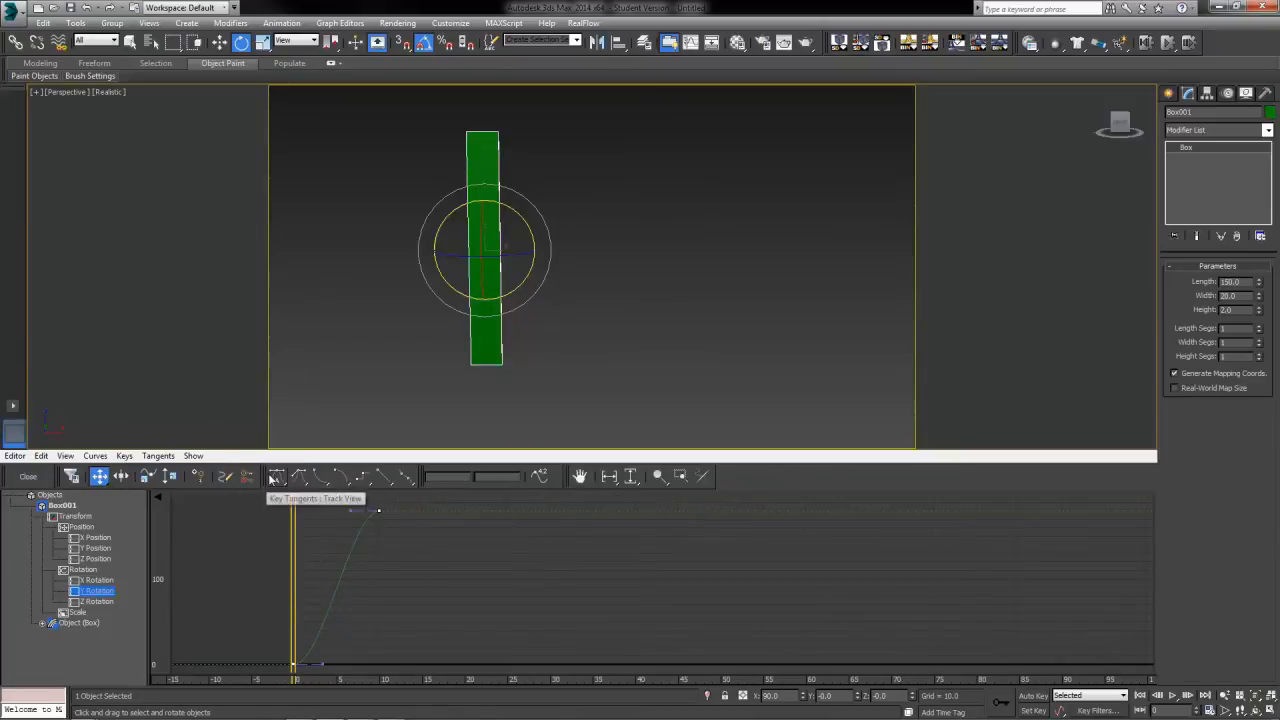
pyautogui.moveTo(363, 476)
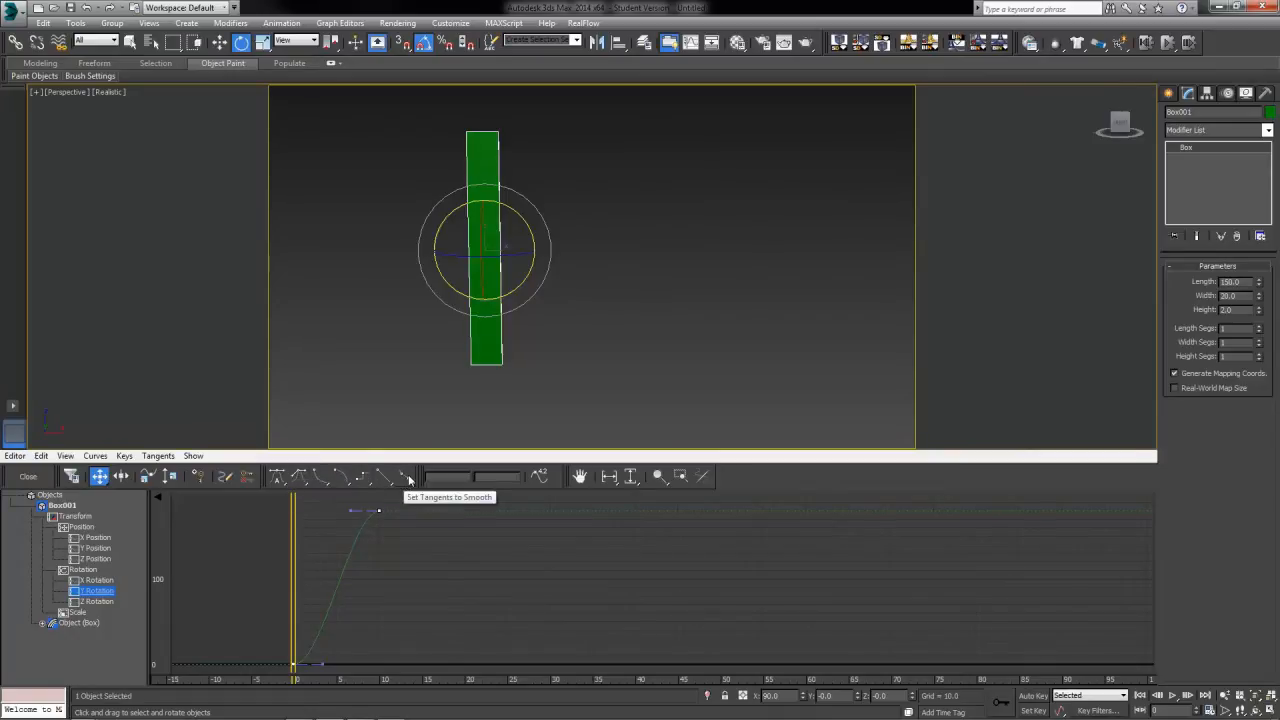
# Step: Set the Y Rotation keys' tangents to Linear for a constant-speed turn
pyautogui.click(405, 476)
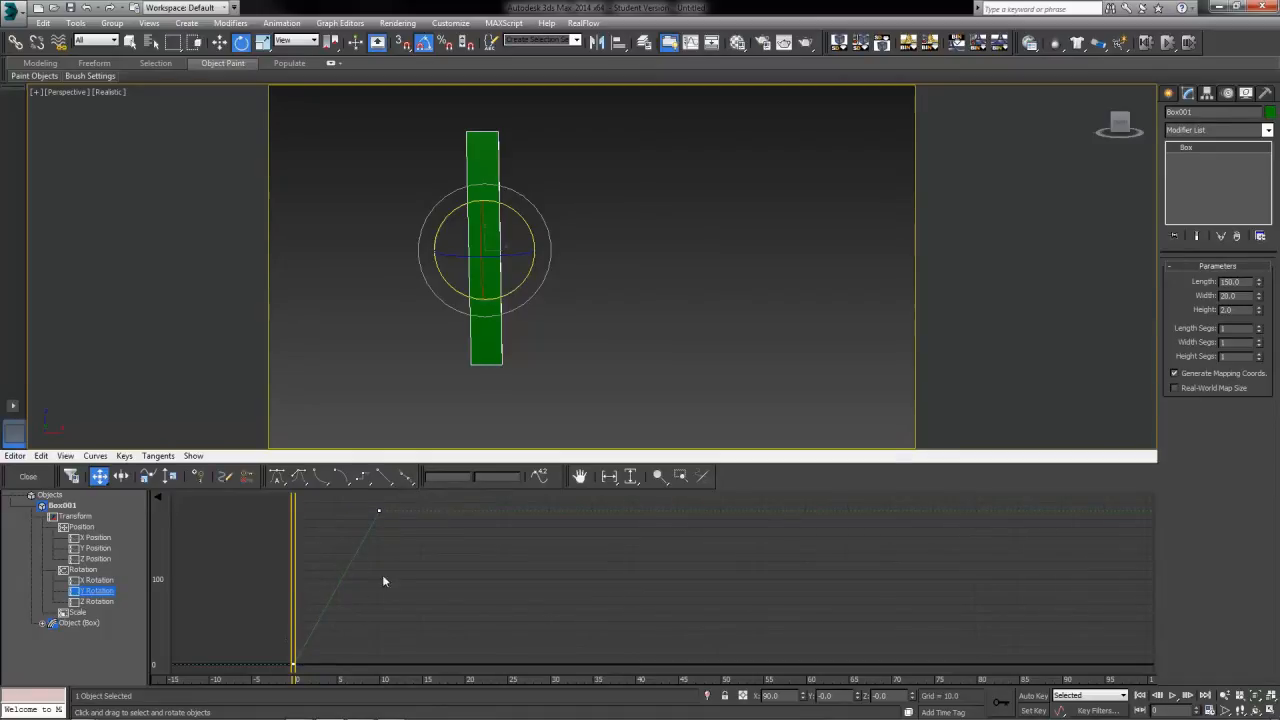
pyautogui.moveTo(418, 570)
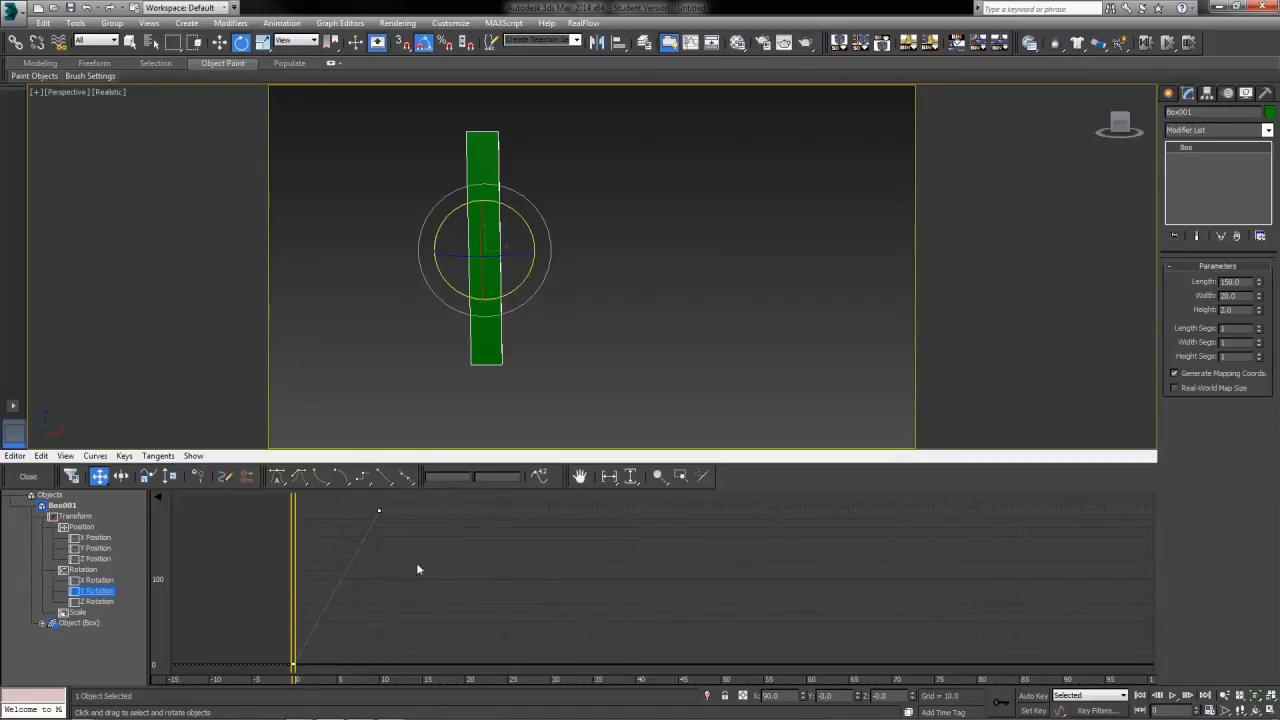
pyautogui.moveTo(379, 554)
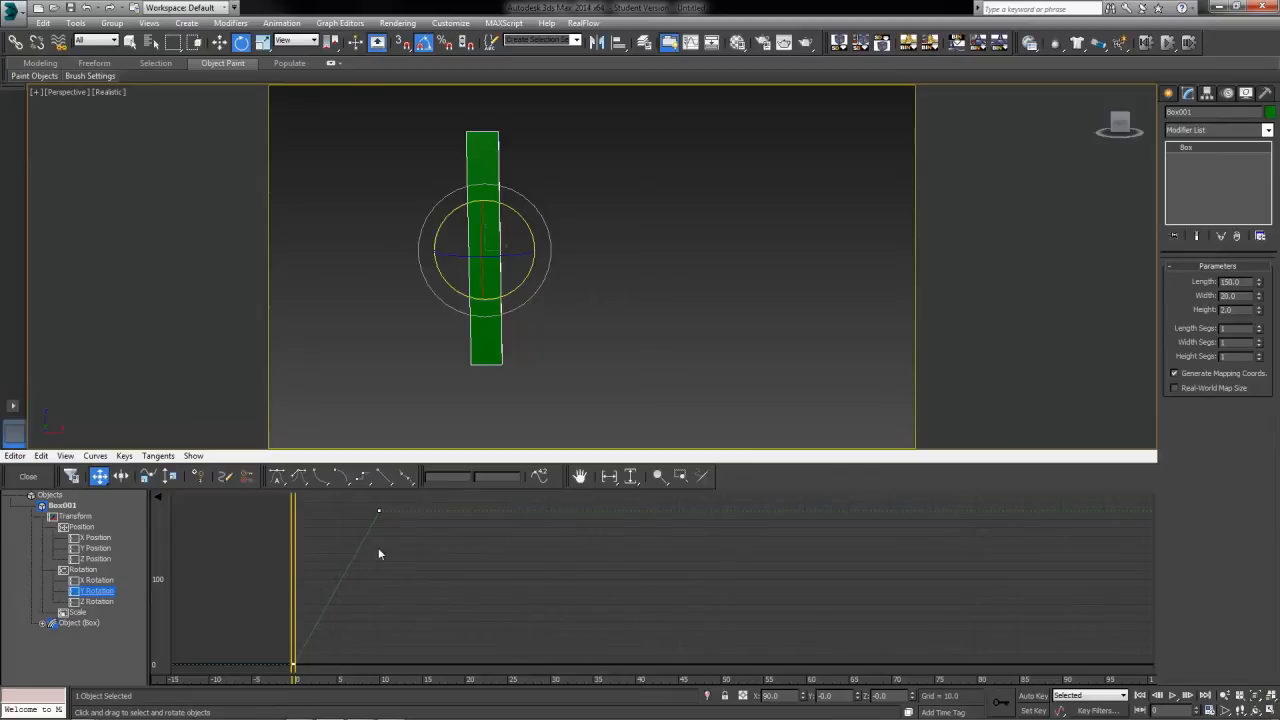
pyautogui.moveTo(433, 617)
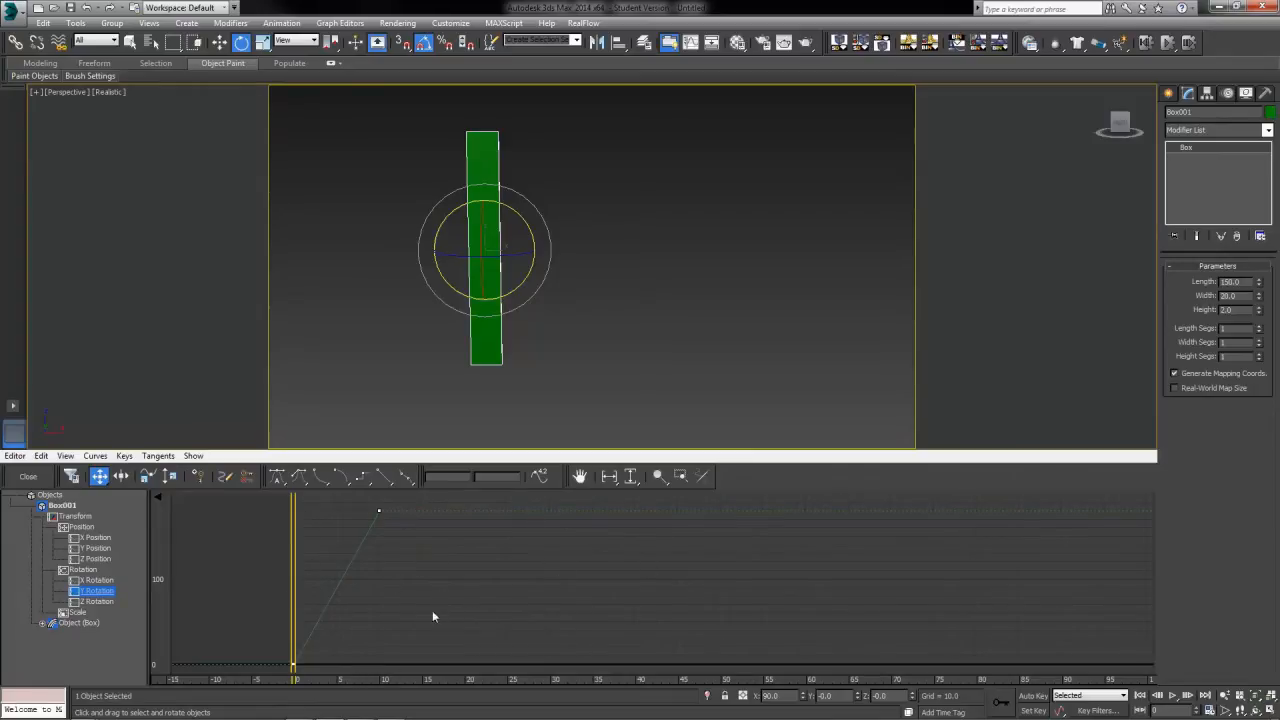
pyautogui.moveTo(308, 641)
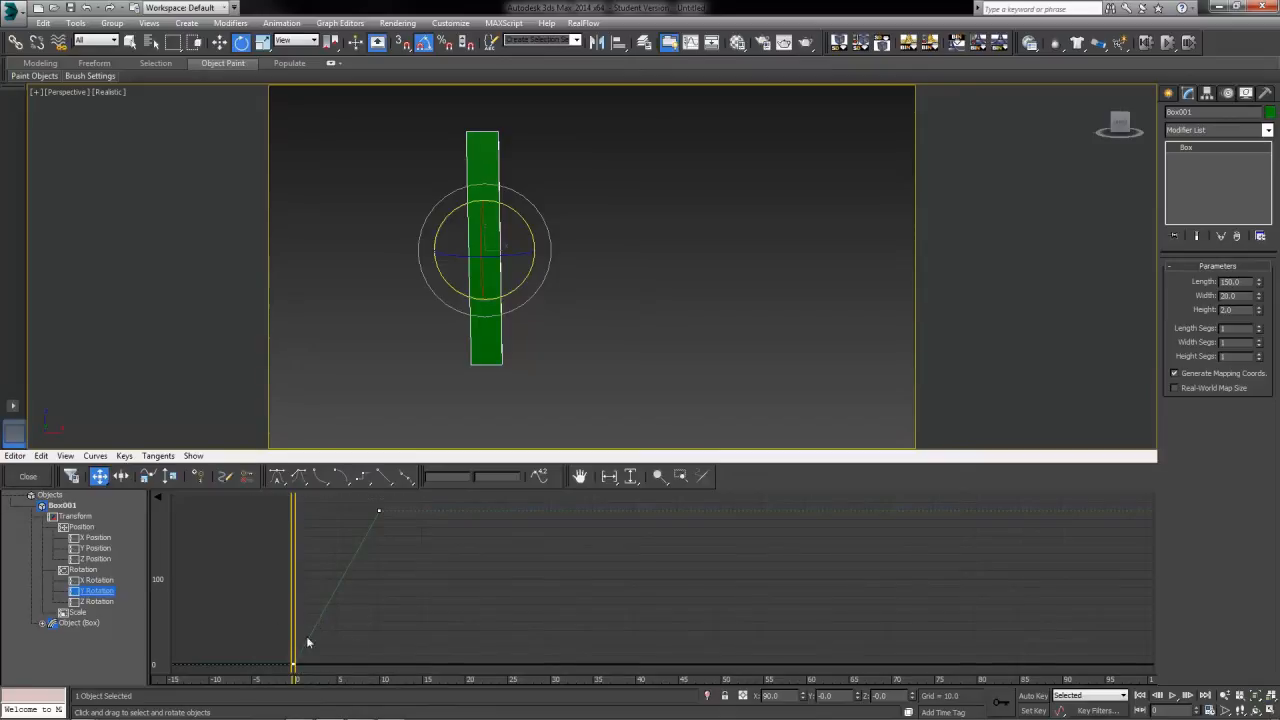
# Step: Set the rotation's Out of Range Type to Relative Repeat for continuous spinning
pyautogui.click(41, 455)
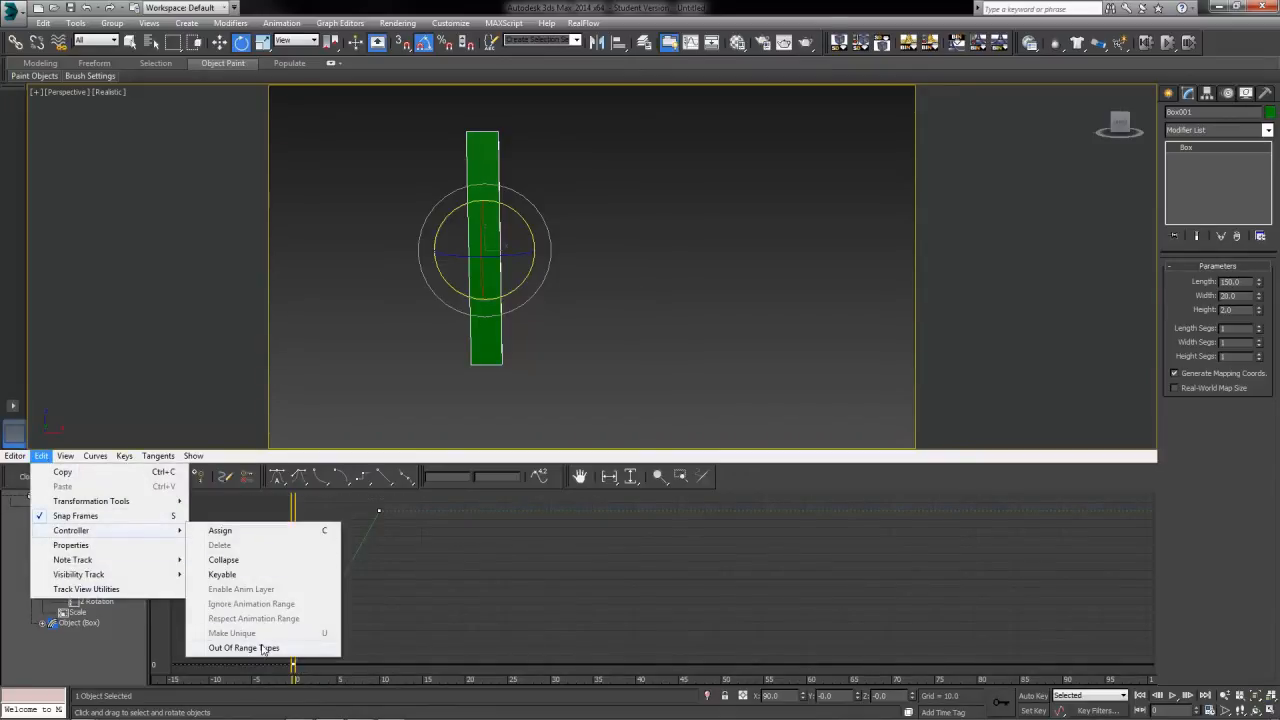
pyautogui.click(242, 648)
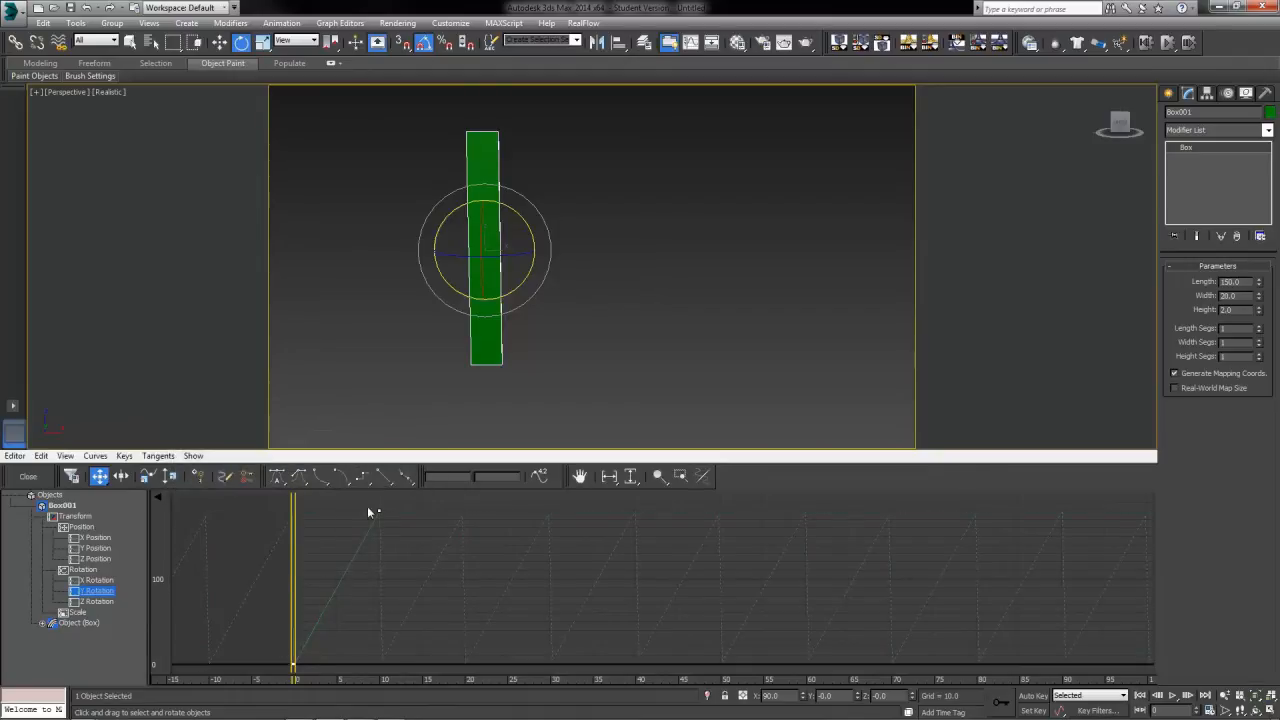
pyautogui.moveTo(13, 614)
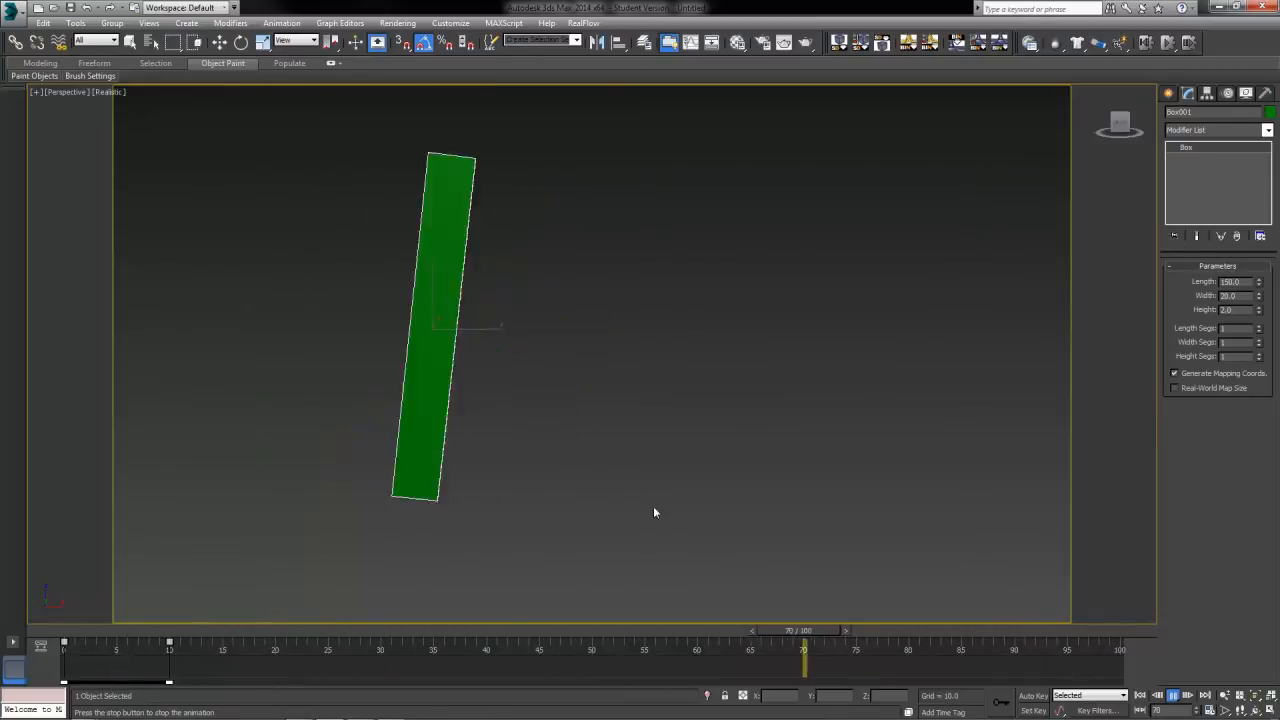
# Step: Scrub the time slider to watch the board's looping spin
pyautogui.moveTo(805, 660); pyautogui.dragTo(385, 660)
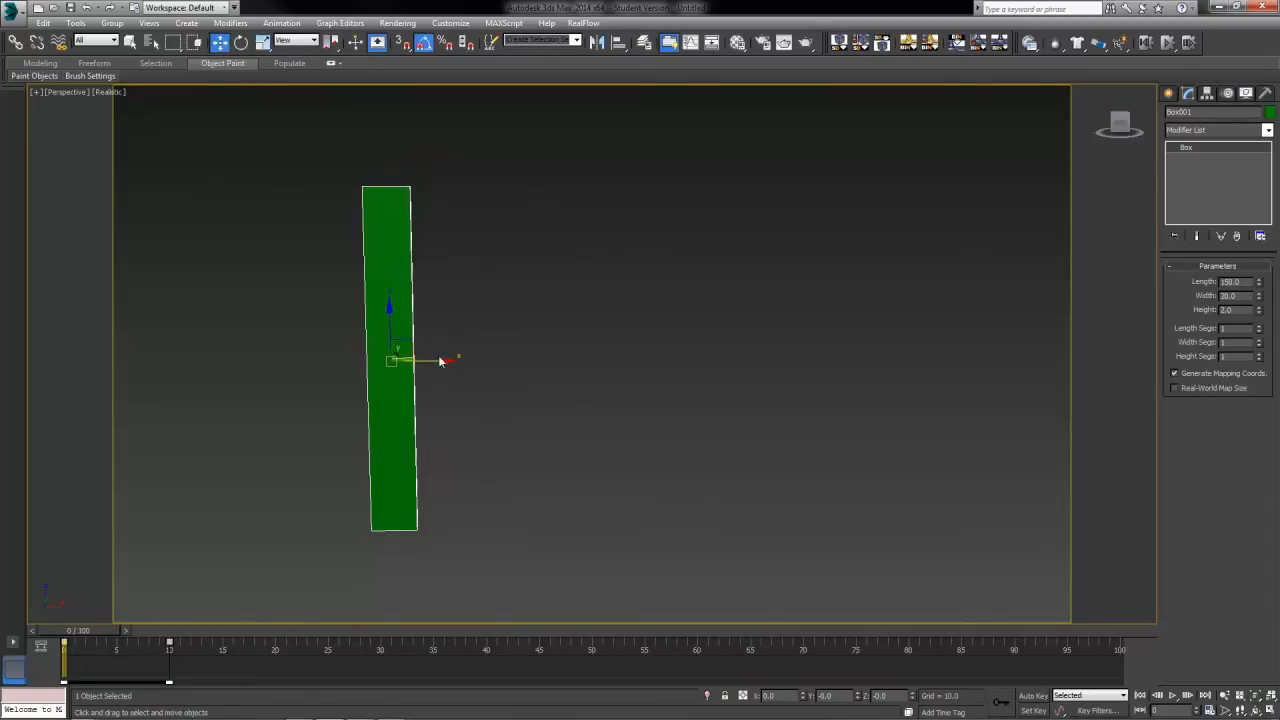
pyautogui.moveTo(410, 358); pyautogui.dragTo(850, 358)
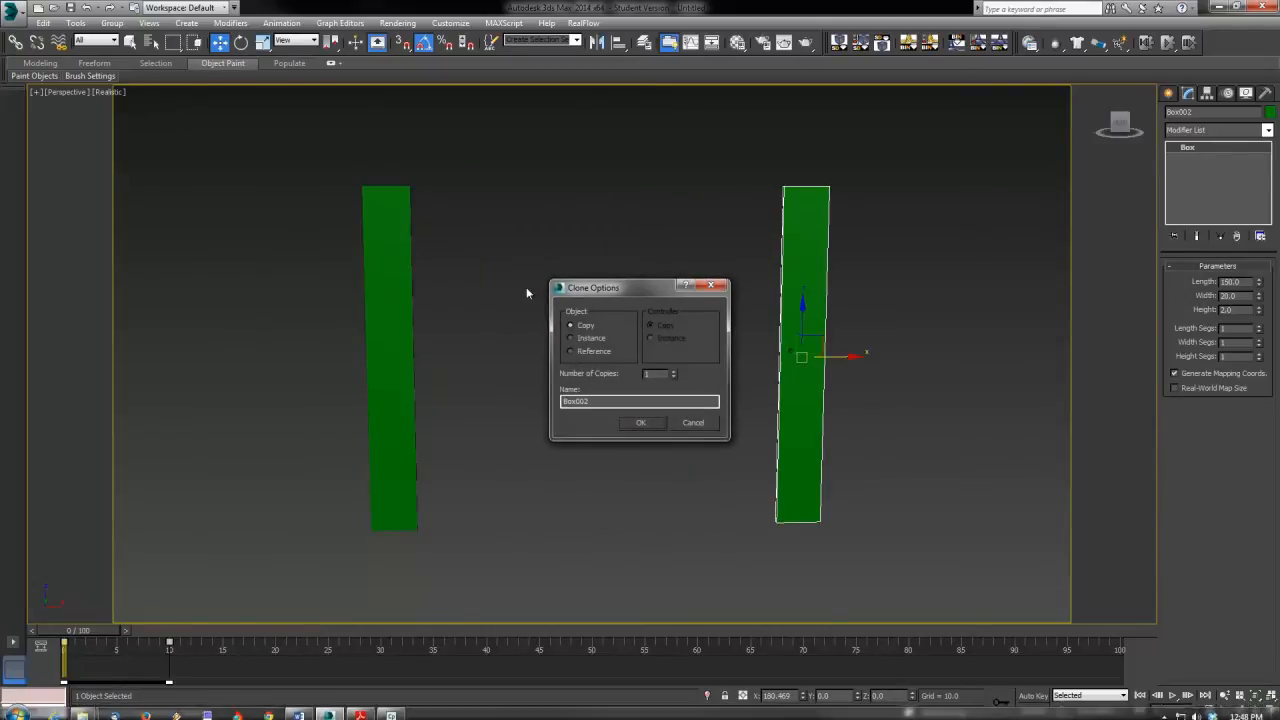
pyautogui.click(640, 422)
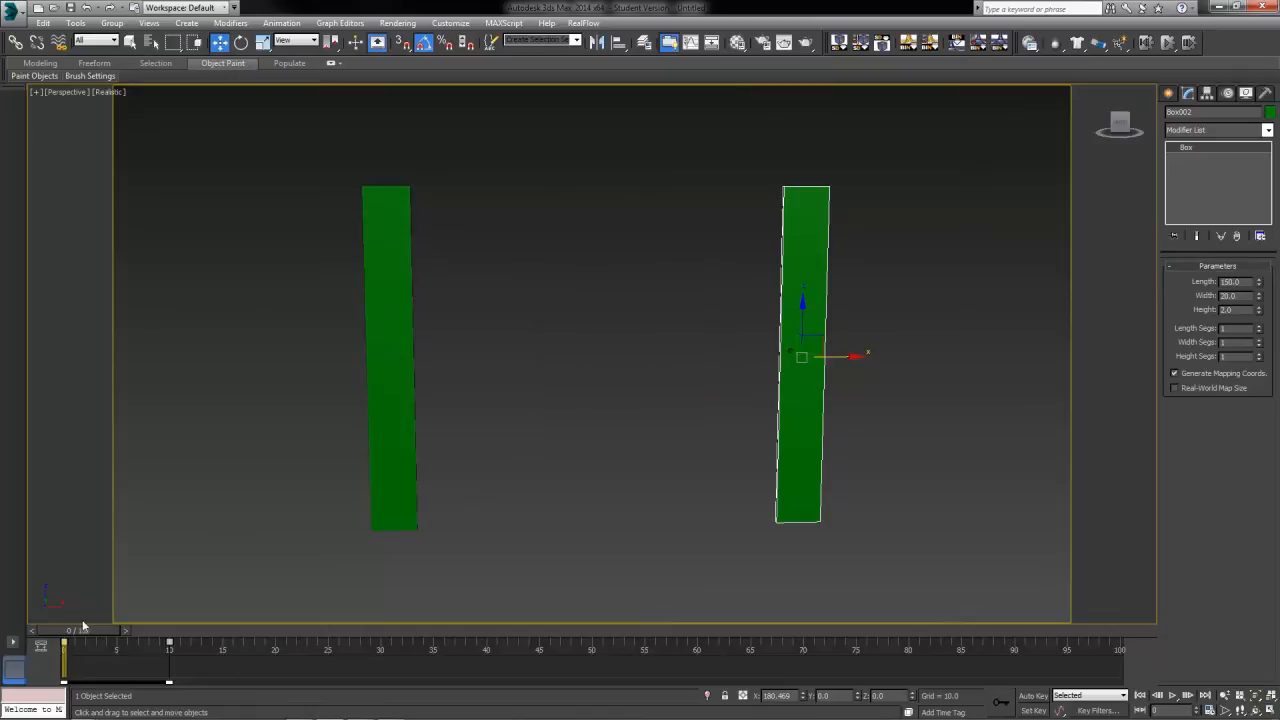
pyautogui.moveTo(65, 660); pyautogui.dragTo(603, 660)
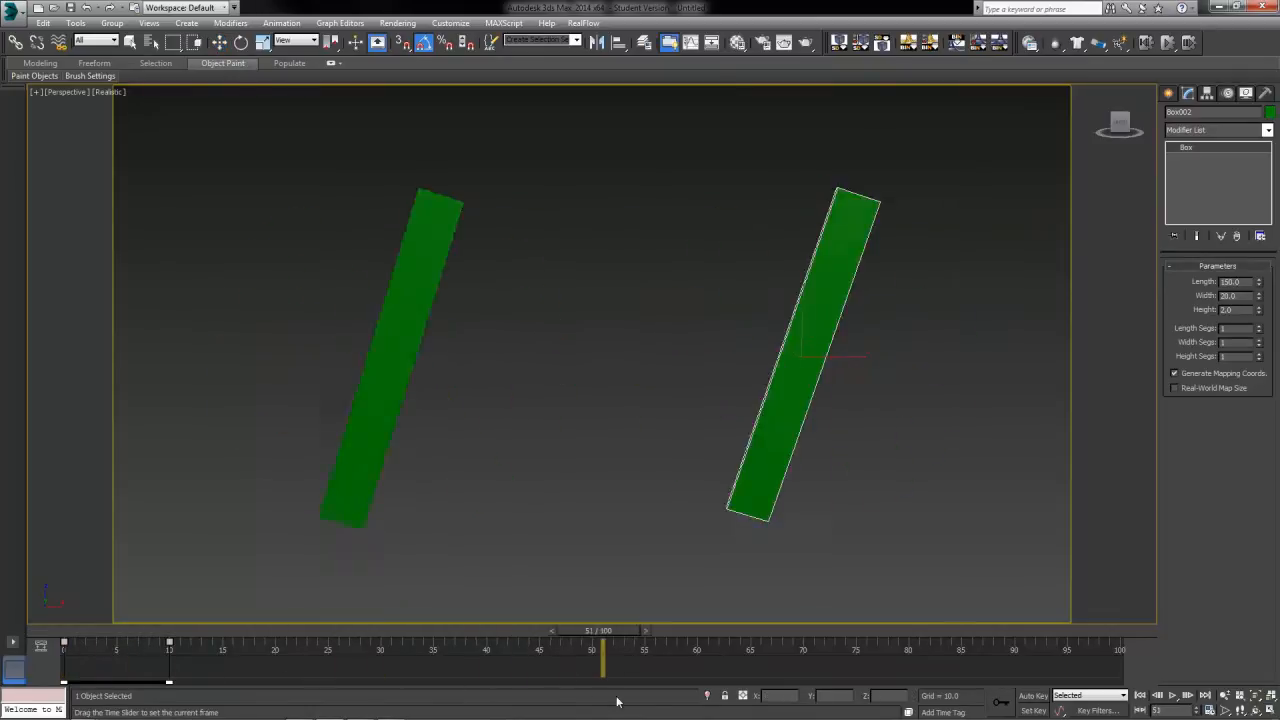
pyautogui.moveTo(602, 660); pyautogui.dragTo(64, 660)
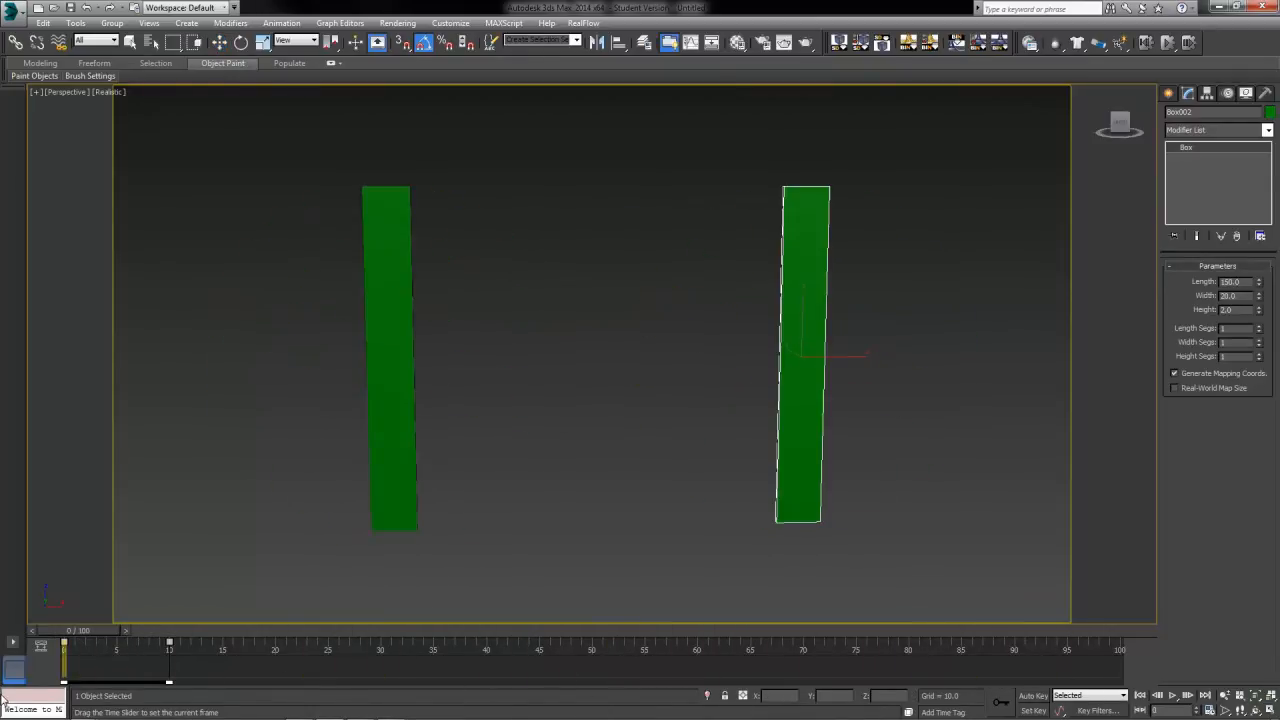
pyautogui.click(1172, 695)
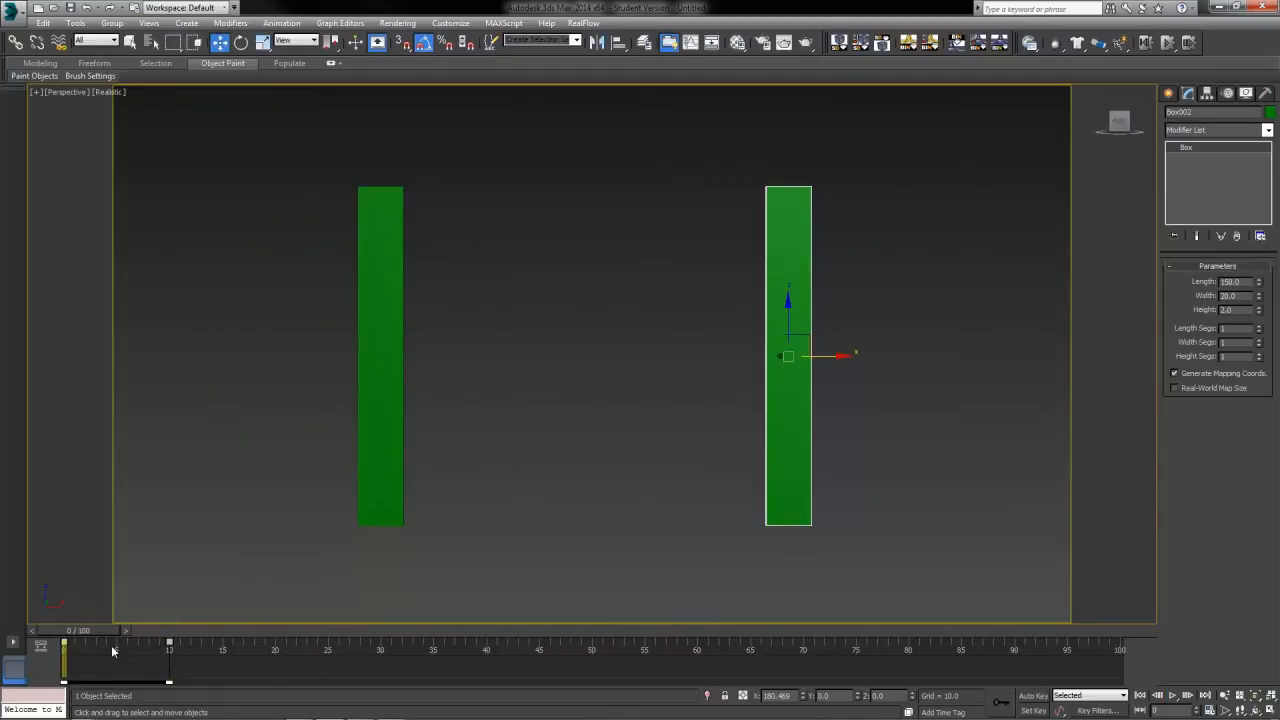
pyautogui.moveTo(322, 456)
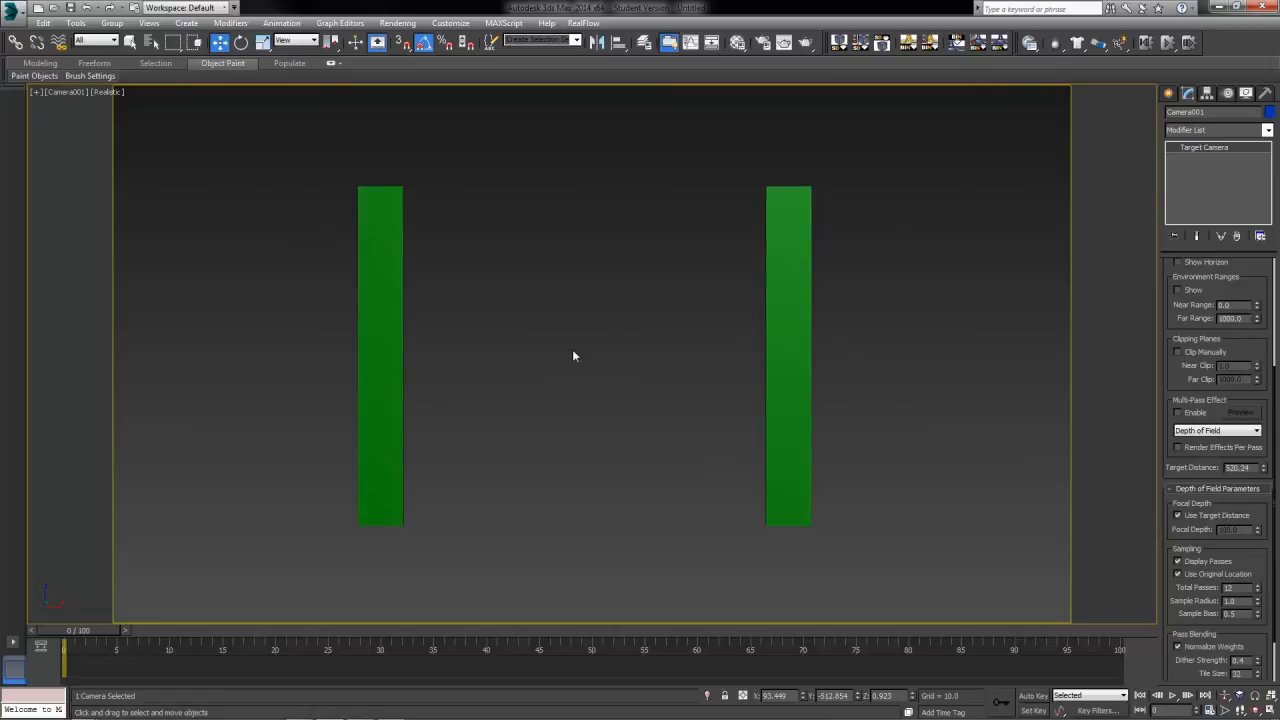
pyautogui.moveTo(548, 354)
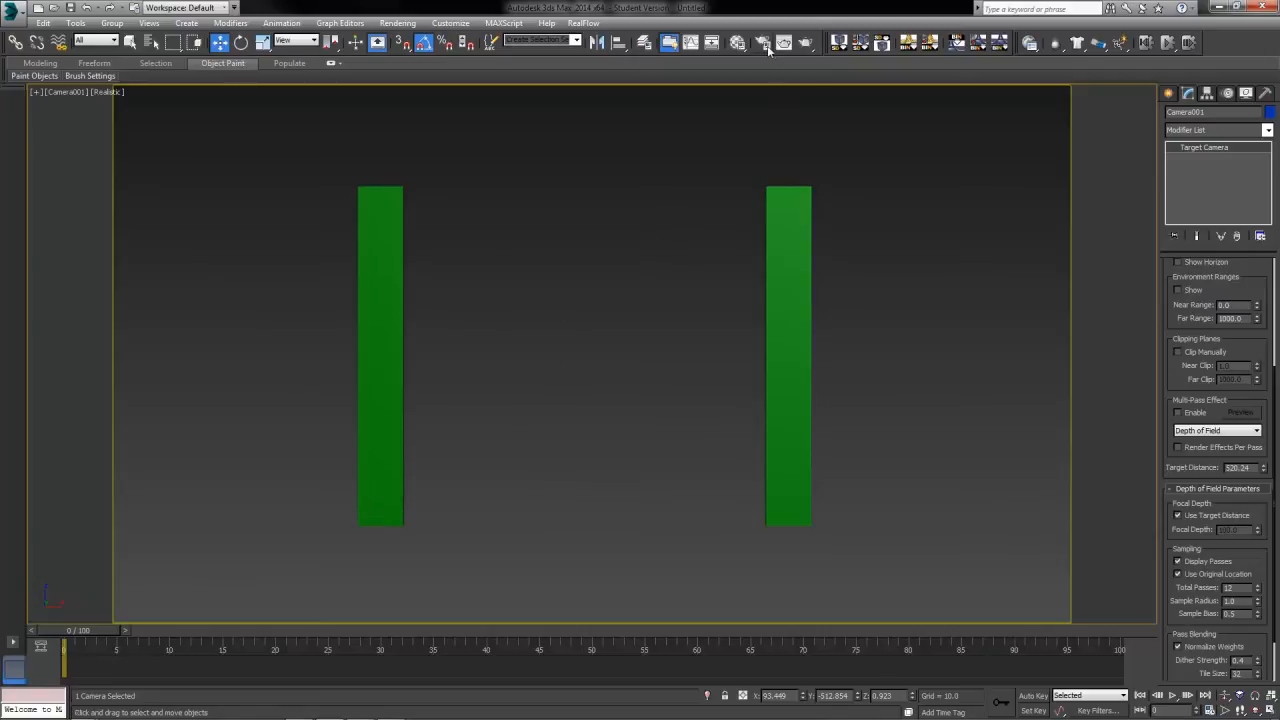
pyautogui.moveTo(762, 42)
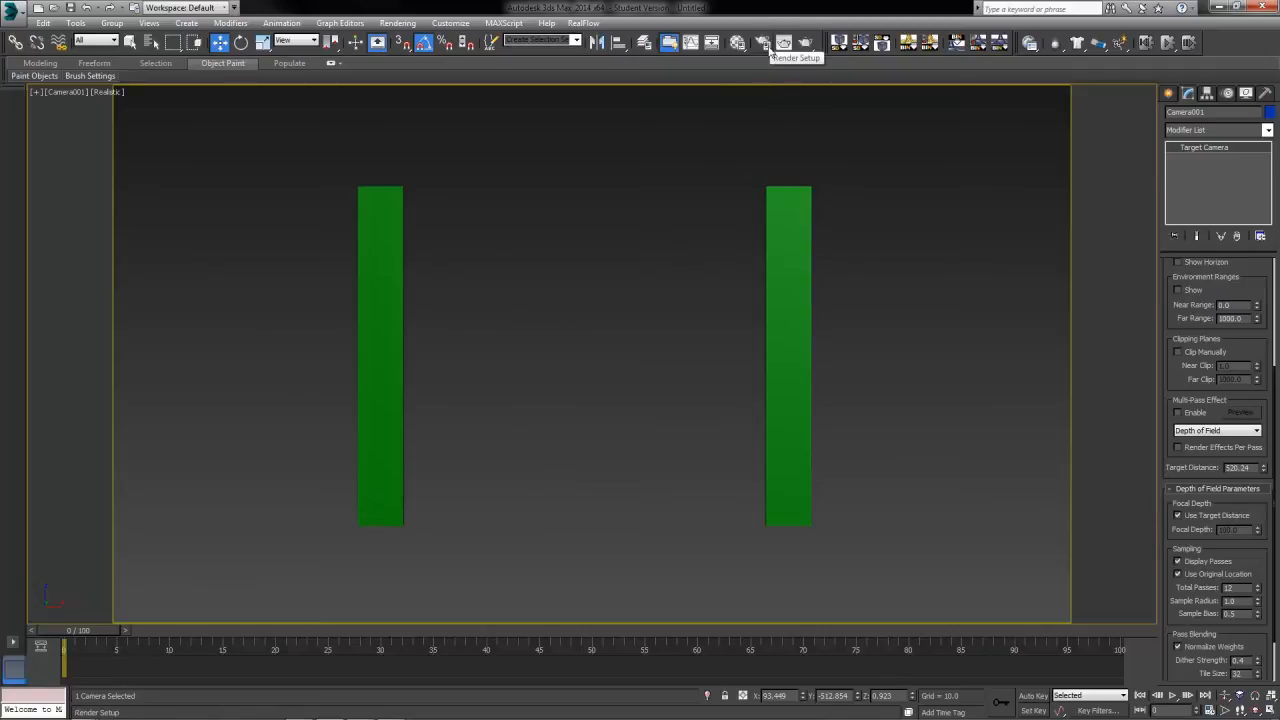
pyautogui.moveTo(768, 50)
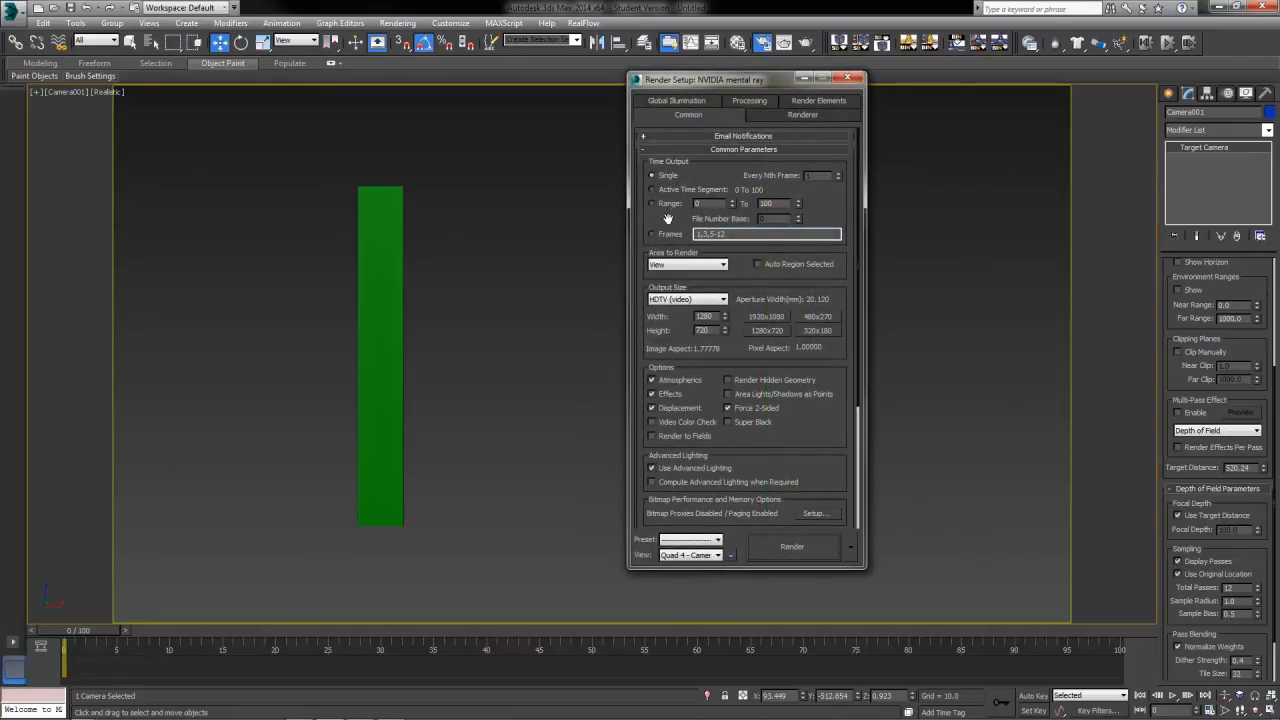
# Step: Reopen Render Setup from the Rendering menu over the Camera001 view
pyautogui.moveTo(703, 80); pyautogui.dragTo(724, 95)
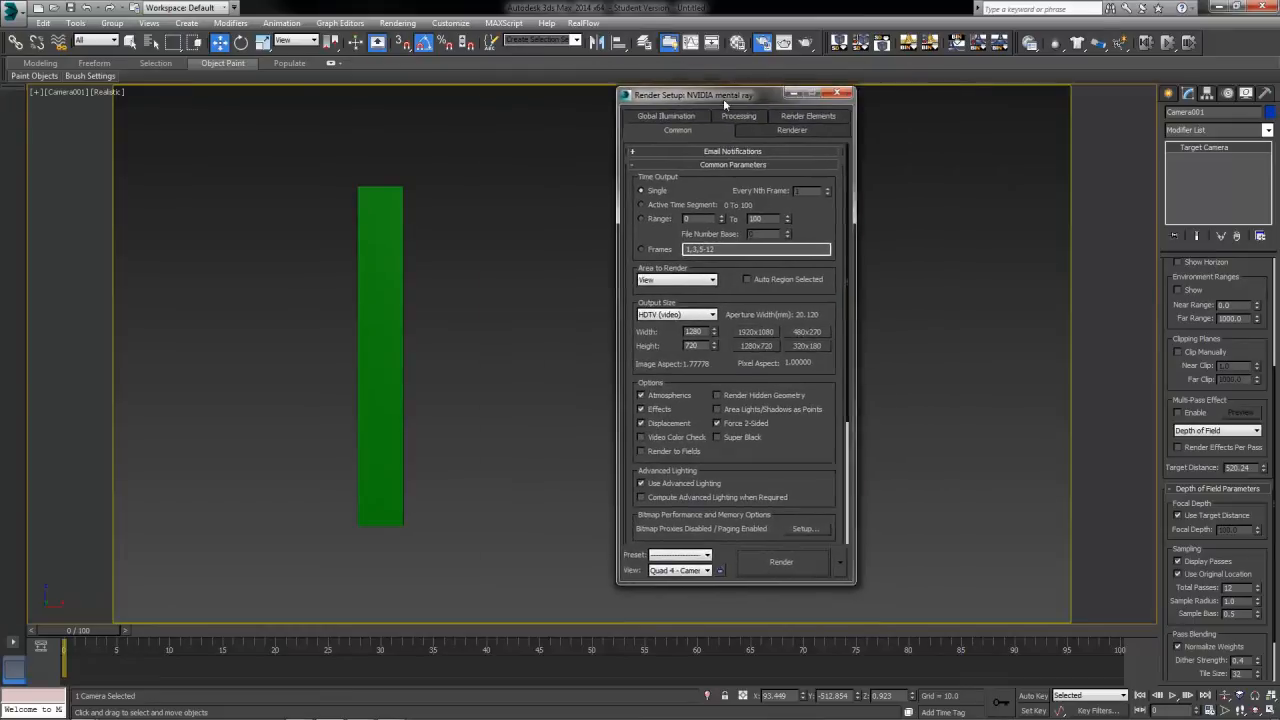
pyautogui.click(398, 23)
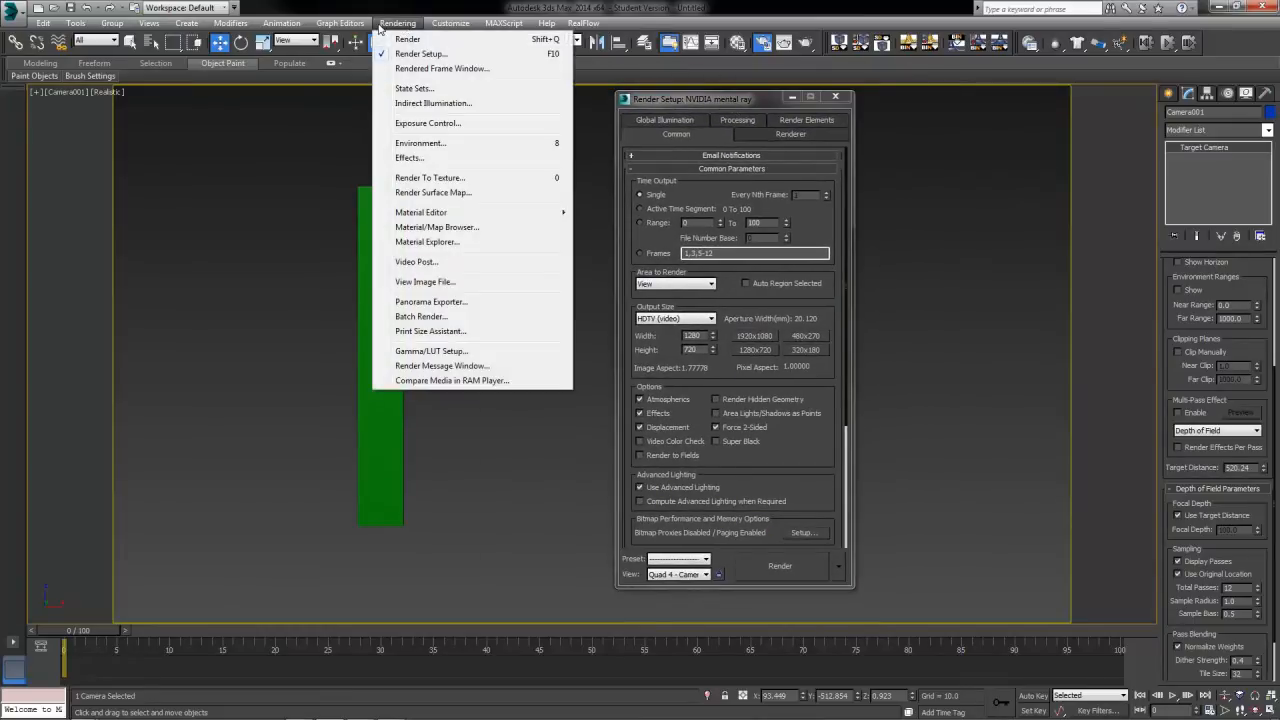
pyautogui.moveTo(420, 53)
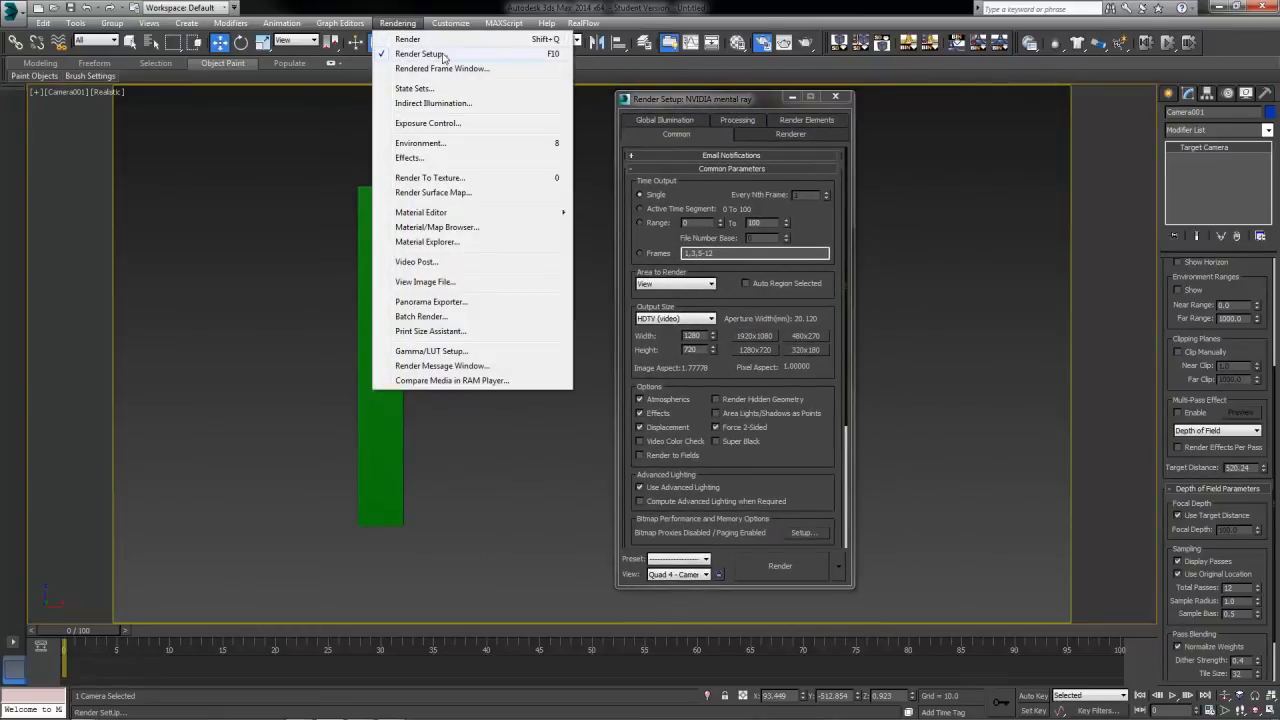
pyautogui.click(838, 265)
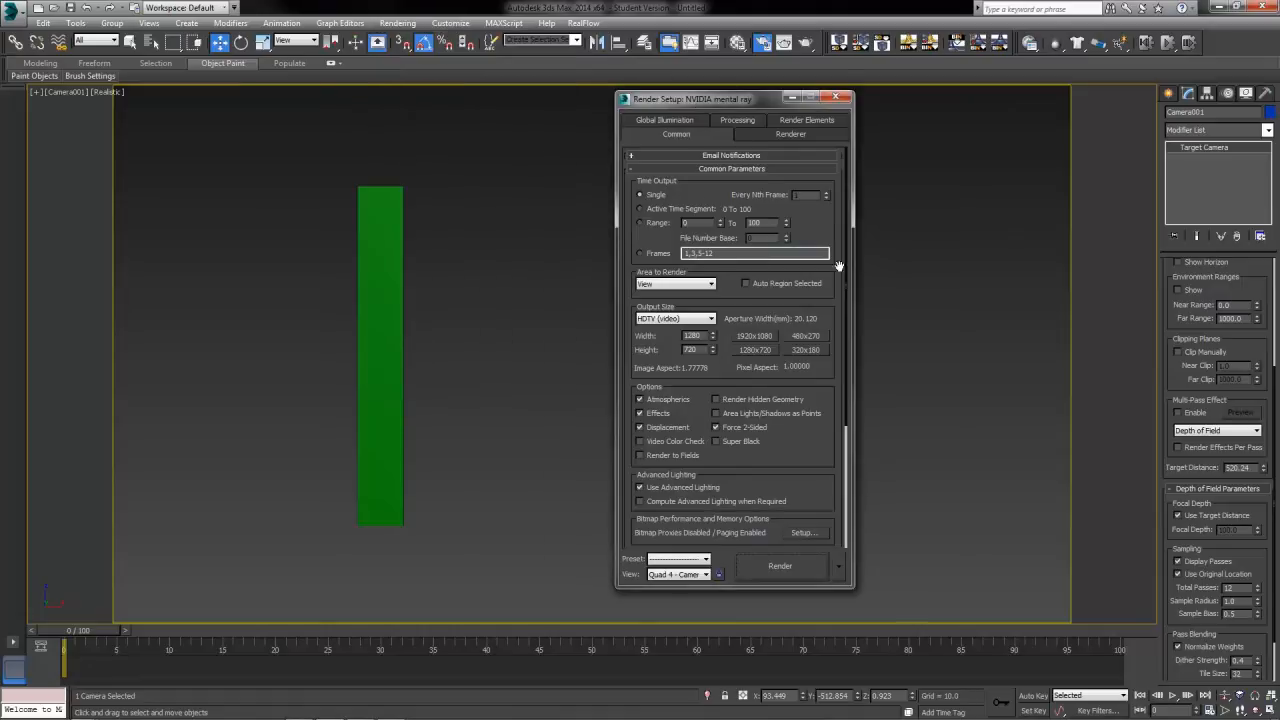
# Step: Choose Unified / Raytraced (Recommended) sampling mode on the Renderer tab
pyautogui.click(790, 134)
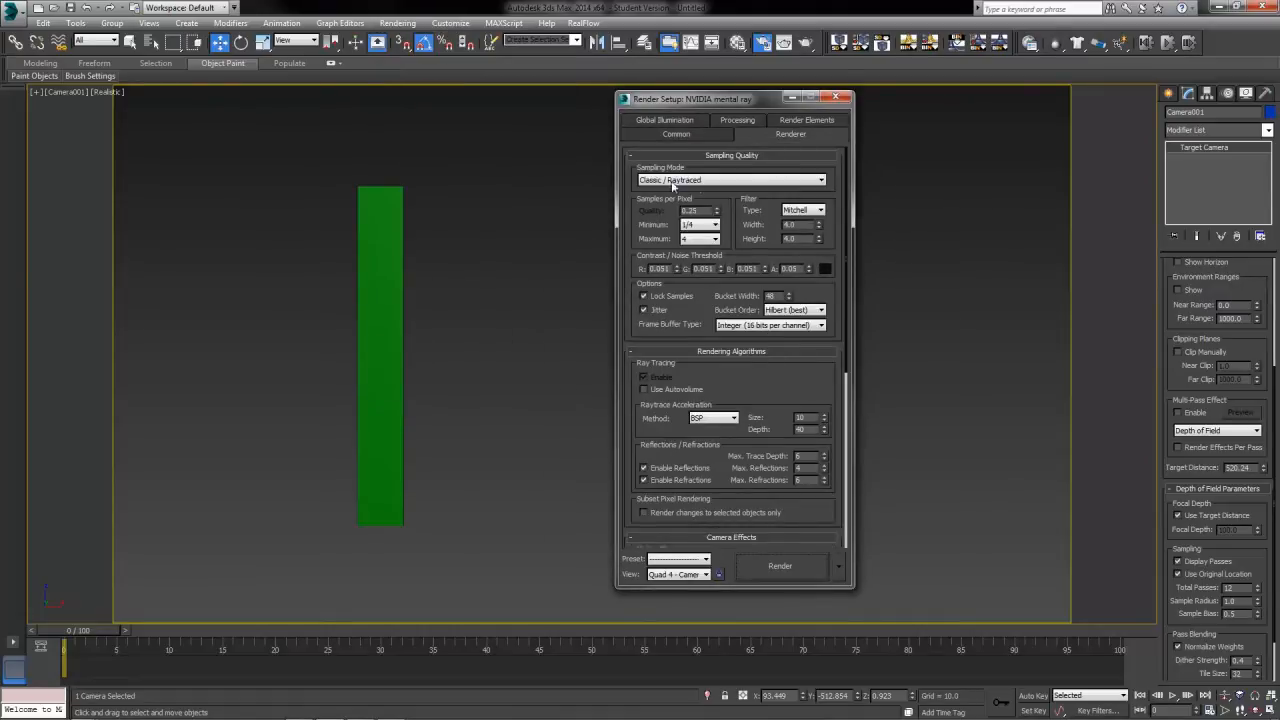
pyautogui.click(730, 179)
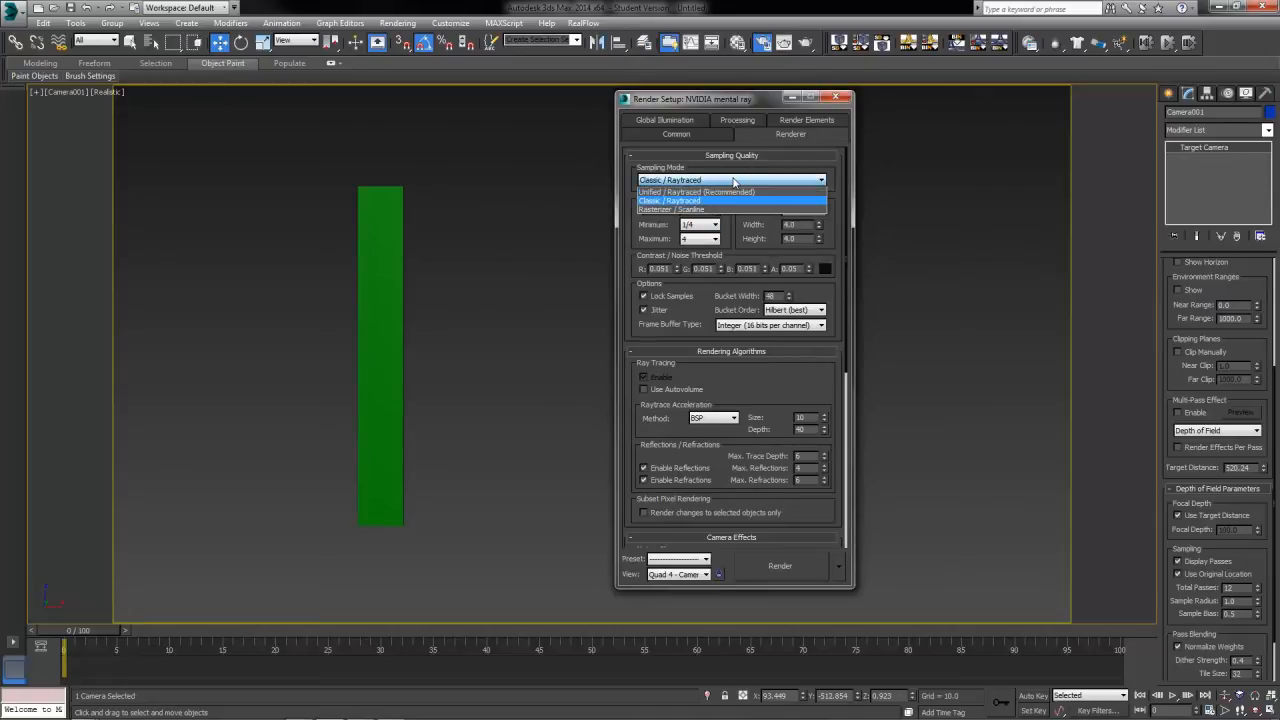
pyautogui.click(668, 200)
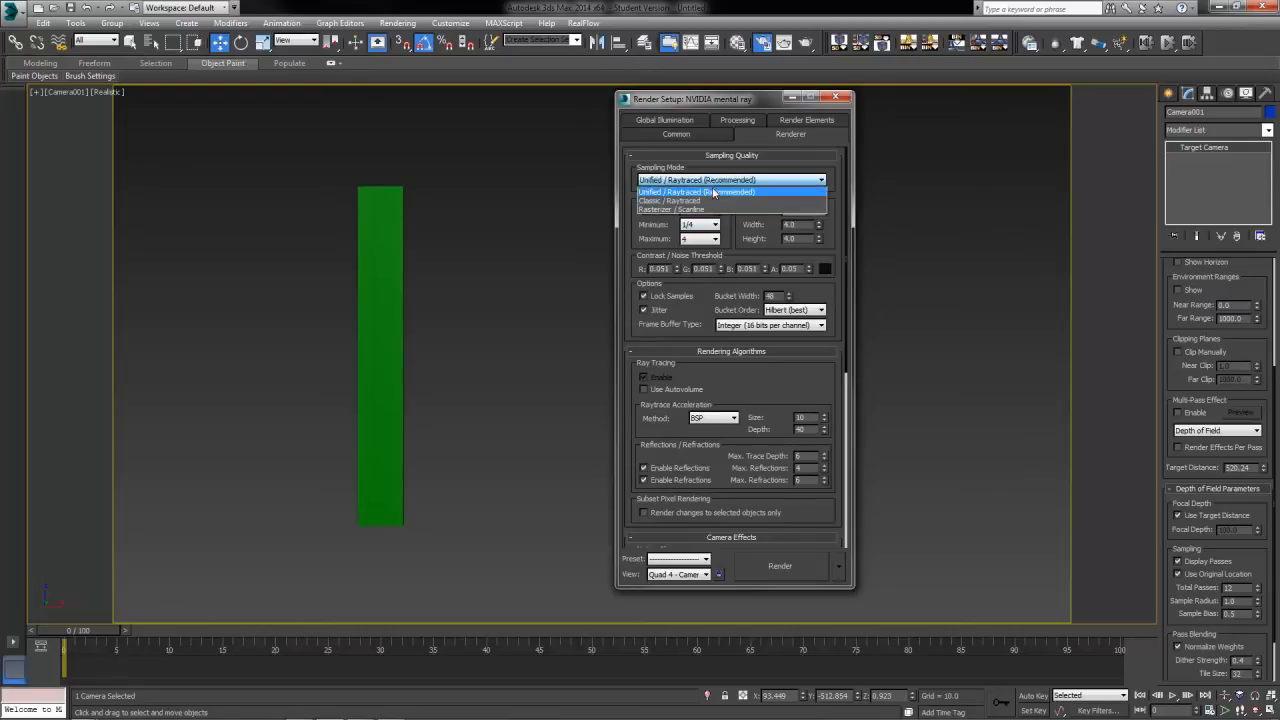
pyautogui.click(713, 191)
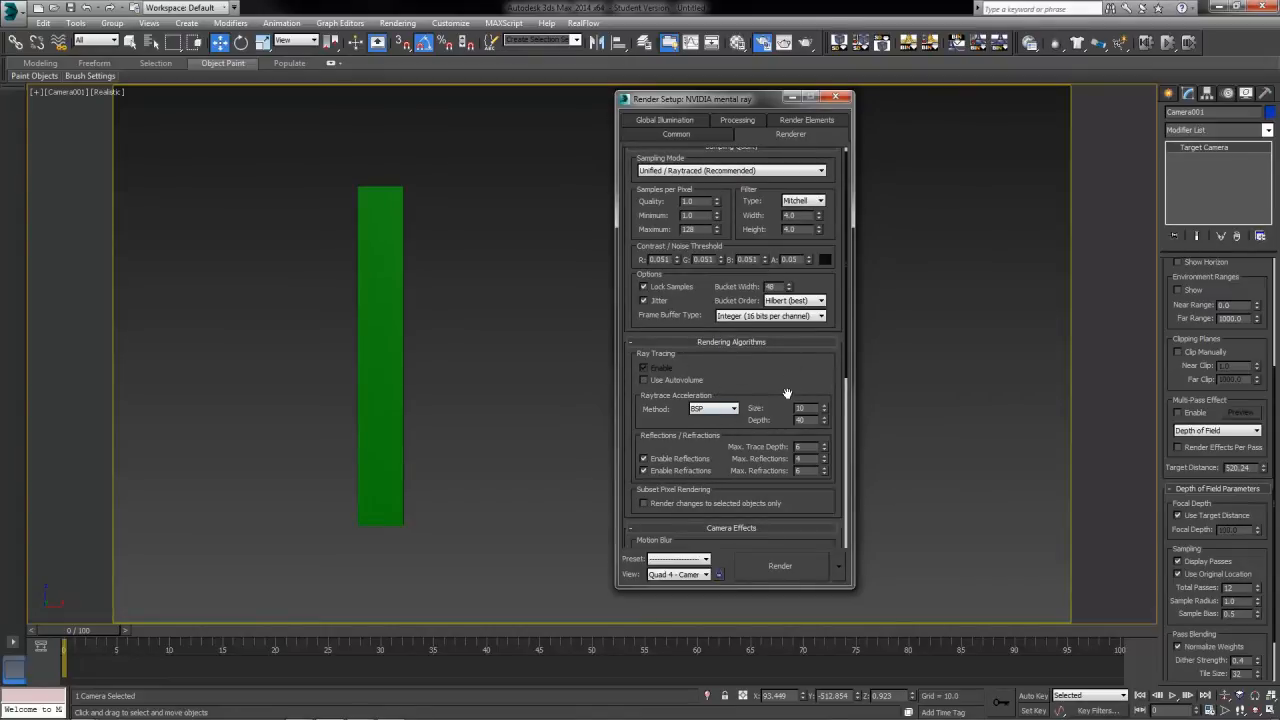
# Step: Enable Motion Blur under Camera Effects, limited to blur-enabled objects
pyautogui.scroll(-3)
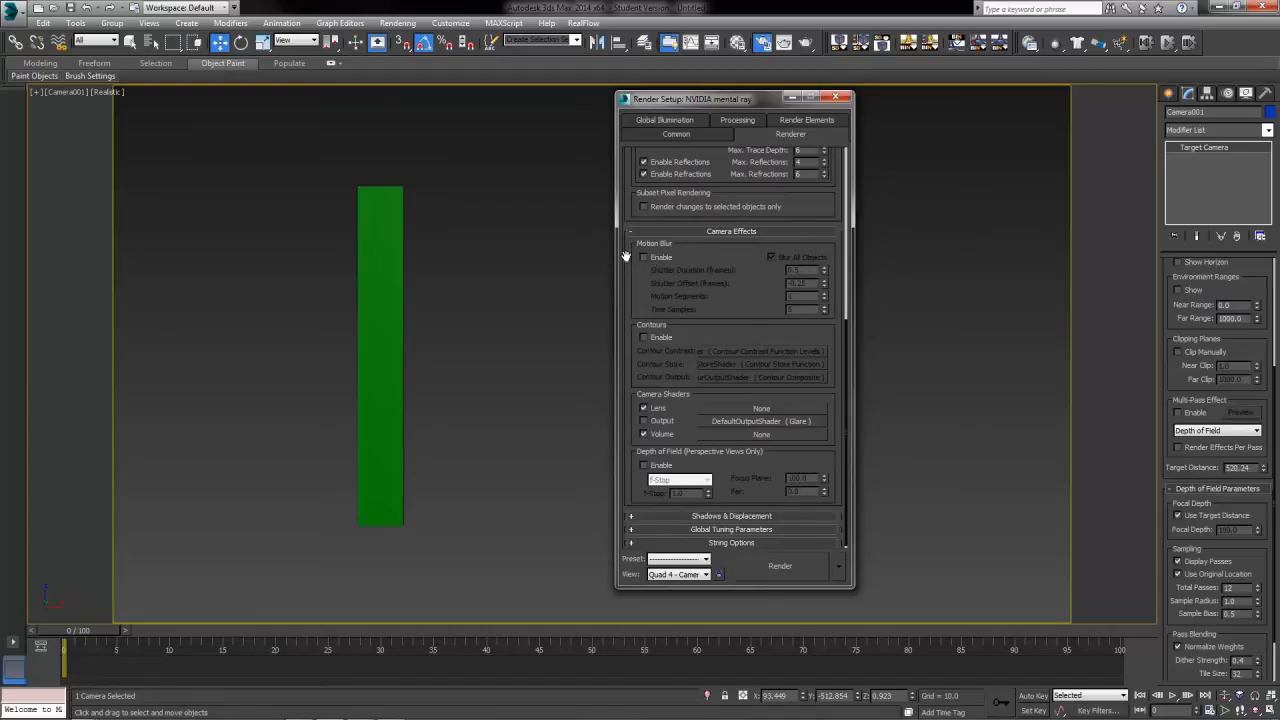
pyautogui.click(644, 257)
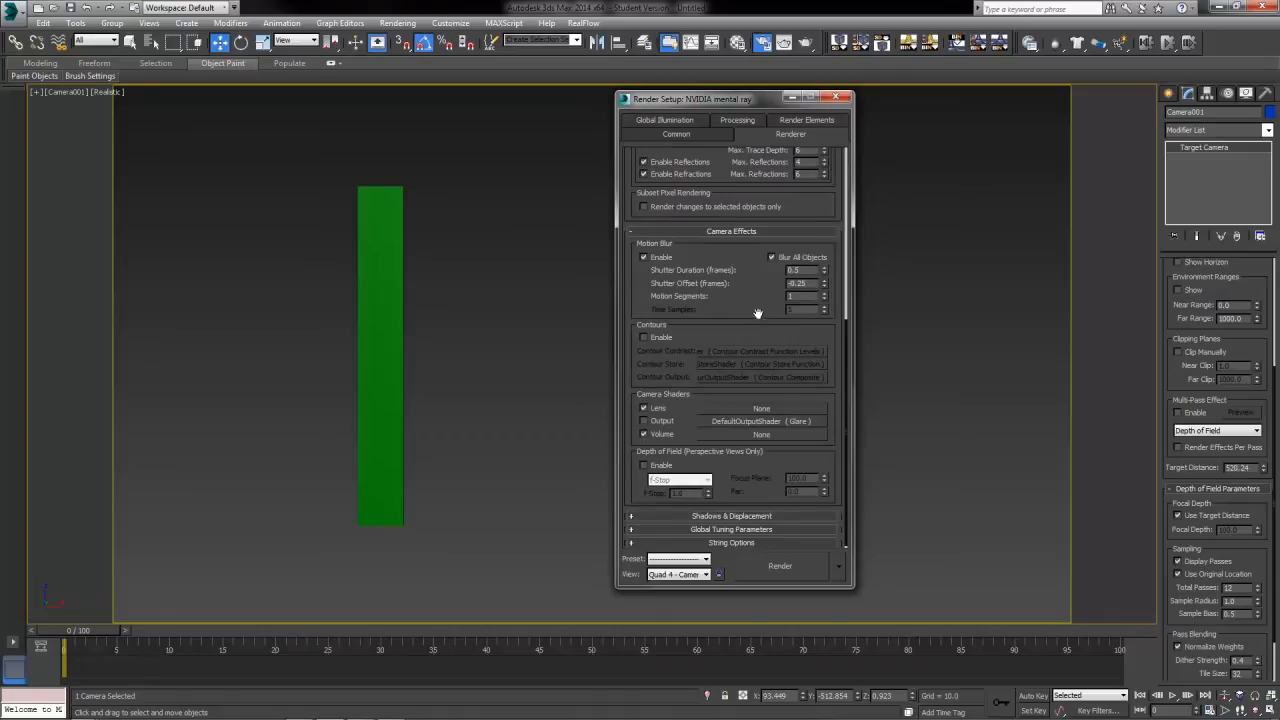
pyautogui.moveTo(779, 257)
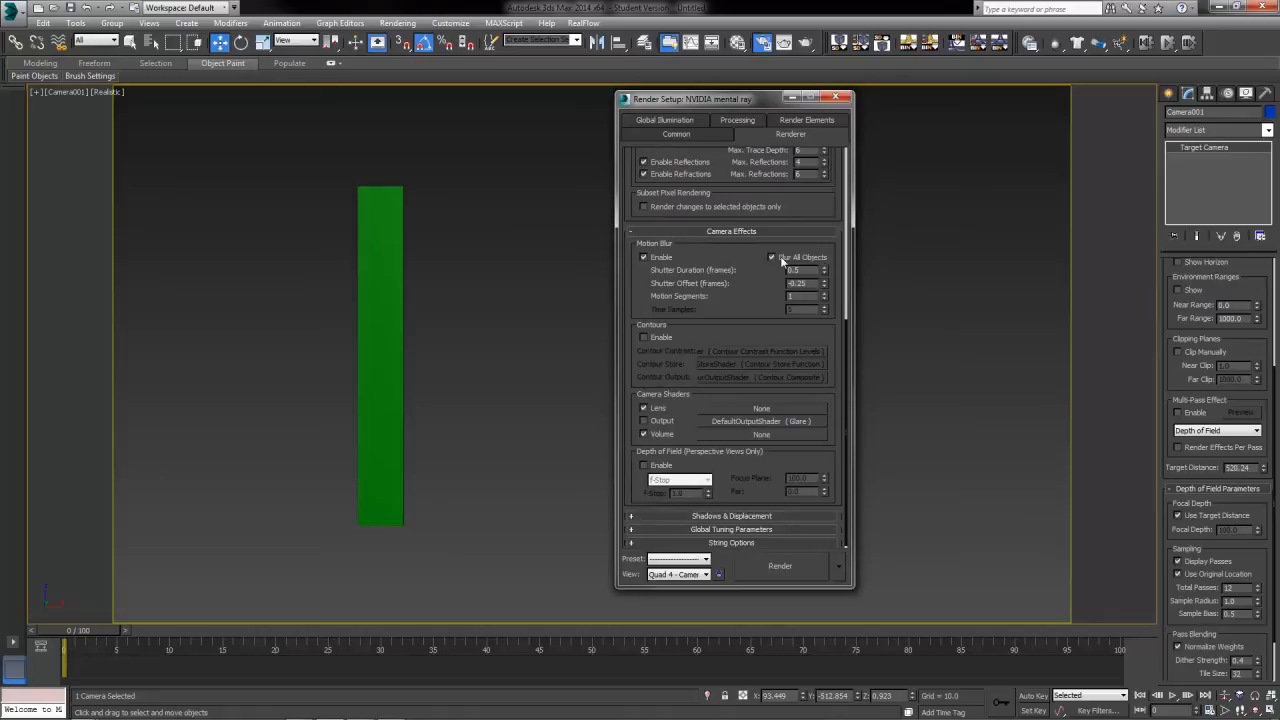
pyautogui.moveTo(731, 248)
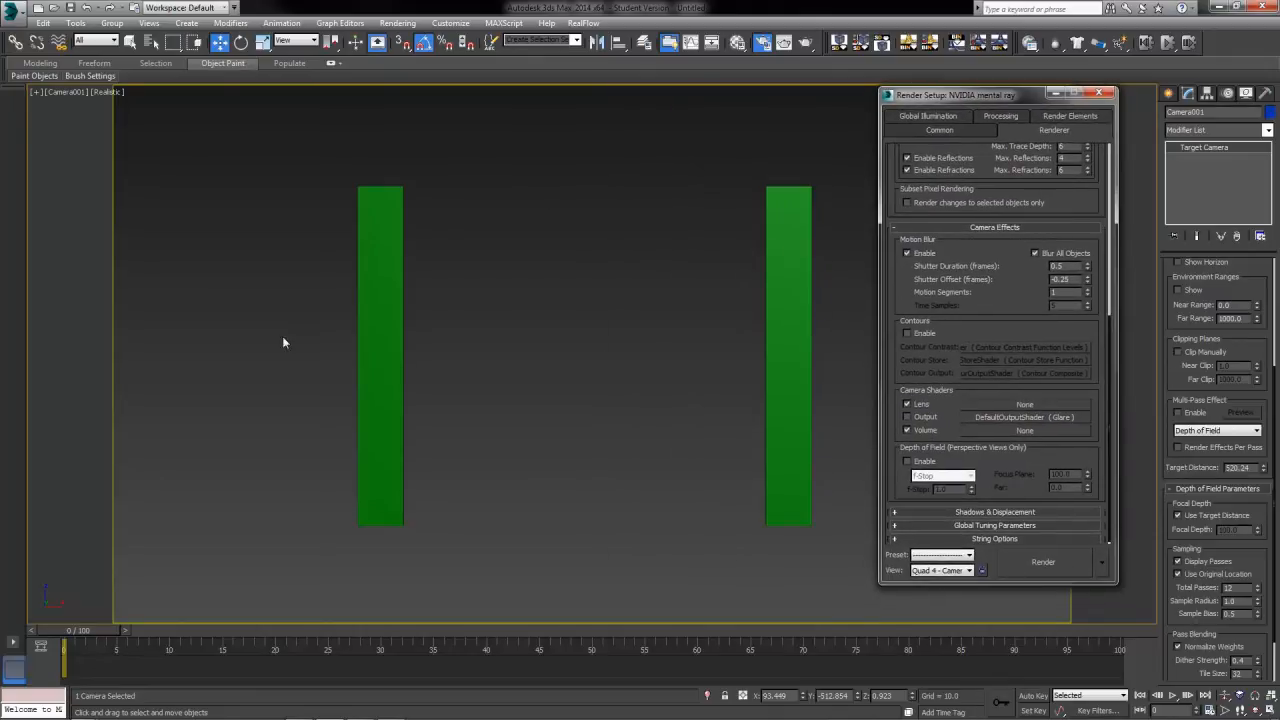
pyautogui.moveTo(843, 637)
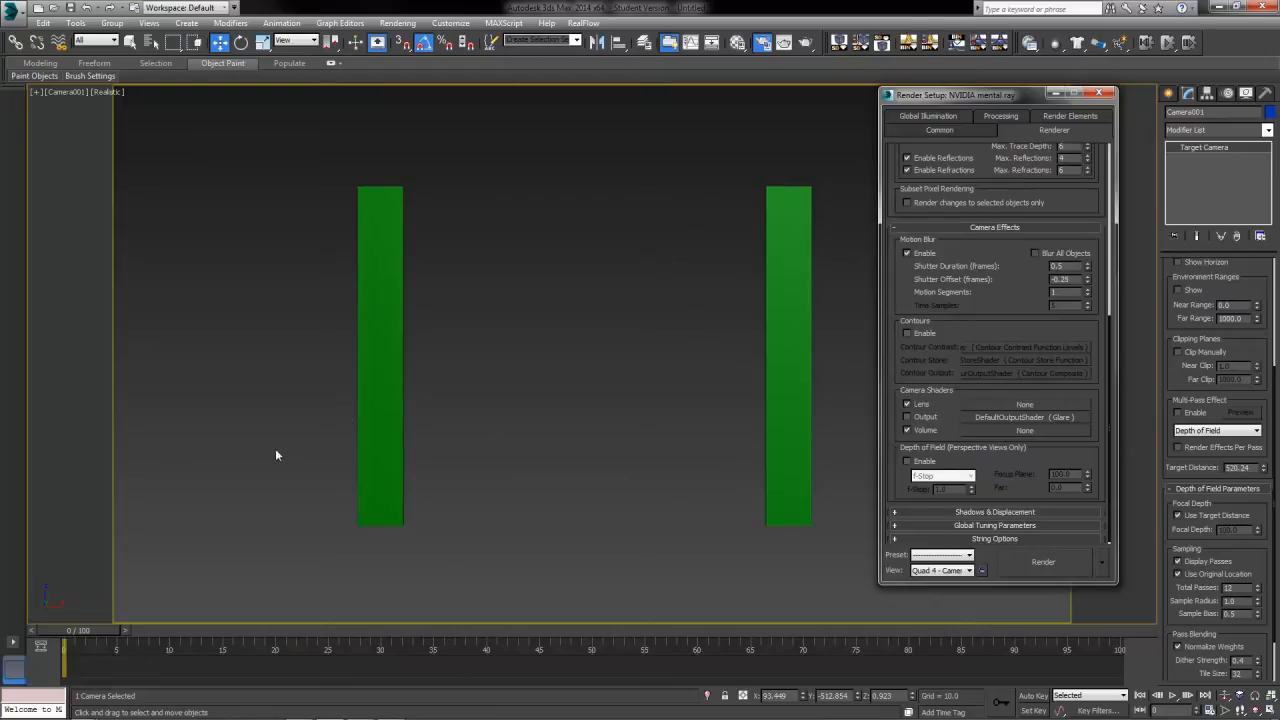
pyautogui.moveTo(462, 371)
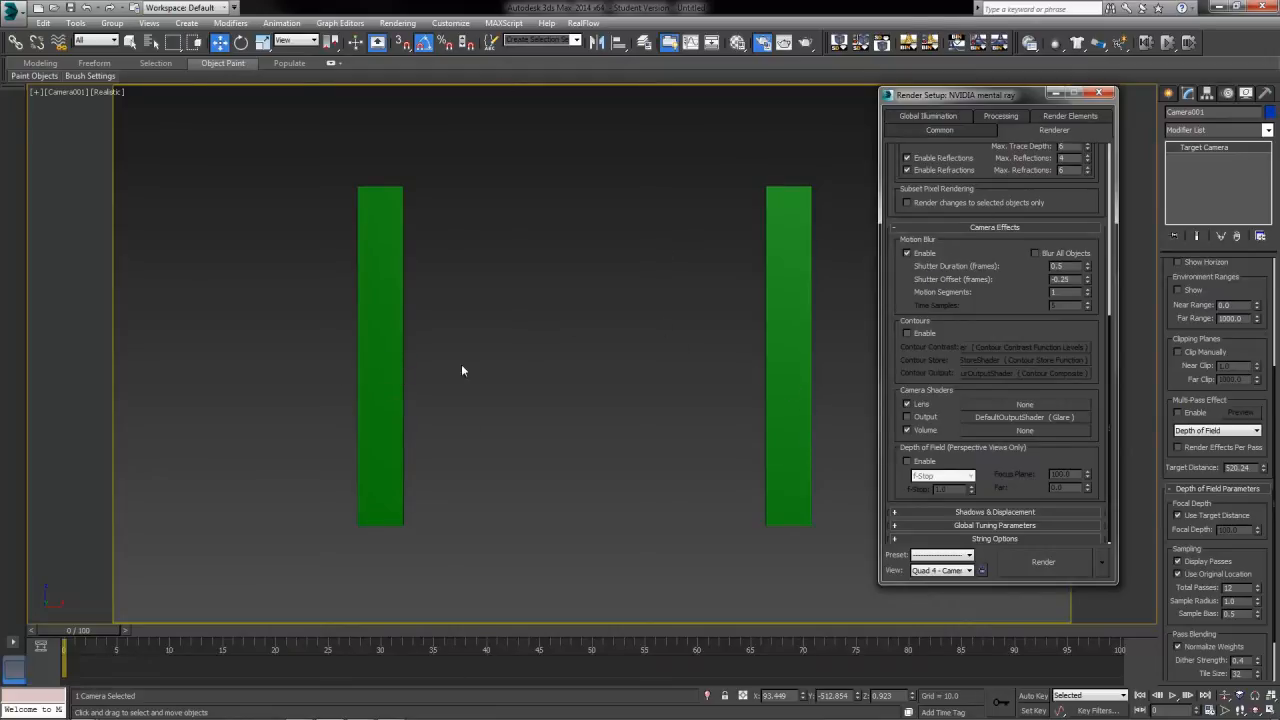
pyautogui.moveTo(684, 480)
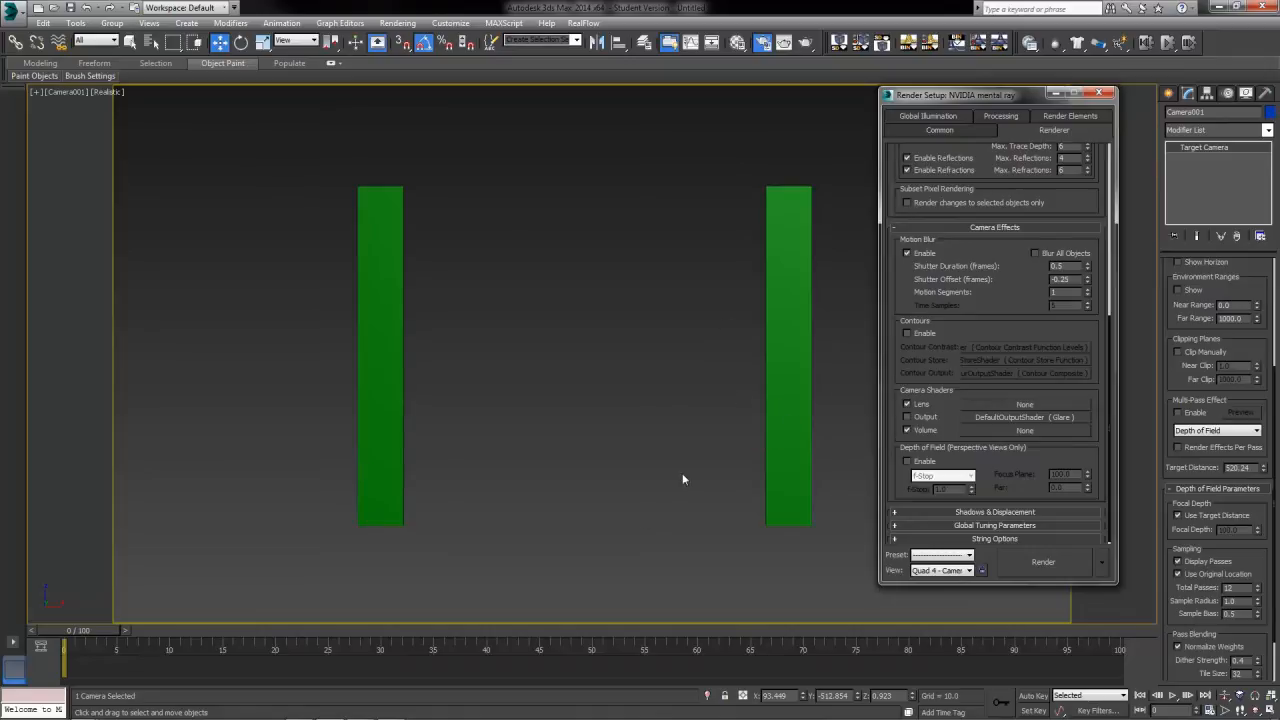
pyautogui.moveTo(333, 354)
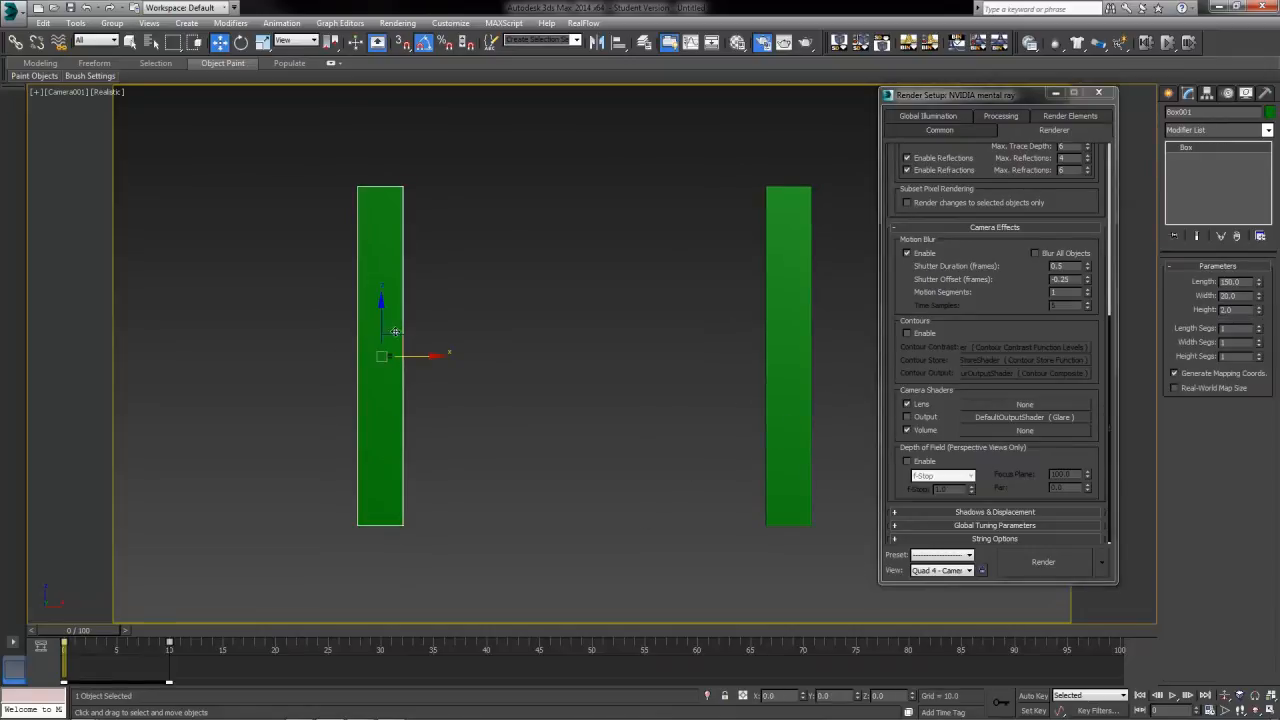
# Step: Open Object Properties for the left board, Box001, from its right-click menu
pyautogui.rightClick(395, 330)
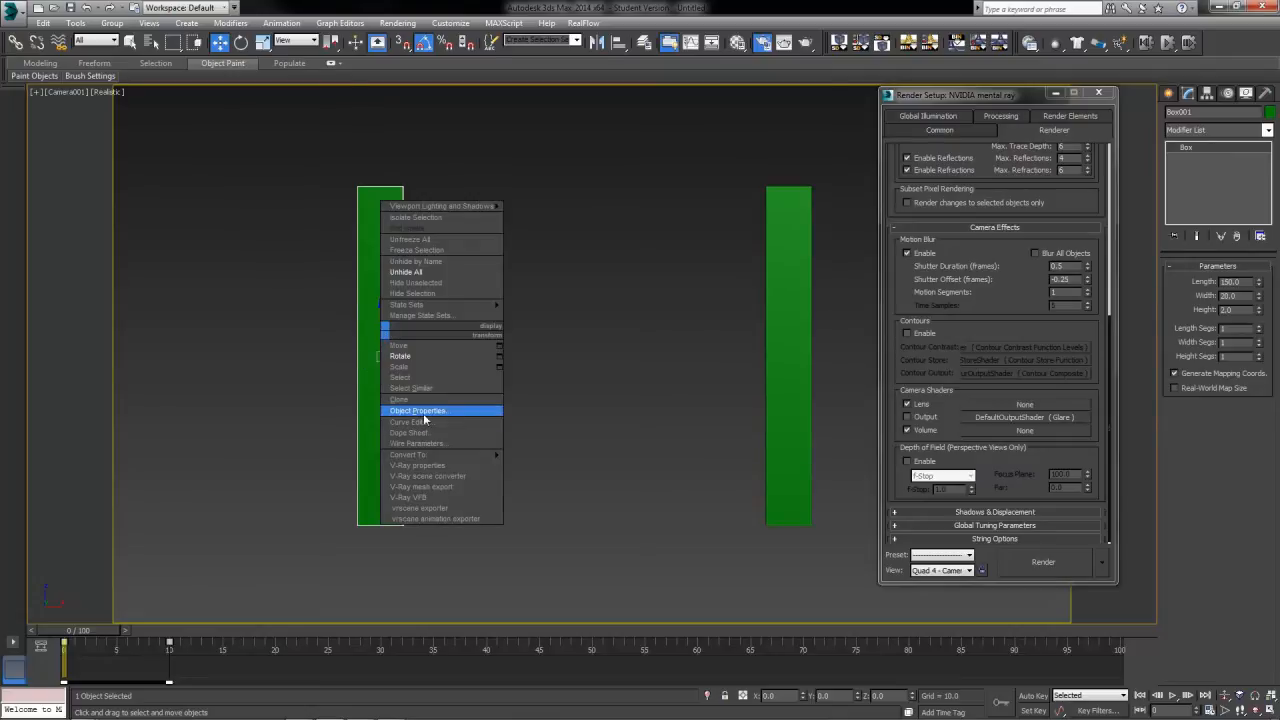
pyautogui.click(417, 410)
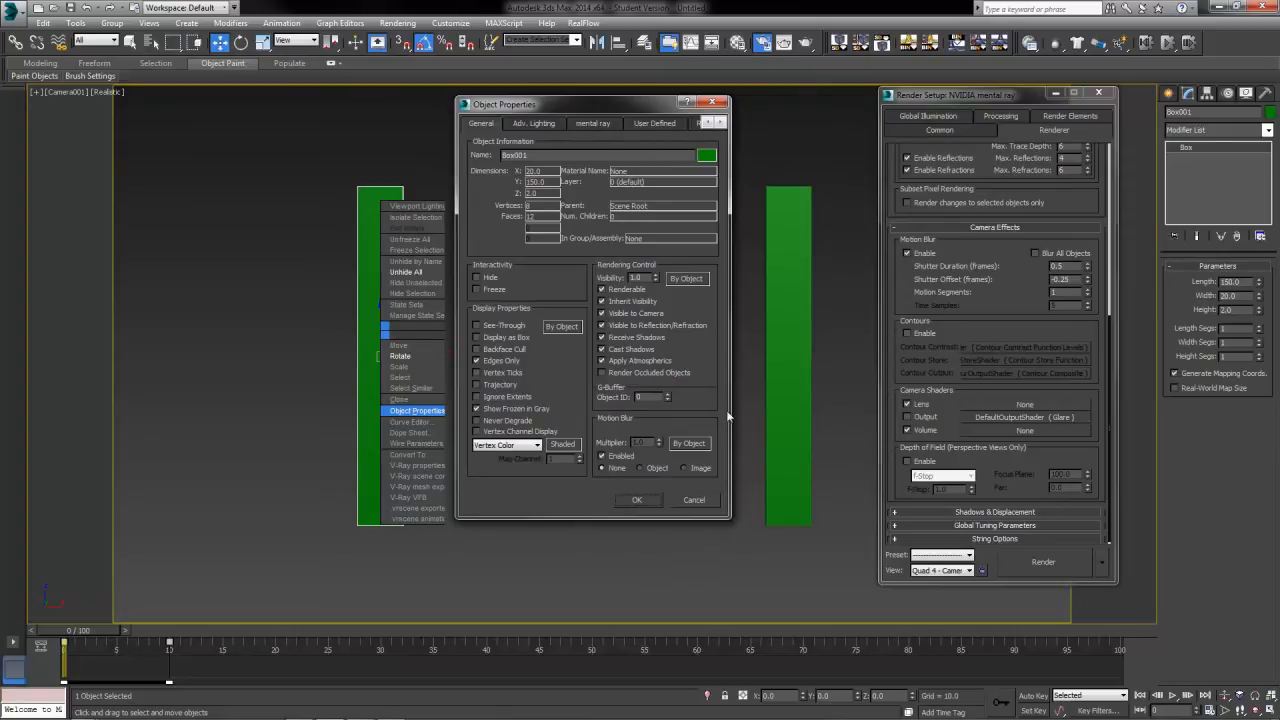
pyautogui.moveTo(620, 417)
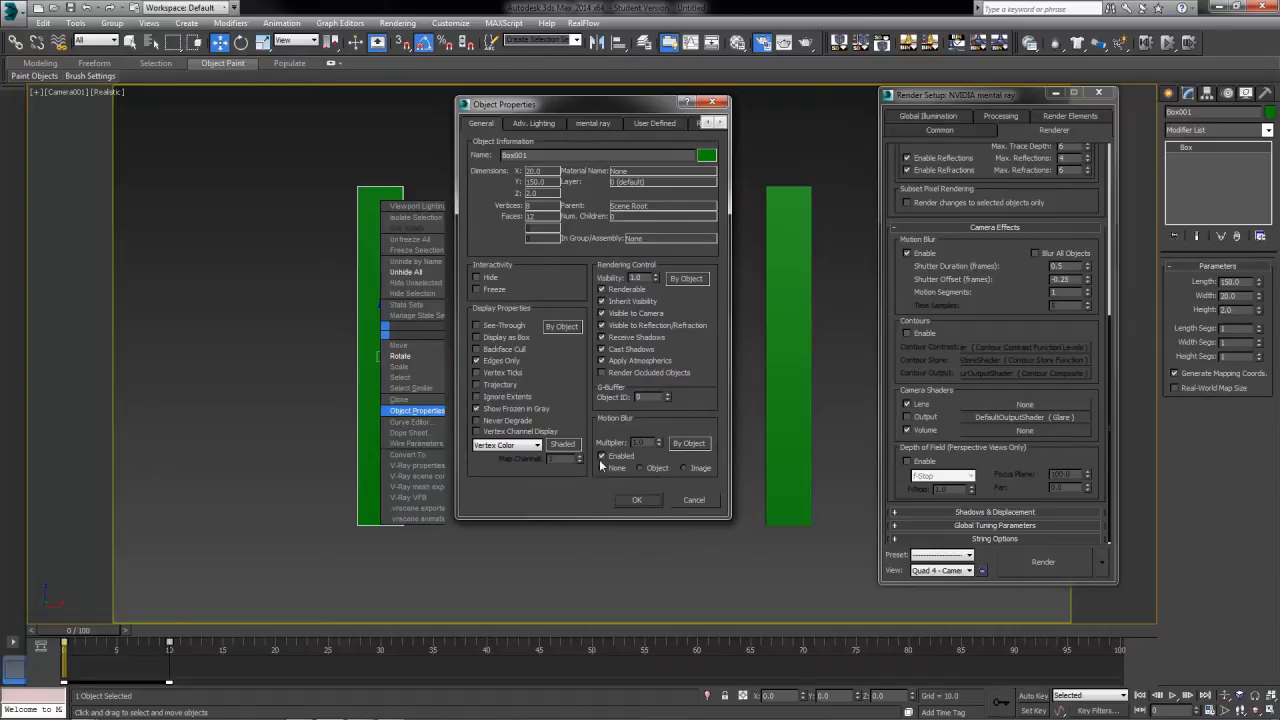
pyautogui.moveTo(625, 475)
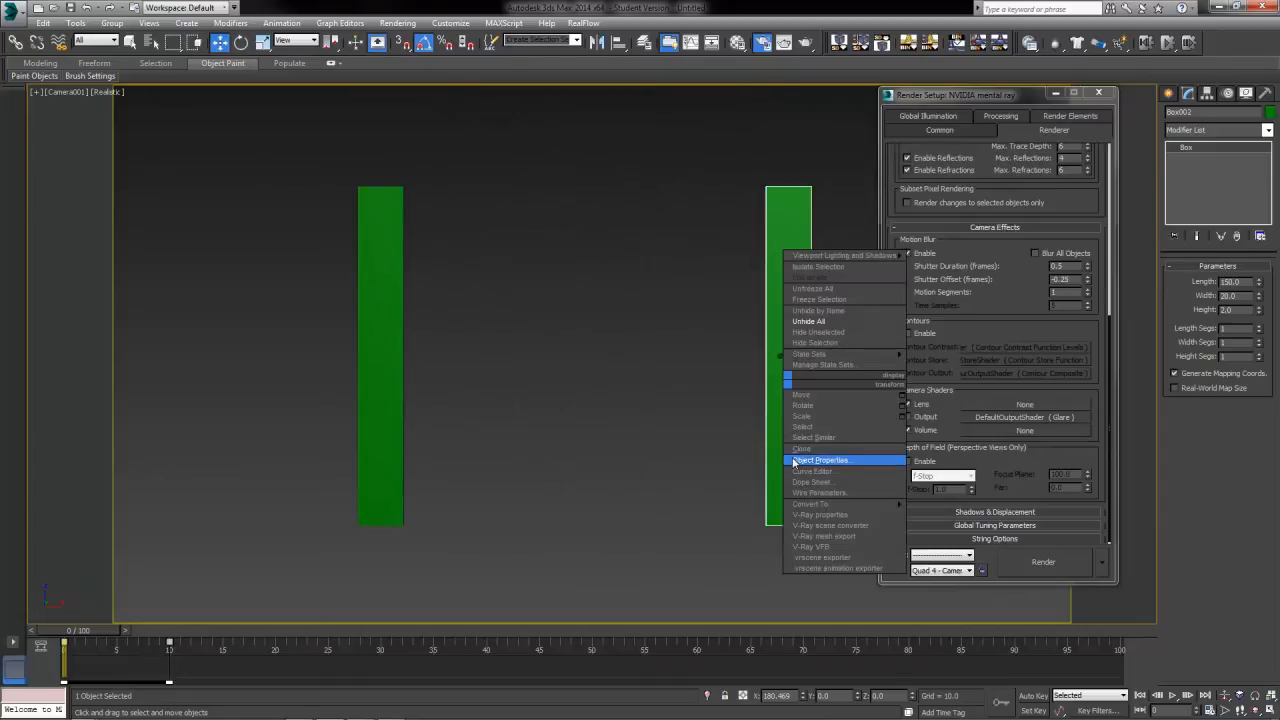
# Step: Disable object motion blur for Box002, setting it to None in Object Properties
pyautogui.click(823, 460)
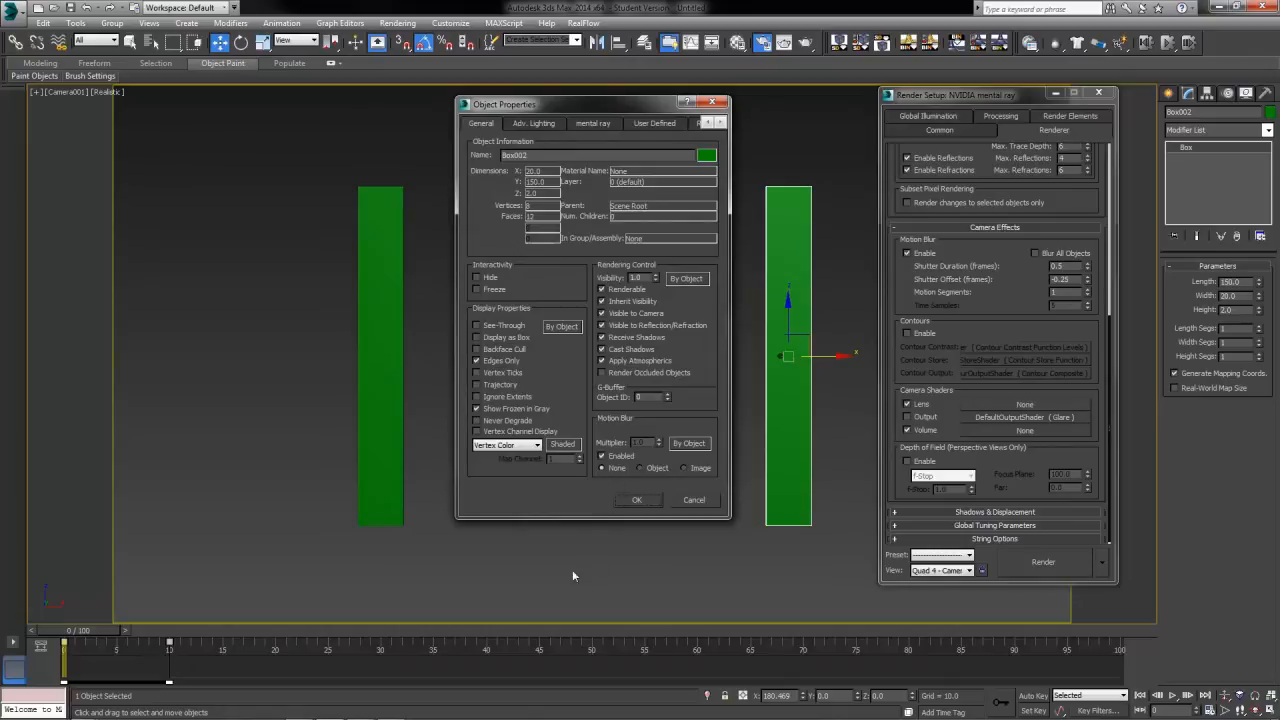
pyautogui.moveTo(604, 502)
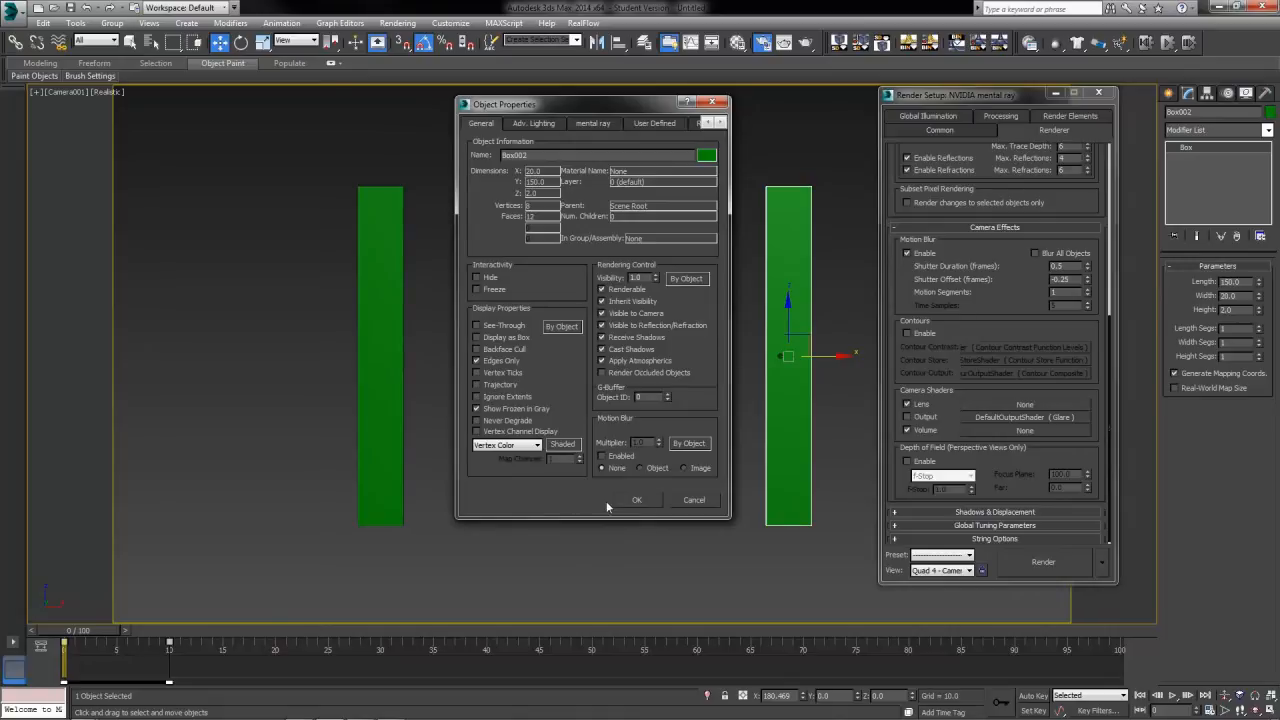
pyautogui.moveTo(760, 322)
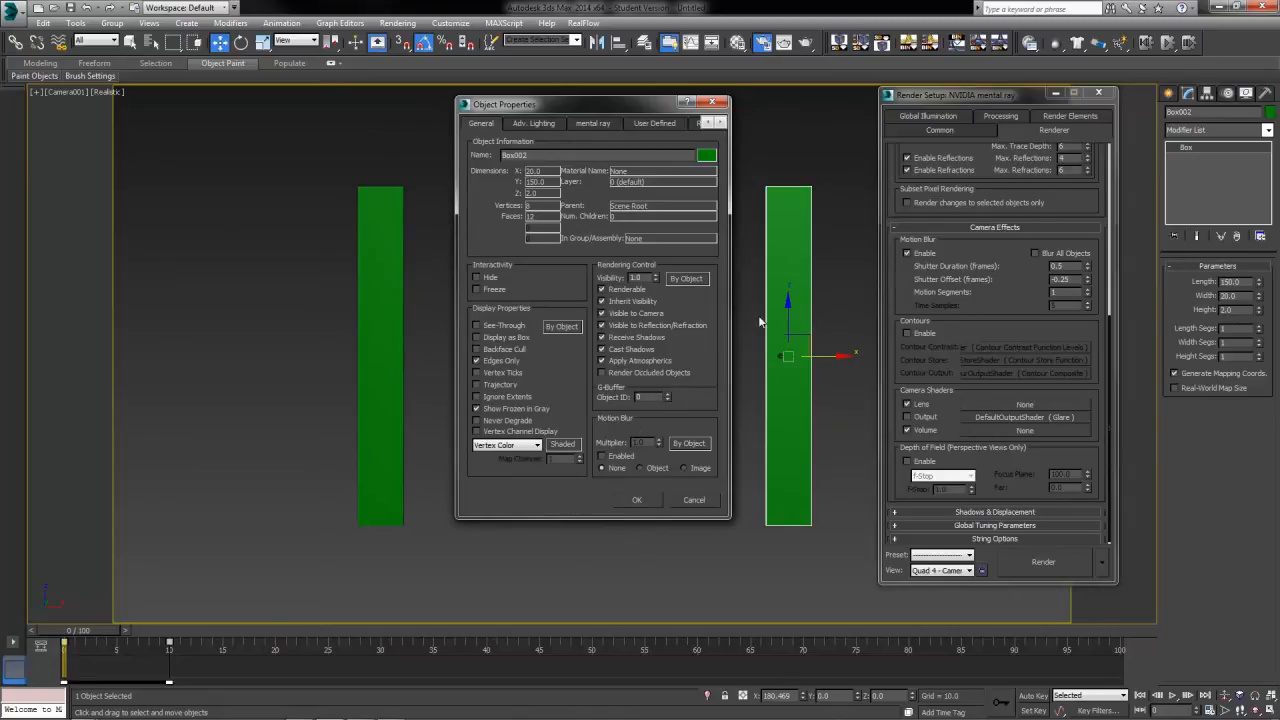
pyautogui.moveTo(619, 521)
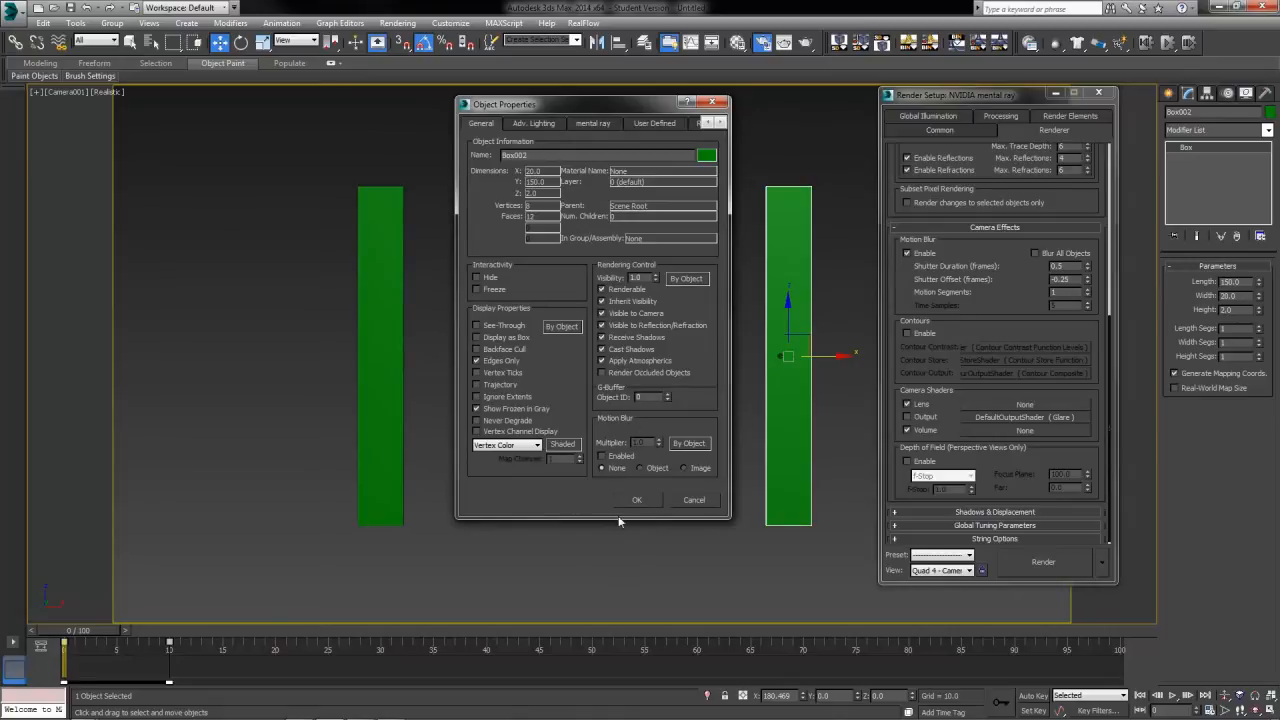
pyautogui.click(637, 500)
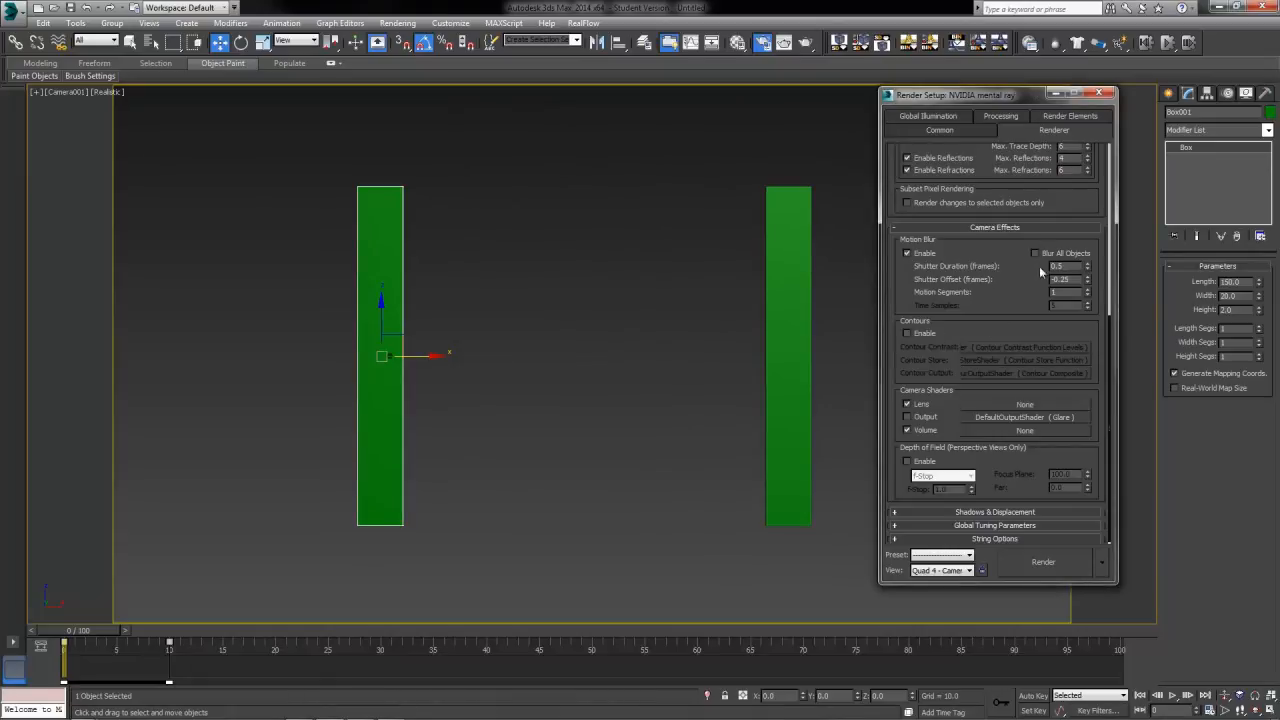
pyautogui.moveTo(413, 686)
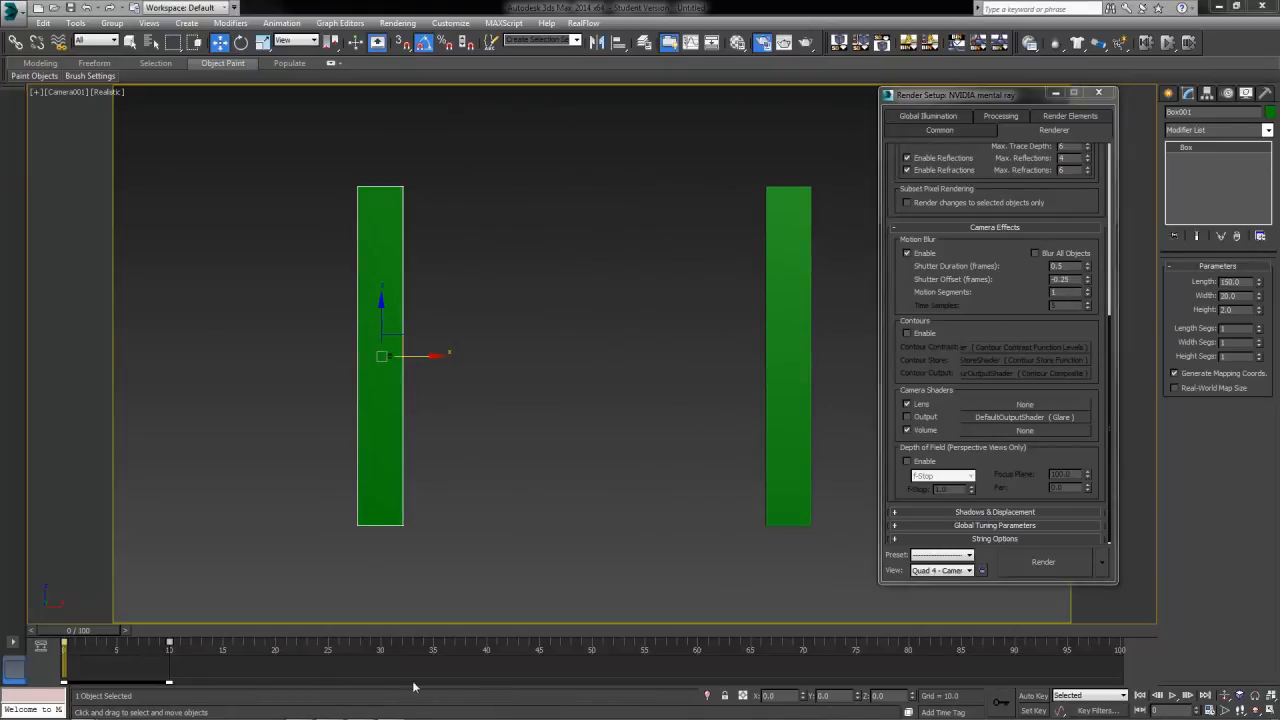
# Step: Deselect everything and move the time slider to frame 8
pyautogui.click(507, 442)
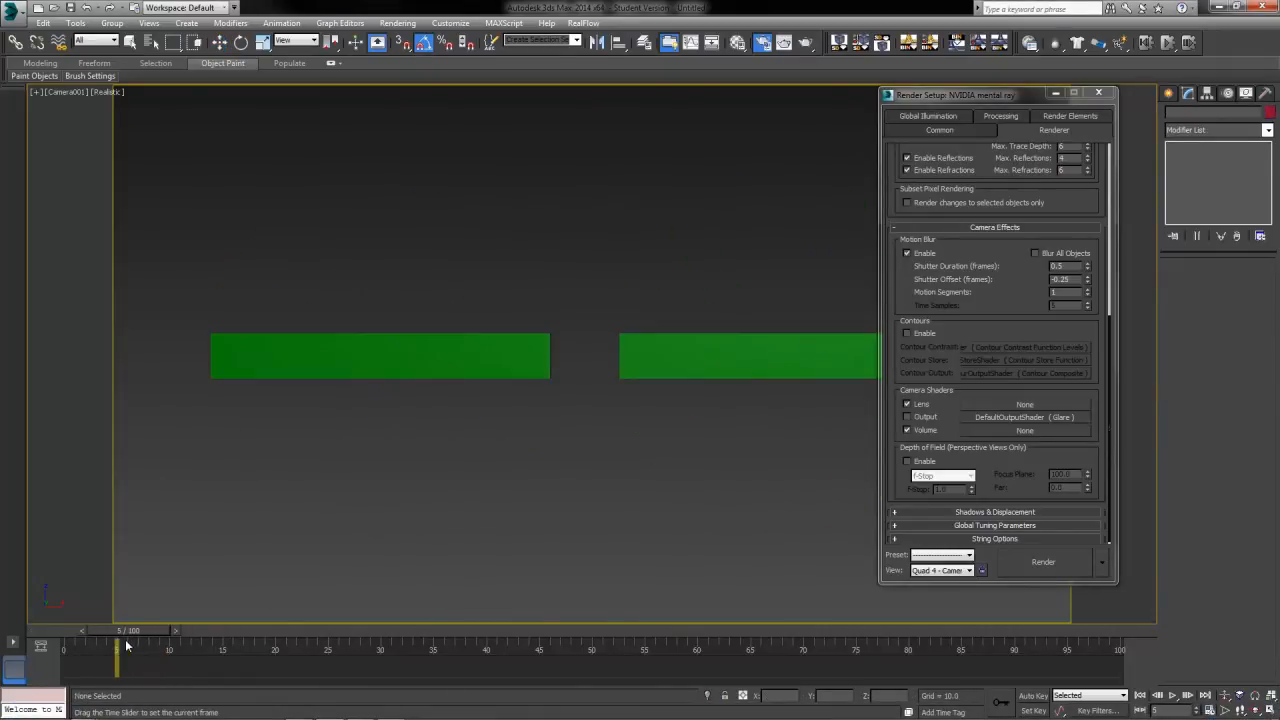
pyautogui.moveTo(118, 648); pyautogui.dragTo(148, 648)
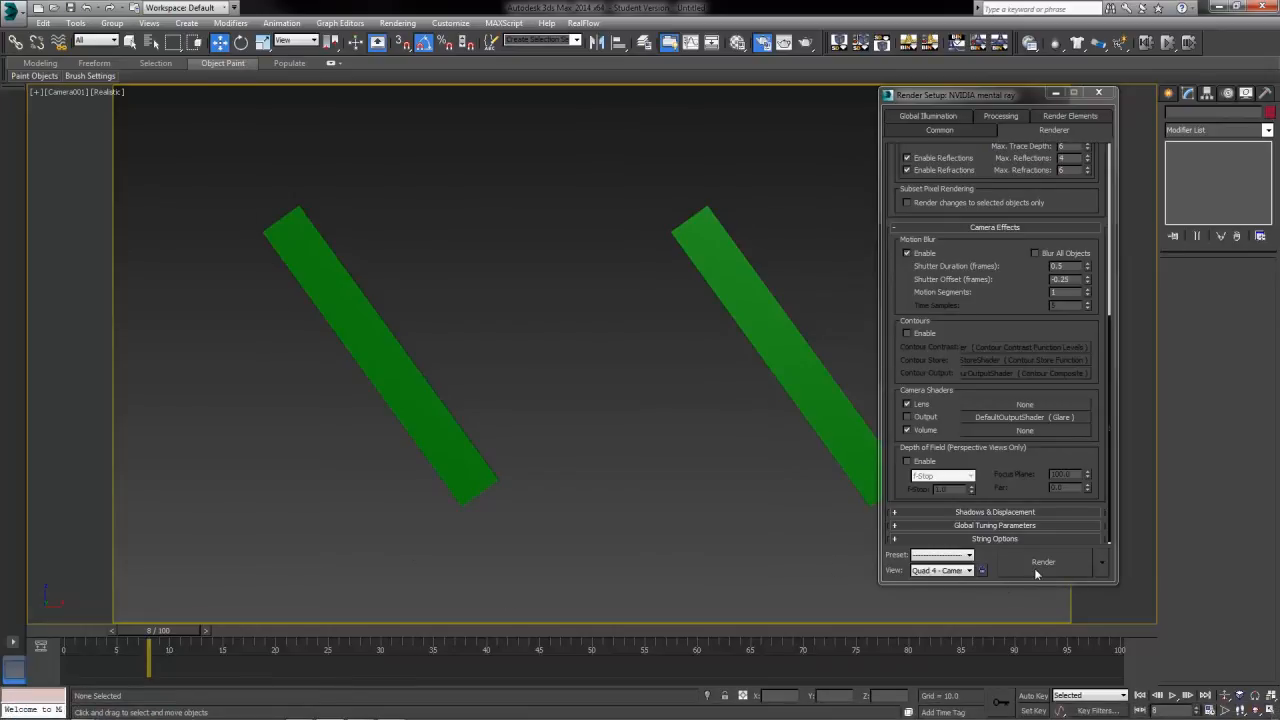
# Step: Render frame 8 with mental ray from the camera view
pyautogui.click(1043, 561)
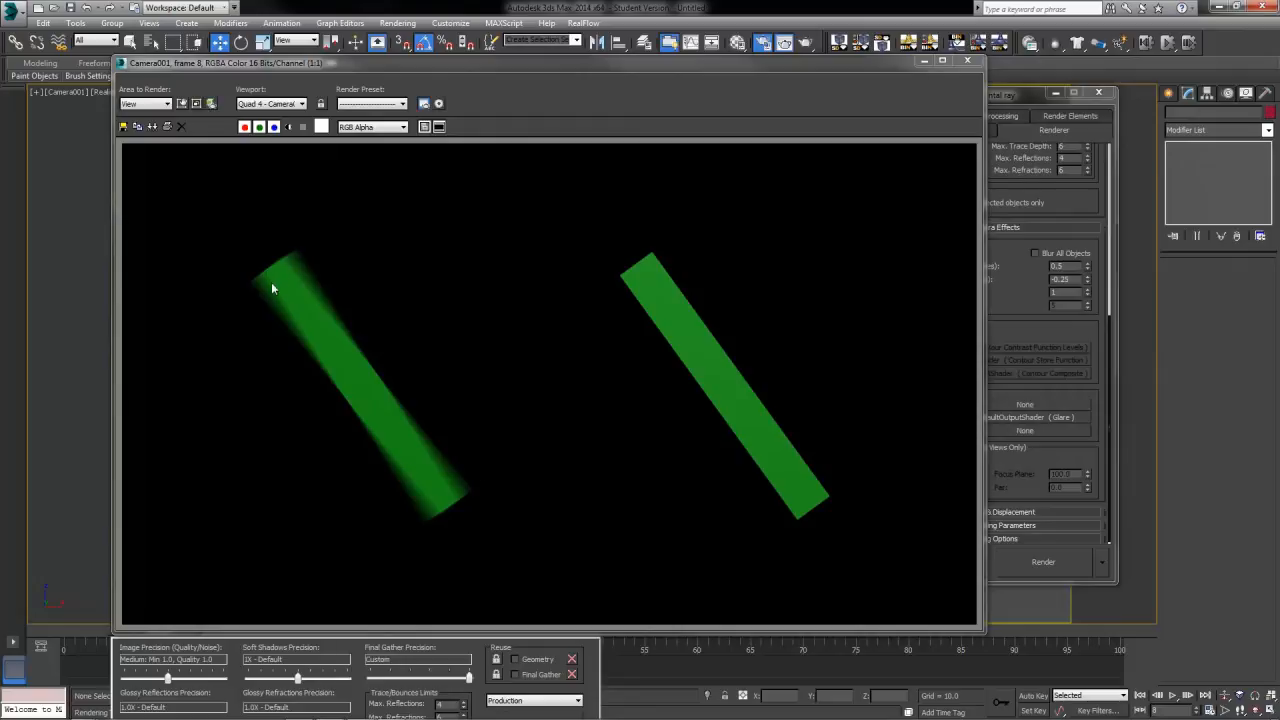
pyautogui.moveTo(427, 433)
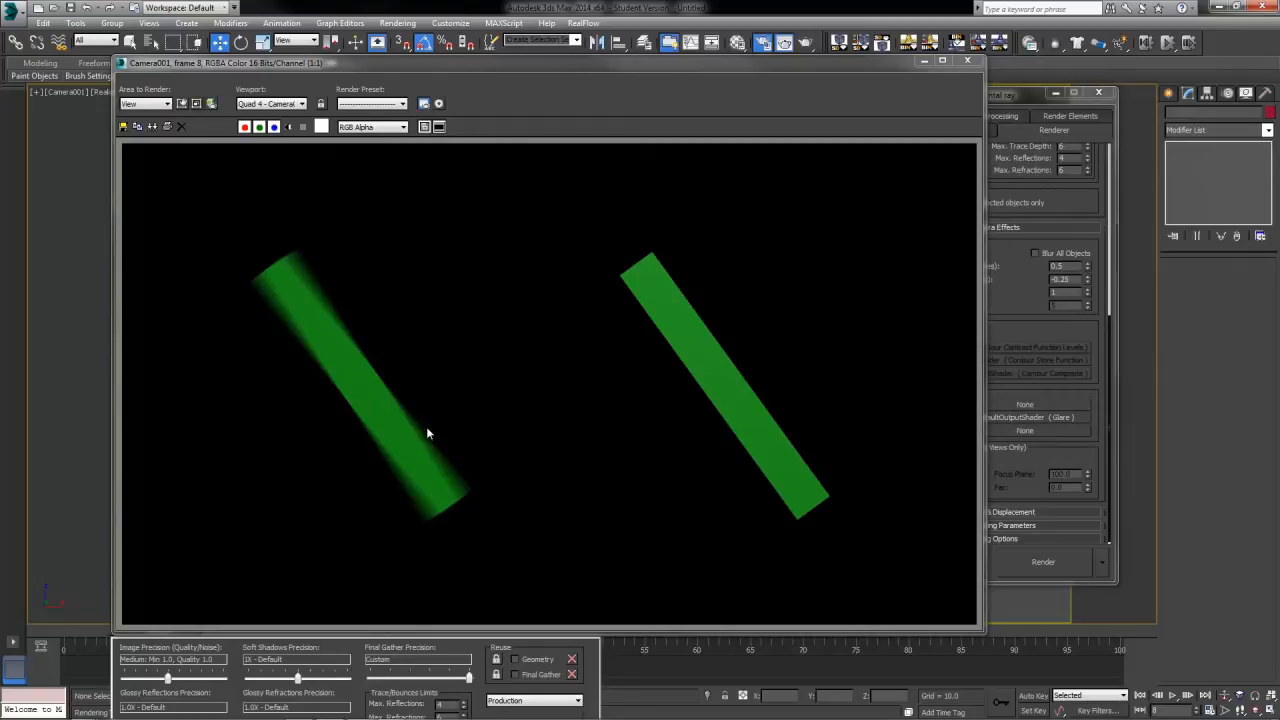
pyautogui.moveTo(814, 411)
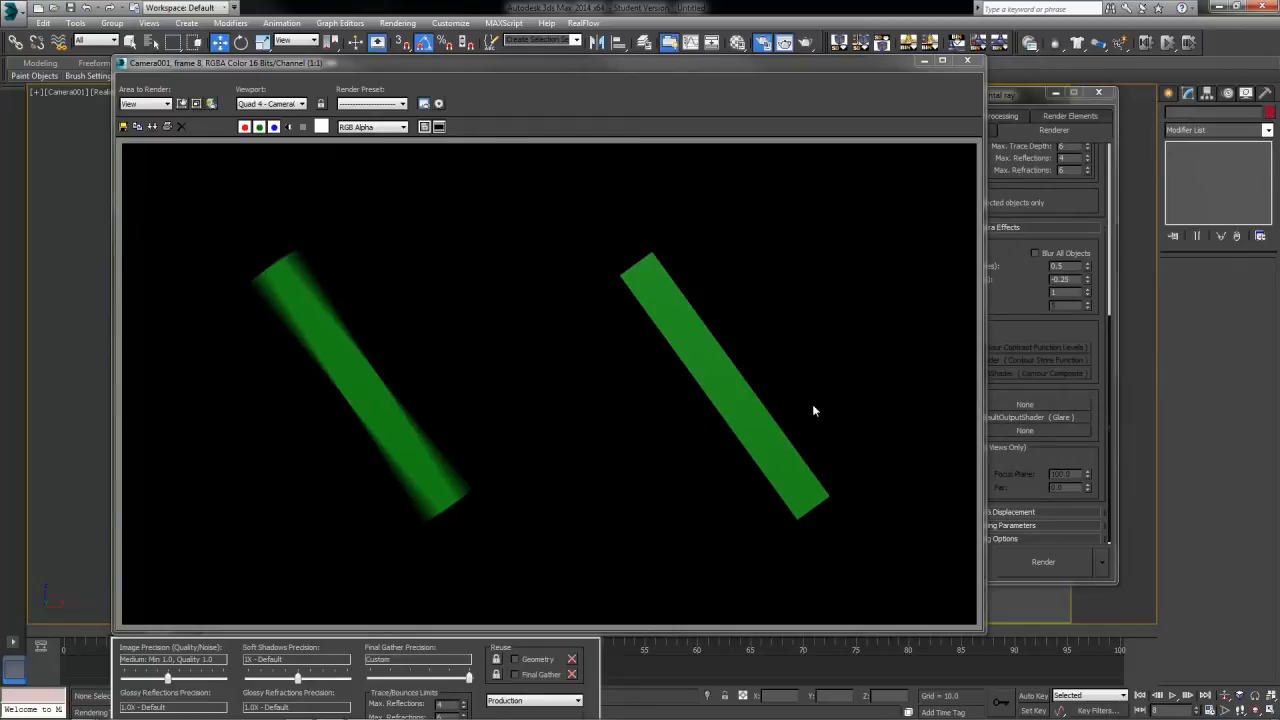
pyautogui.moveTo(605, 415)
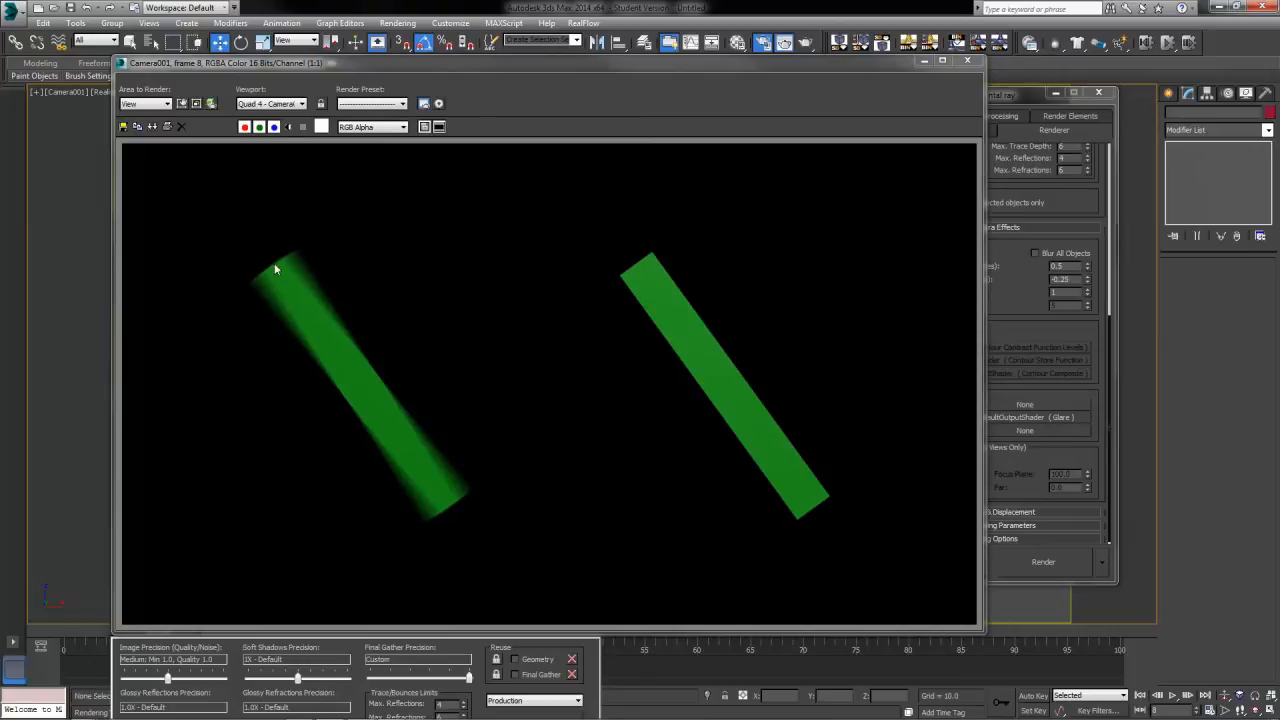
pyautogui.moveTo(465, 481)
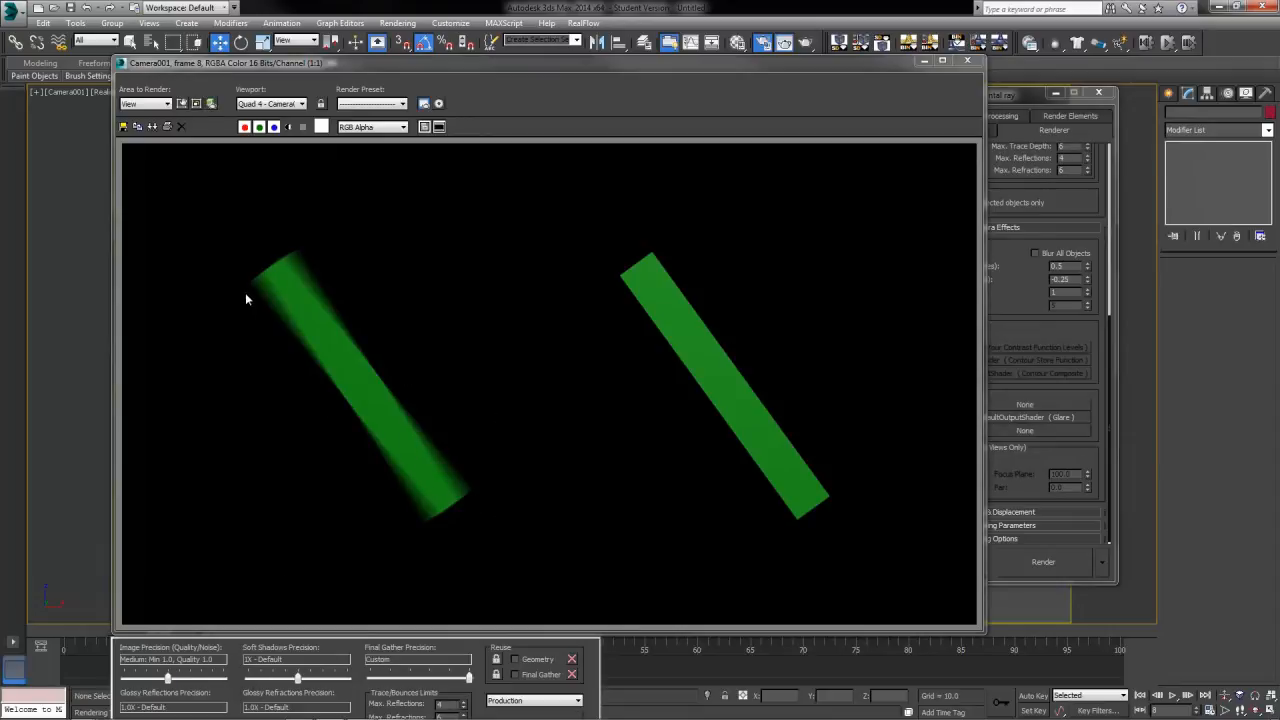
pyautogui.moveTo(332, 393)
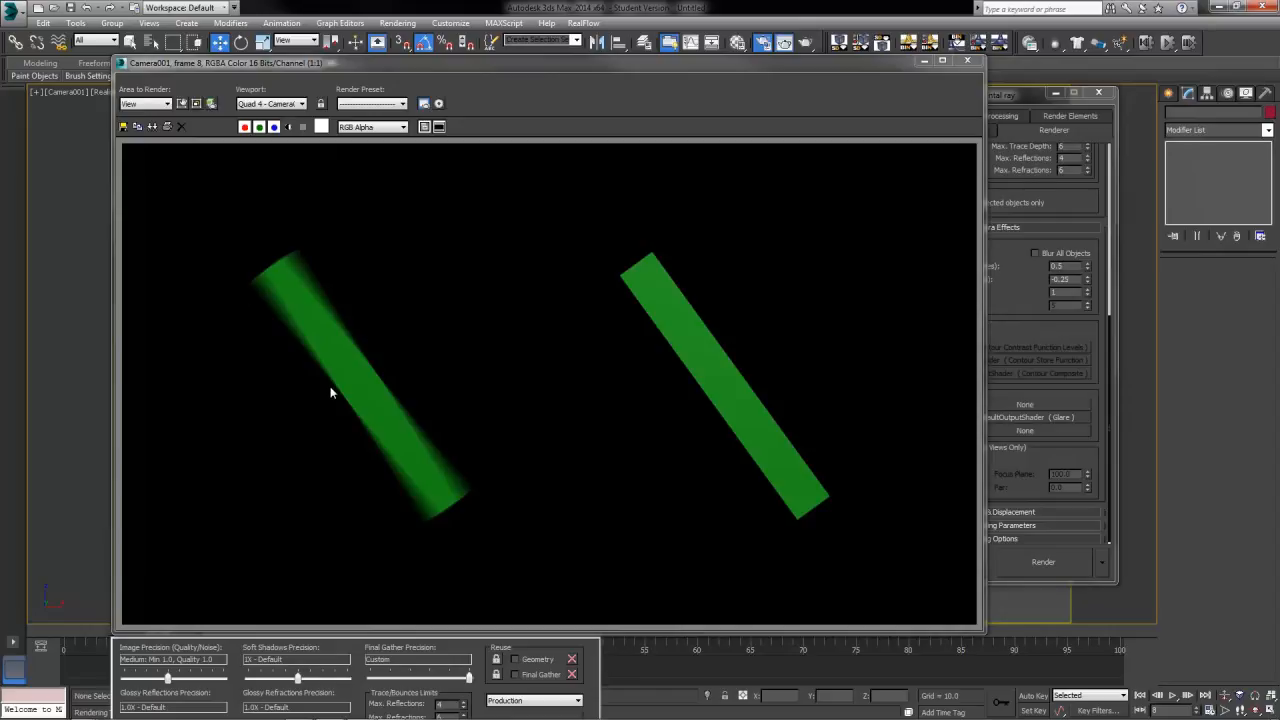
pyautogui.moveTo(292, 262)
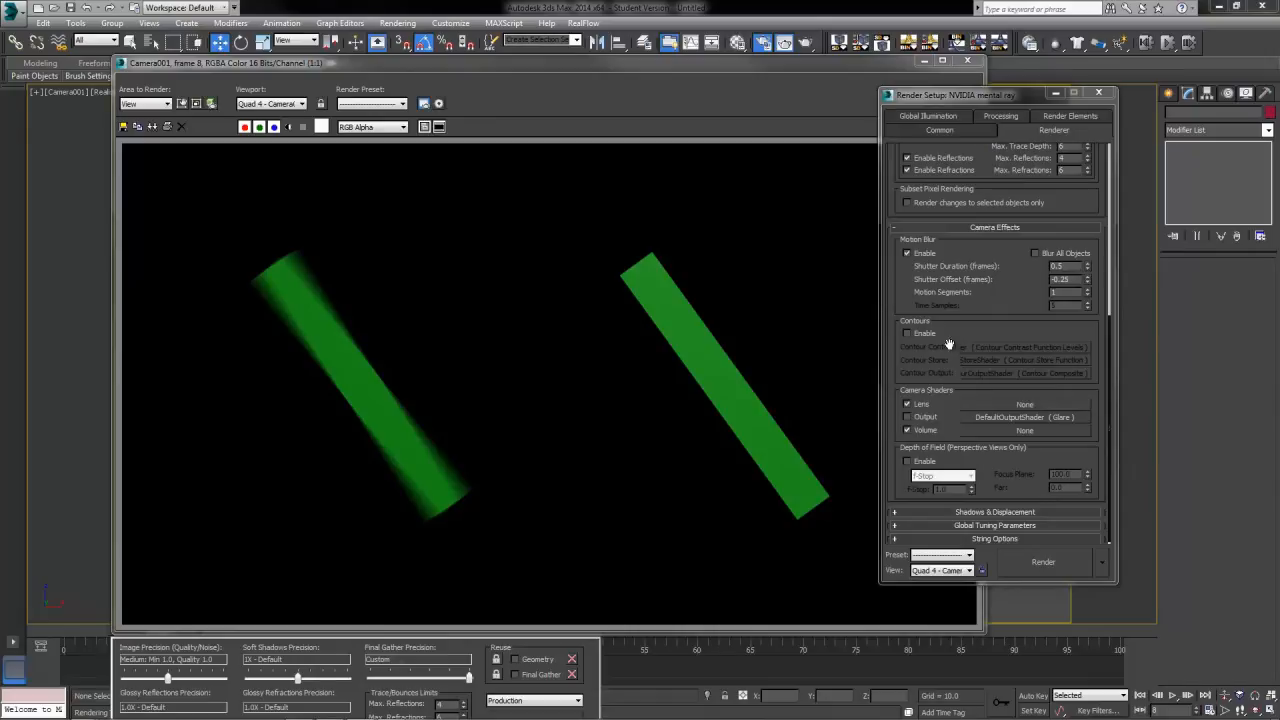
pyautogui.moveTo(758, 470)
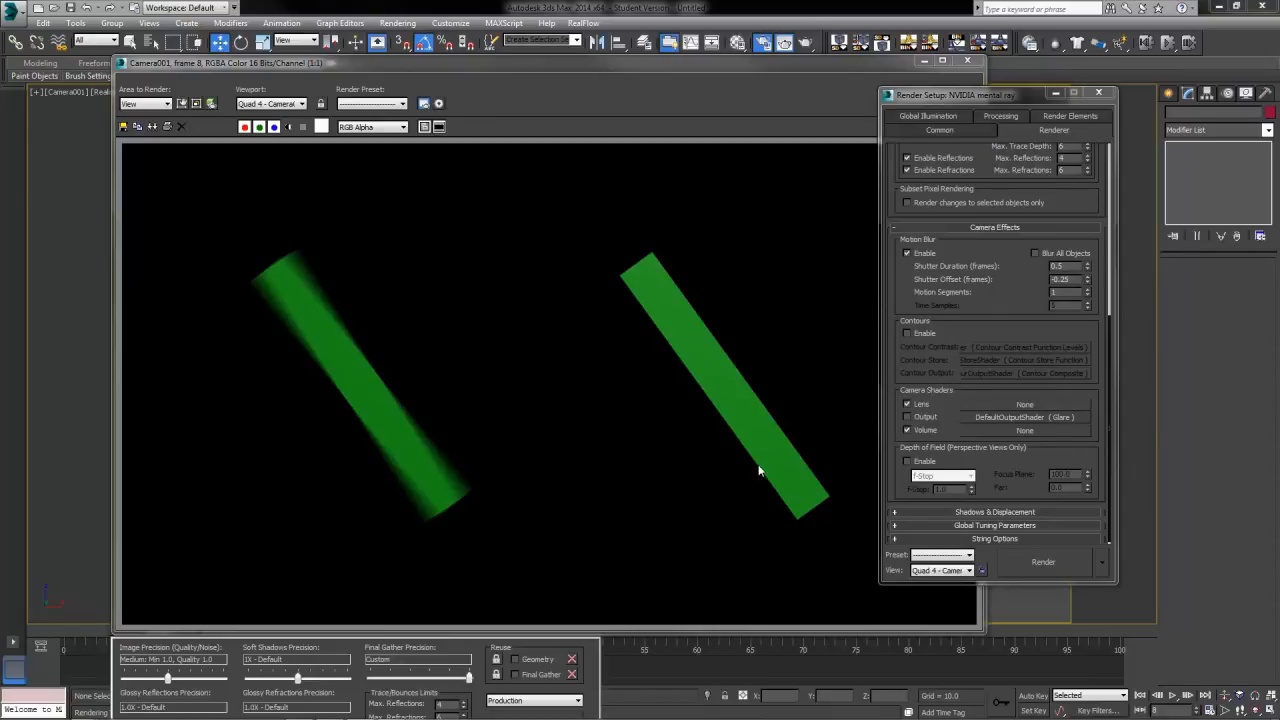
pyautogui.moveTo(395, 548)
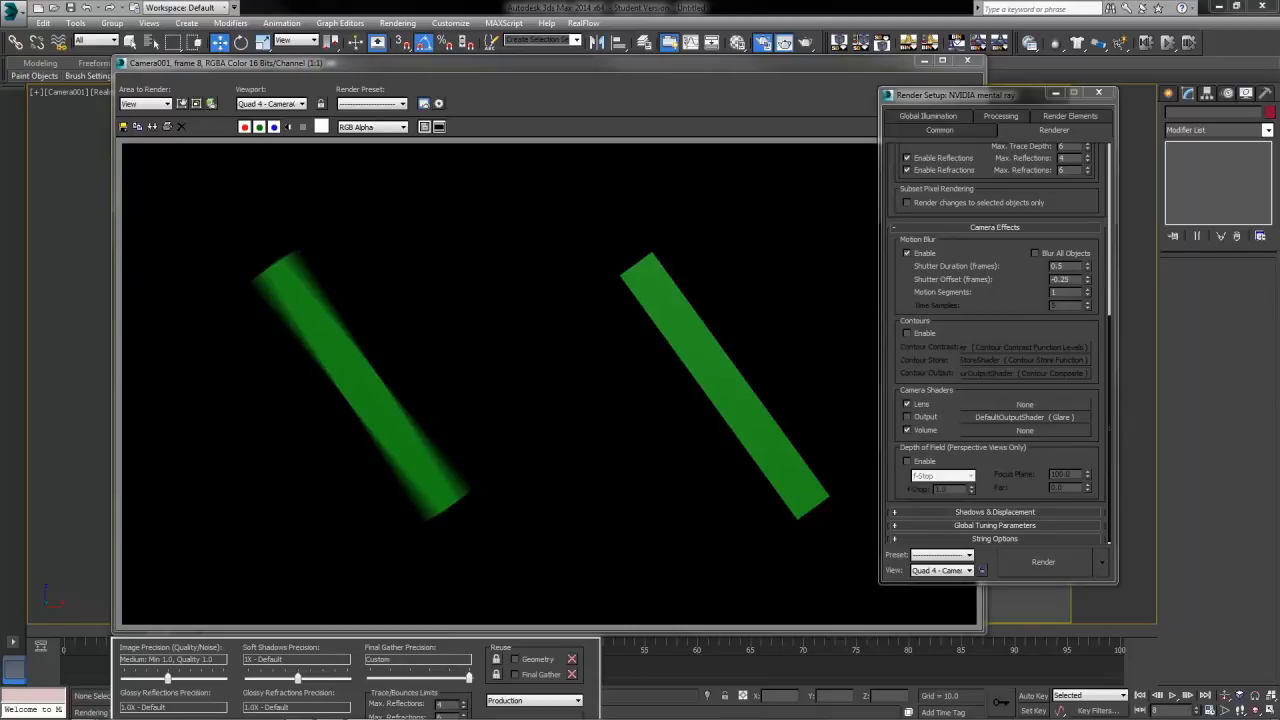
pyautogui.moveTo(296, 257)
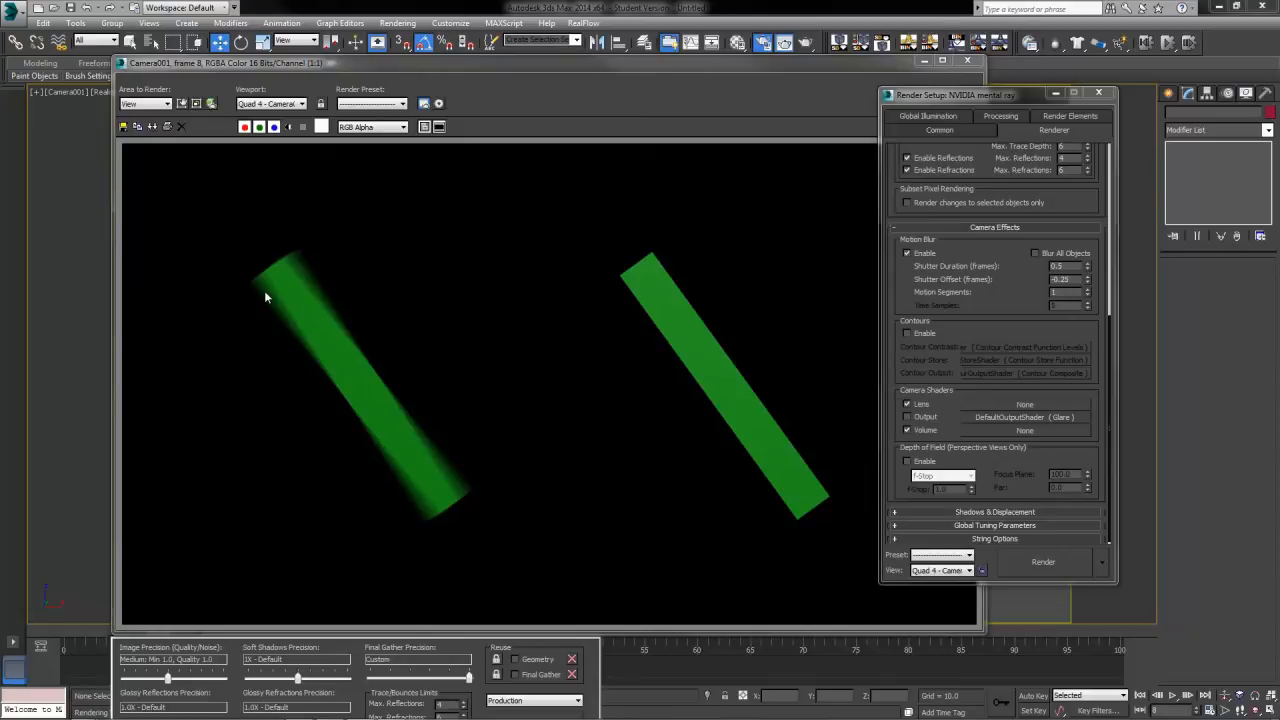
pyautogui.moveTo(257, 302)
pyautogui.write('5')
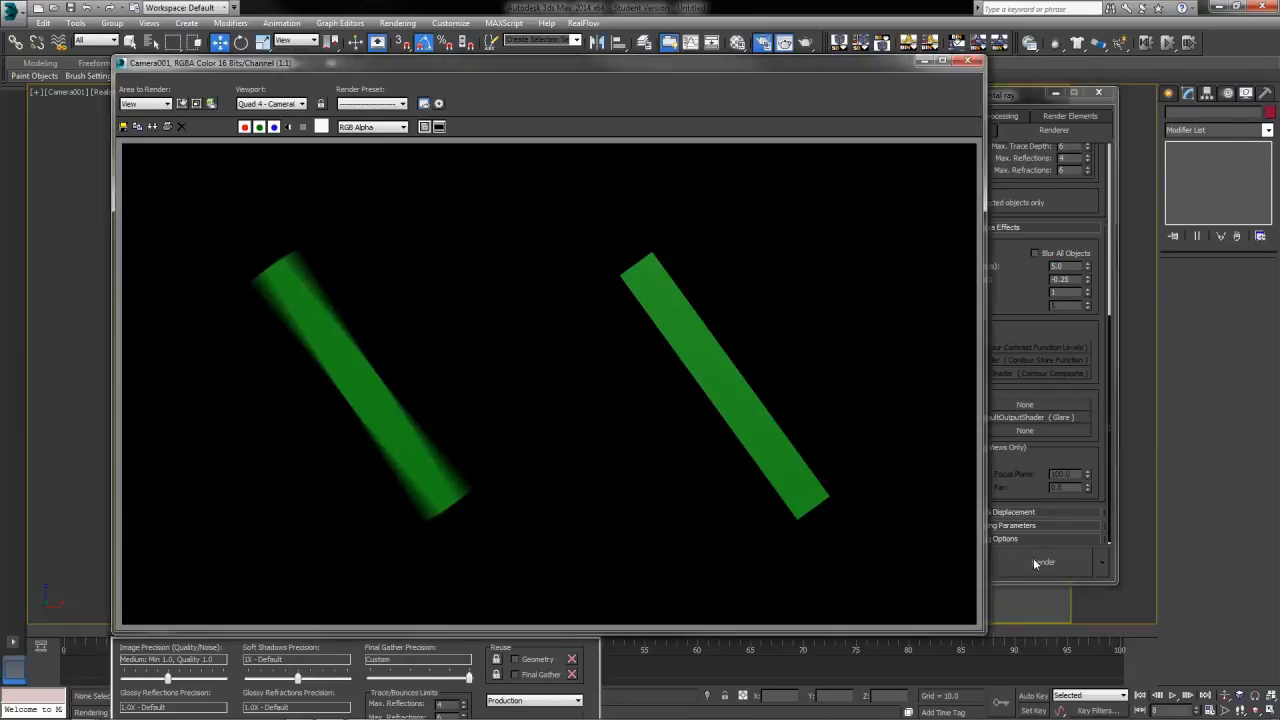
# Step: Re-render frame 8 with the 5-frame shutter duration
pyautogui.click(1043, 561)
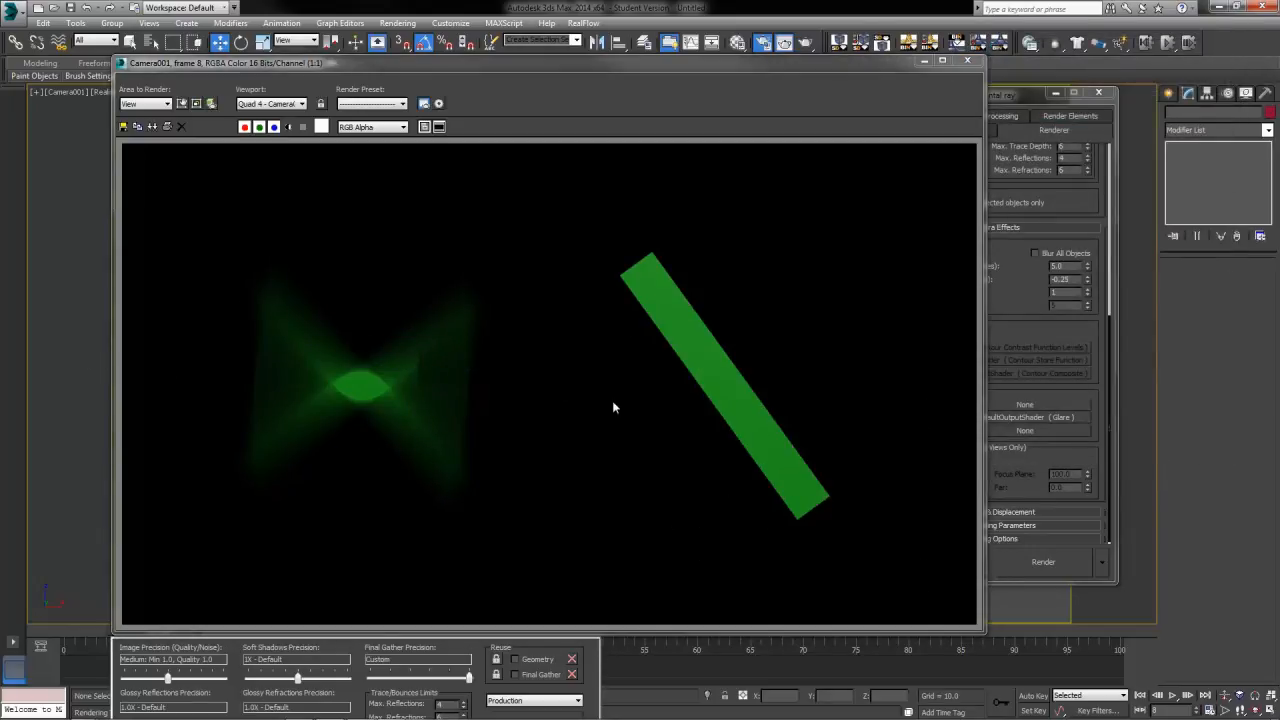
pyautogui.moveTo(559, 415)
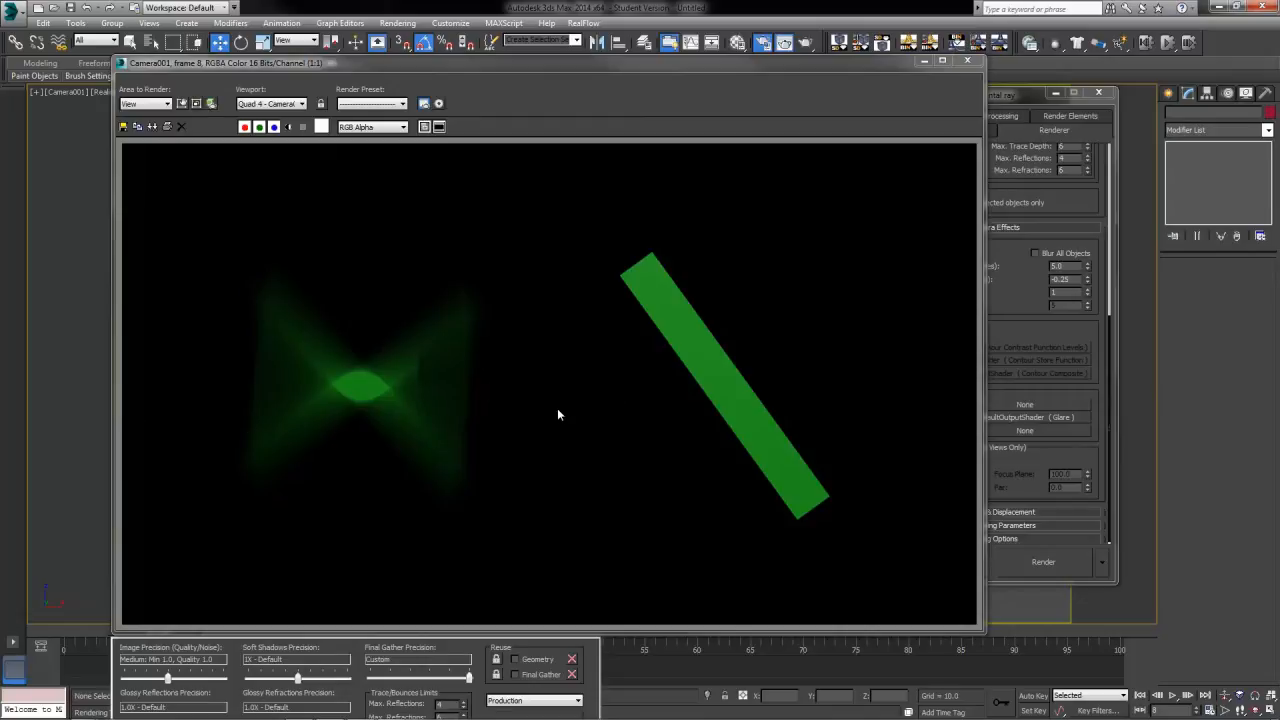
pyautogui.moveTo(535, 428)
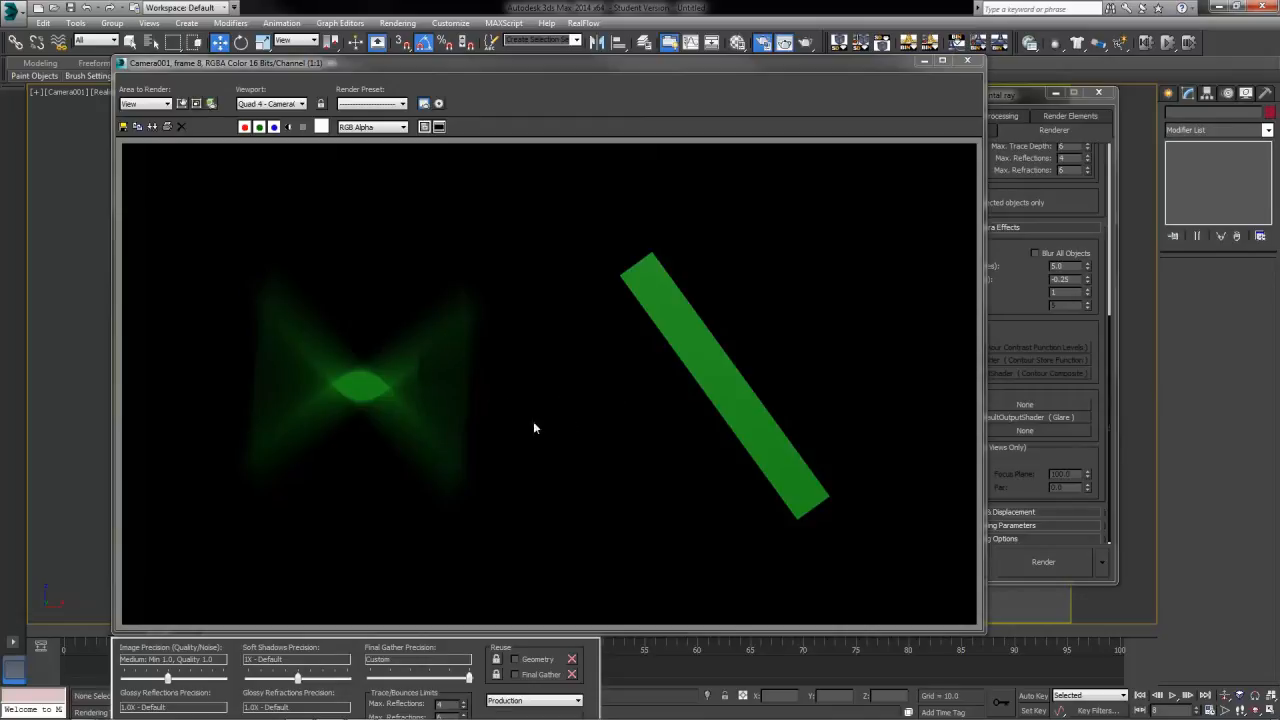
pyautogui.moveTo(534, 502)
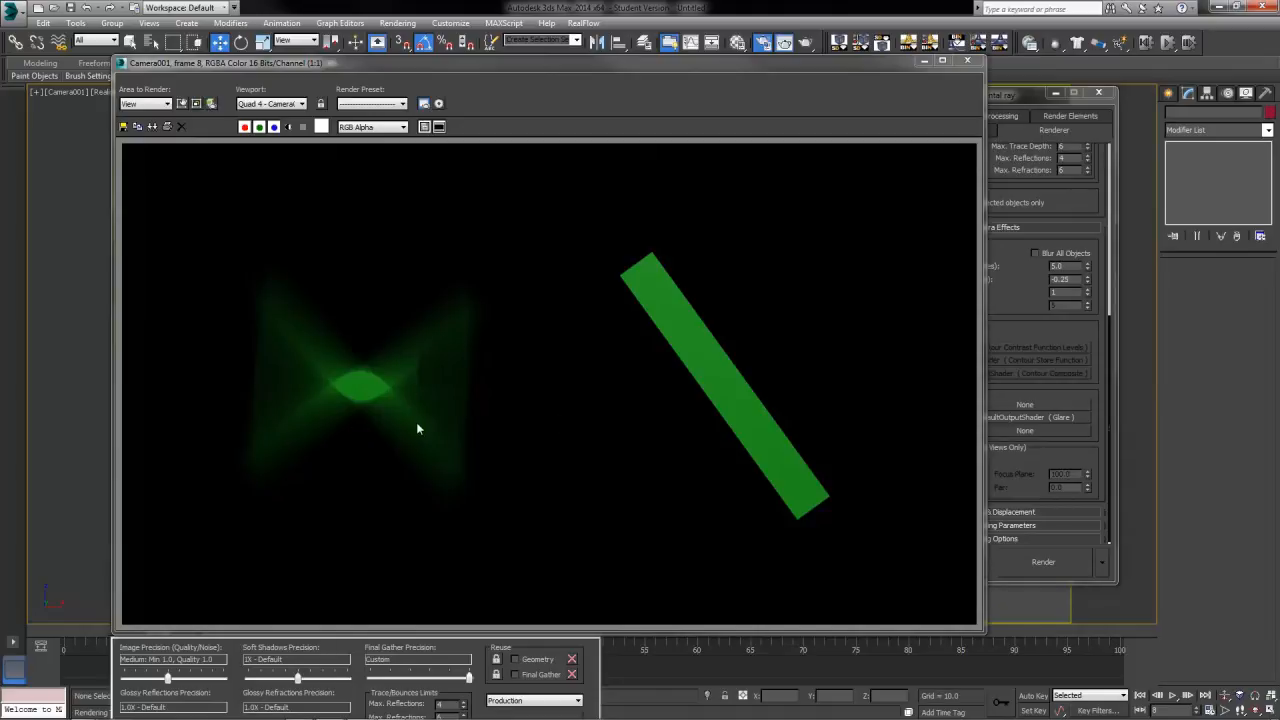
pyautogui.moveTo(722, 281)
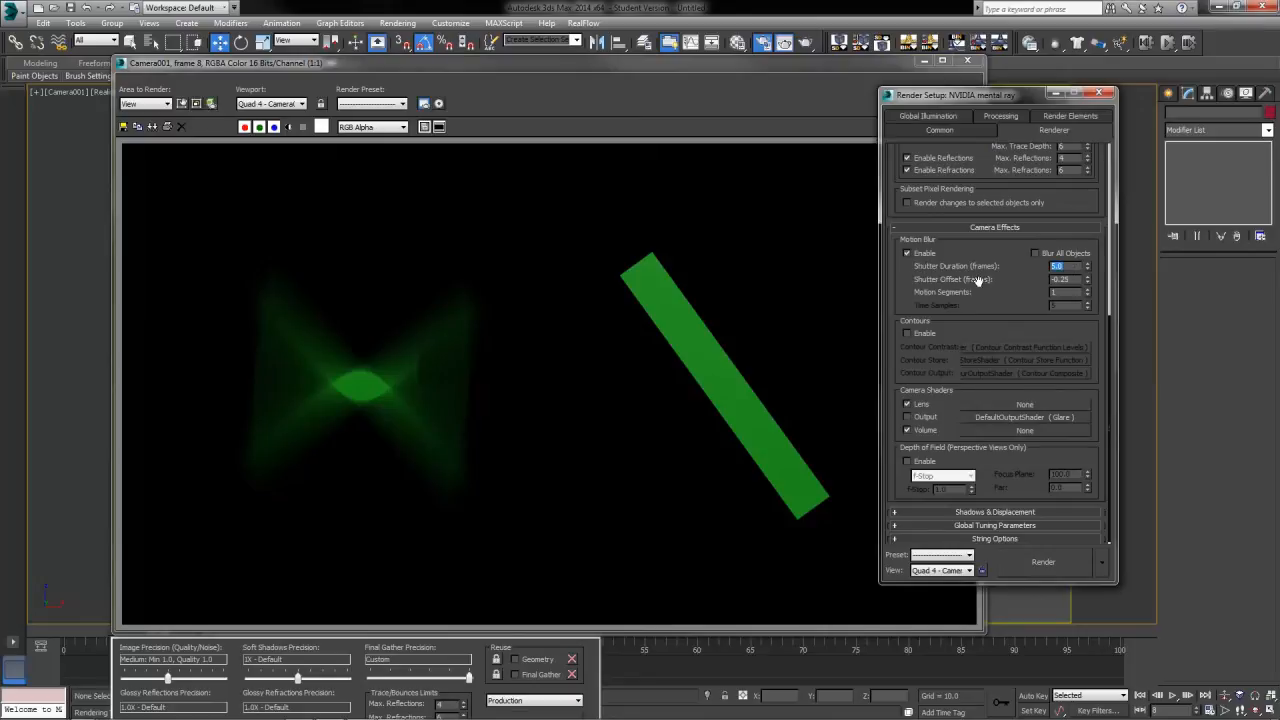
pyautogui.moveTo(306, 253)
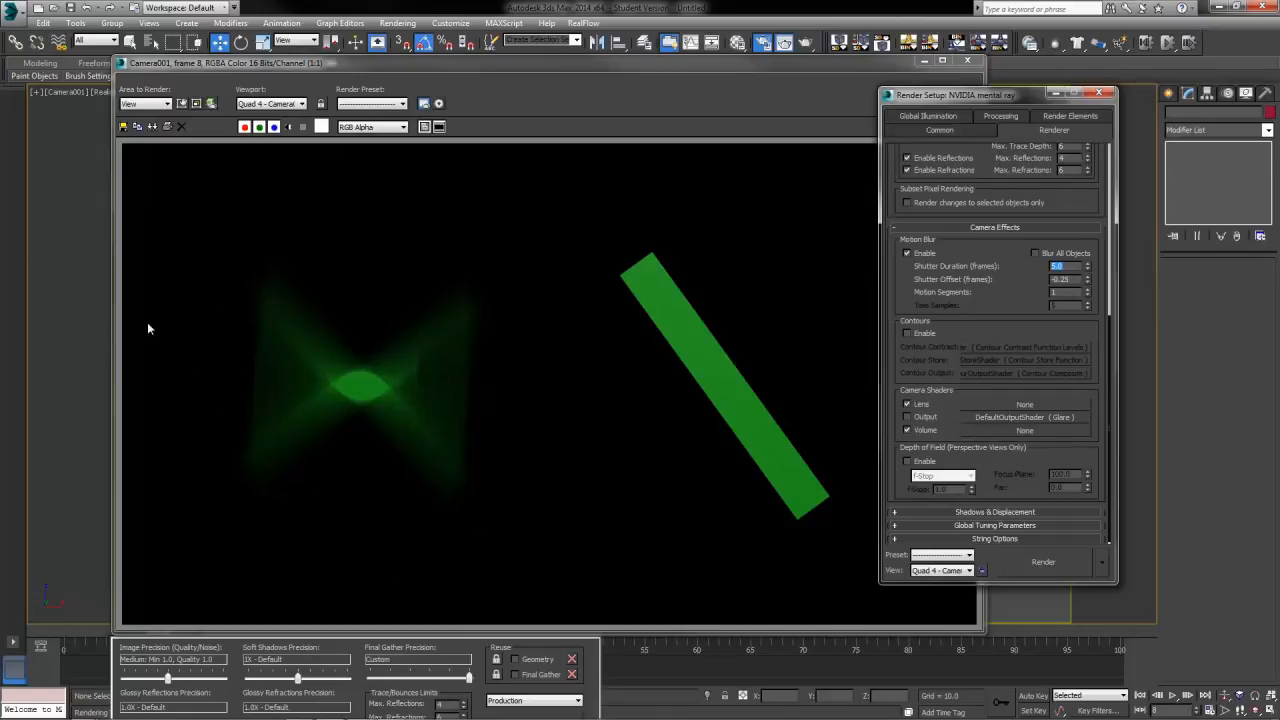
pyautogui.moveTo(498, 448)
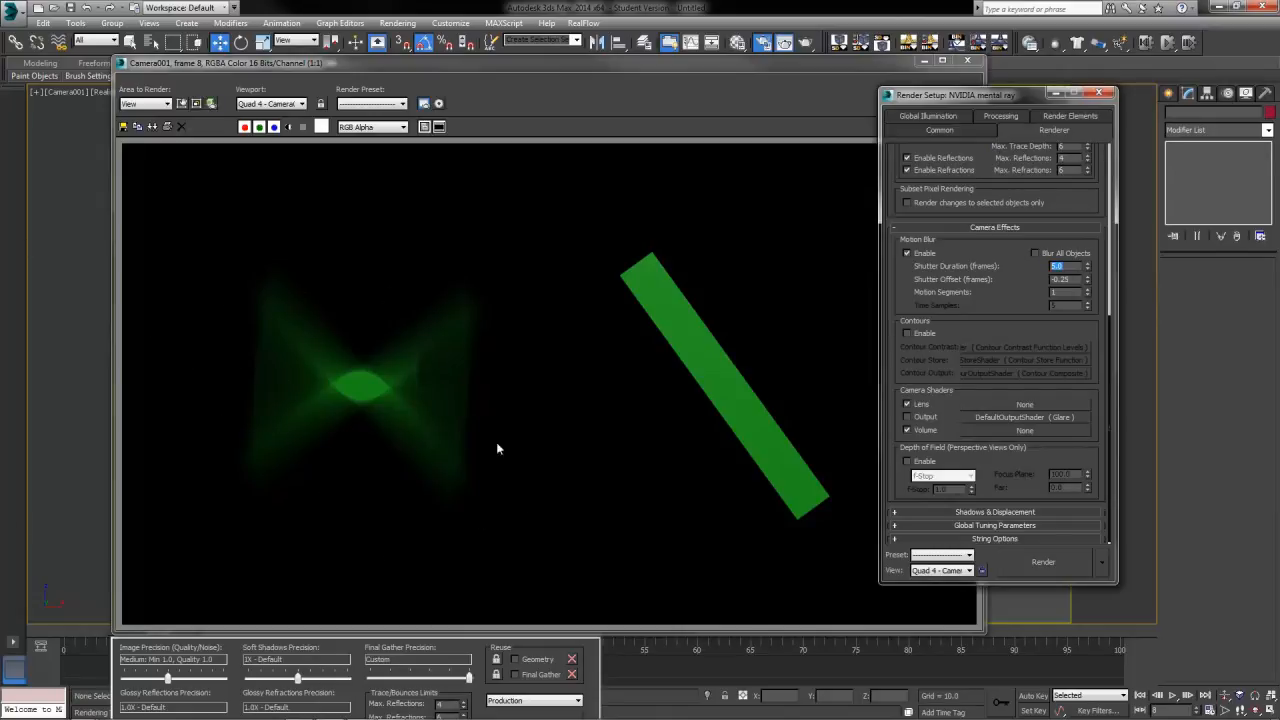
pyautogui.moveTo(391, 375)
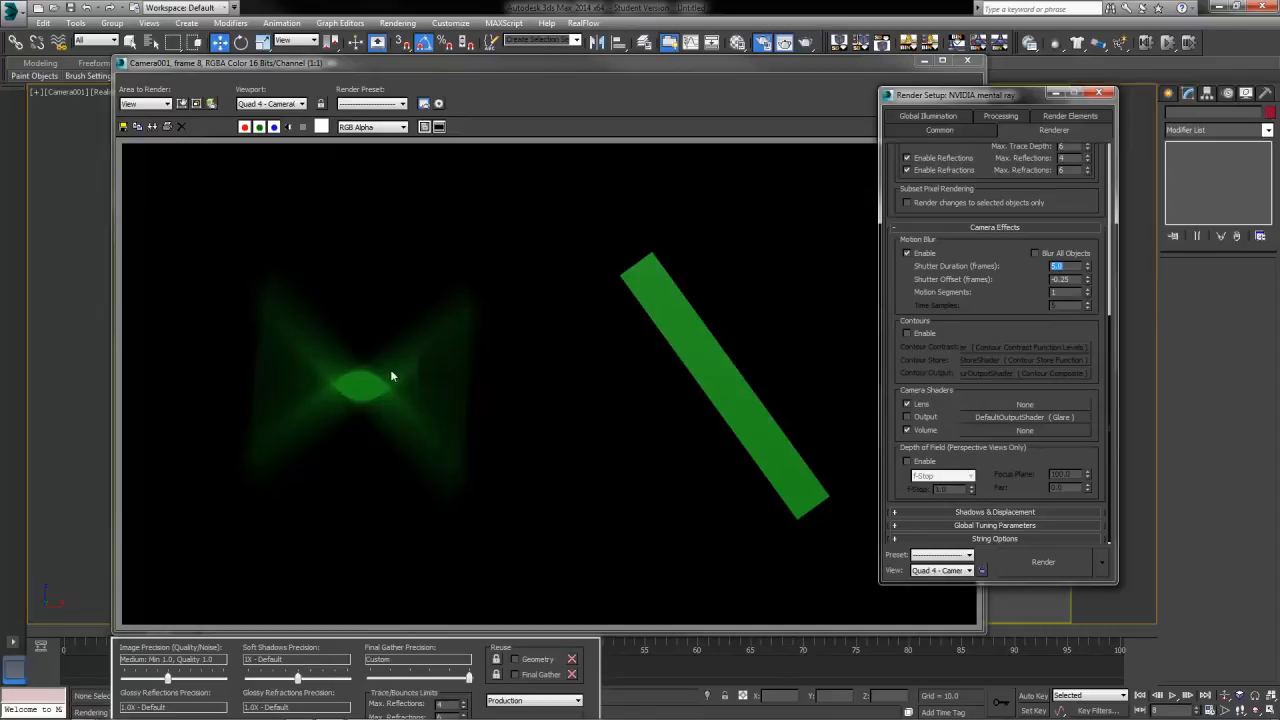
pyautogui.moveTo(398, 415)
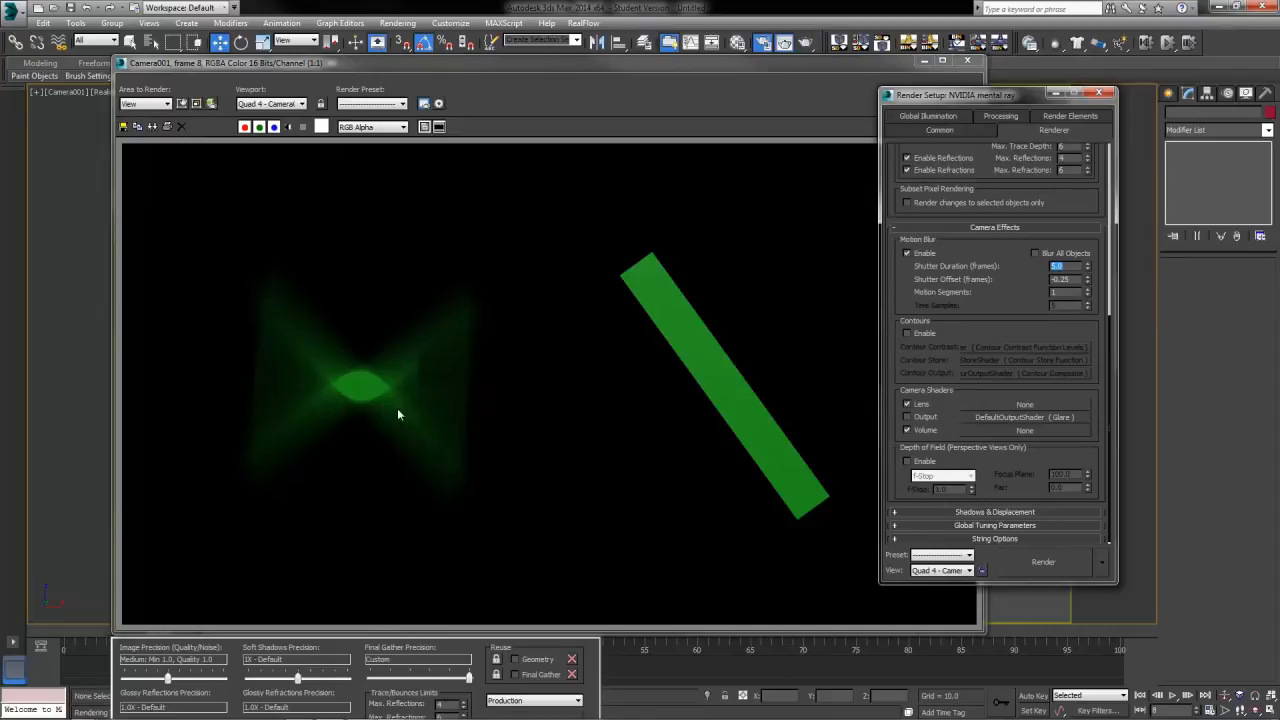
pyautogui.moveTo(419, 442)
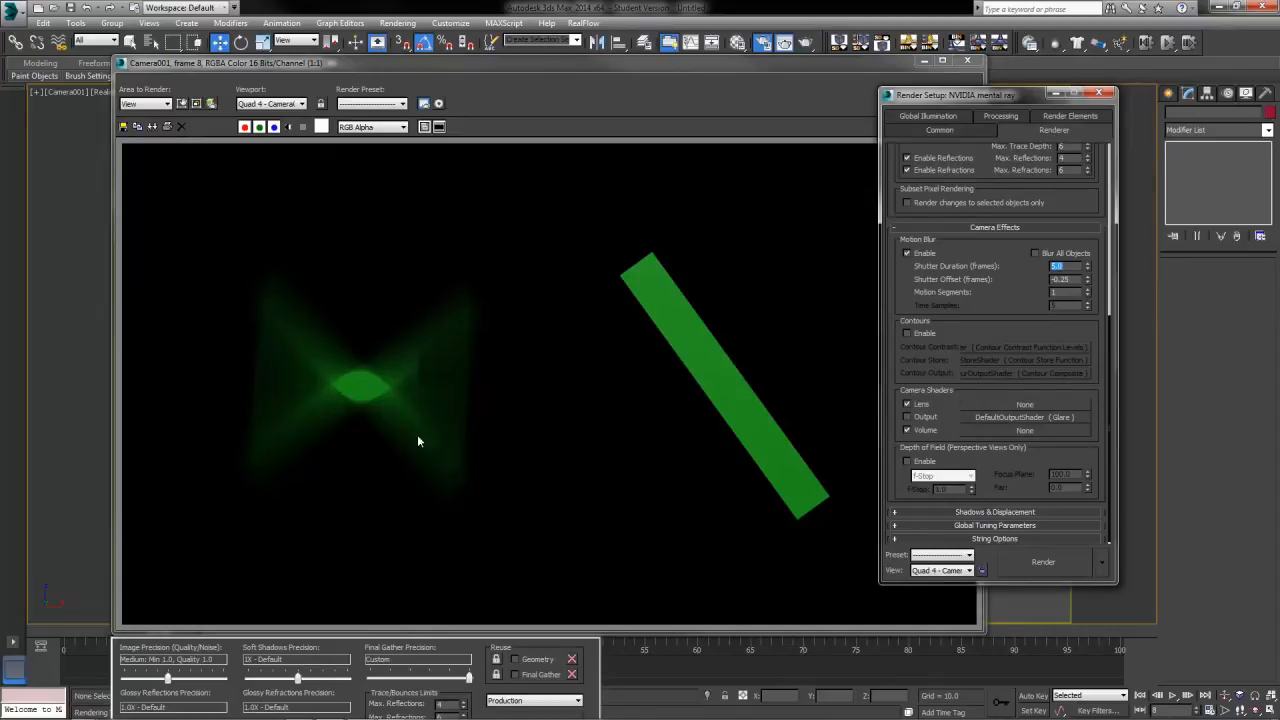
pyautogui.moveTo(321, 321)
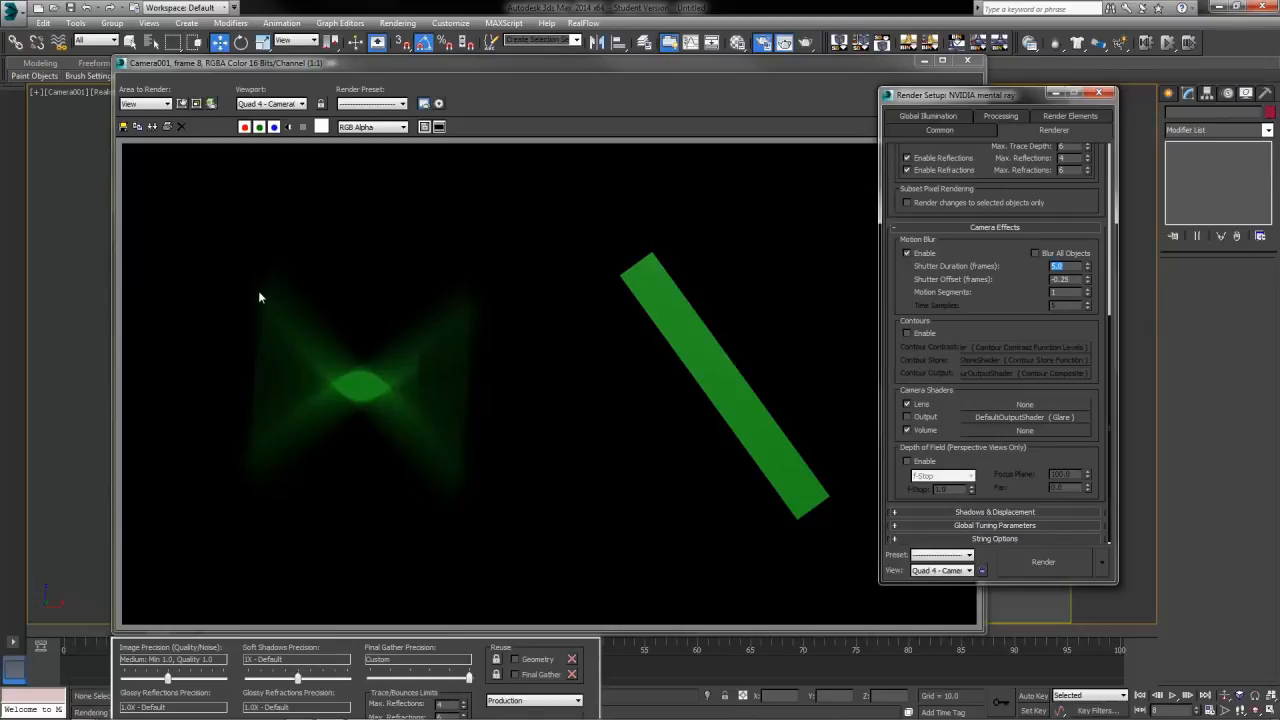
pyautogui.moveTo(473, 301)
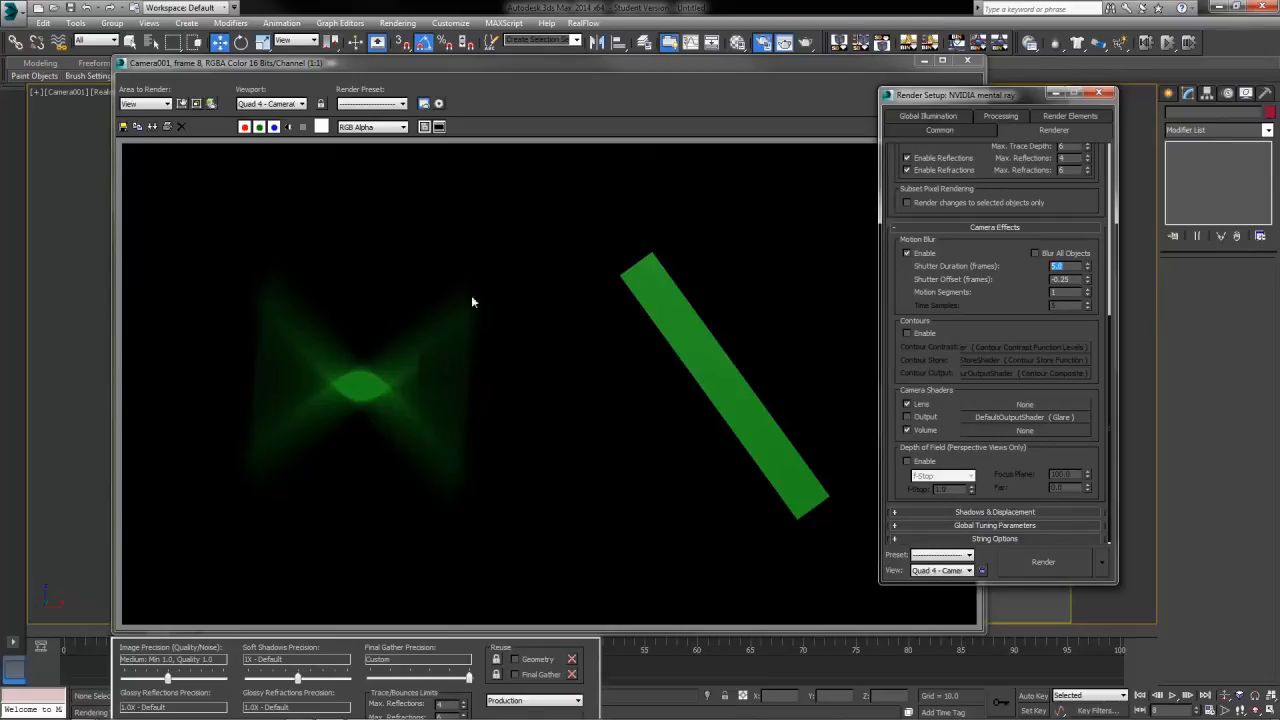
pyautogui.moveTo(497, 418)
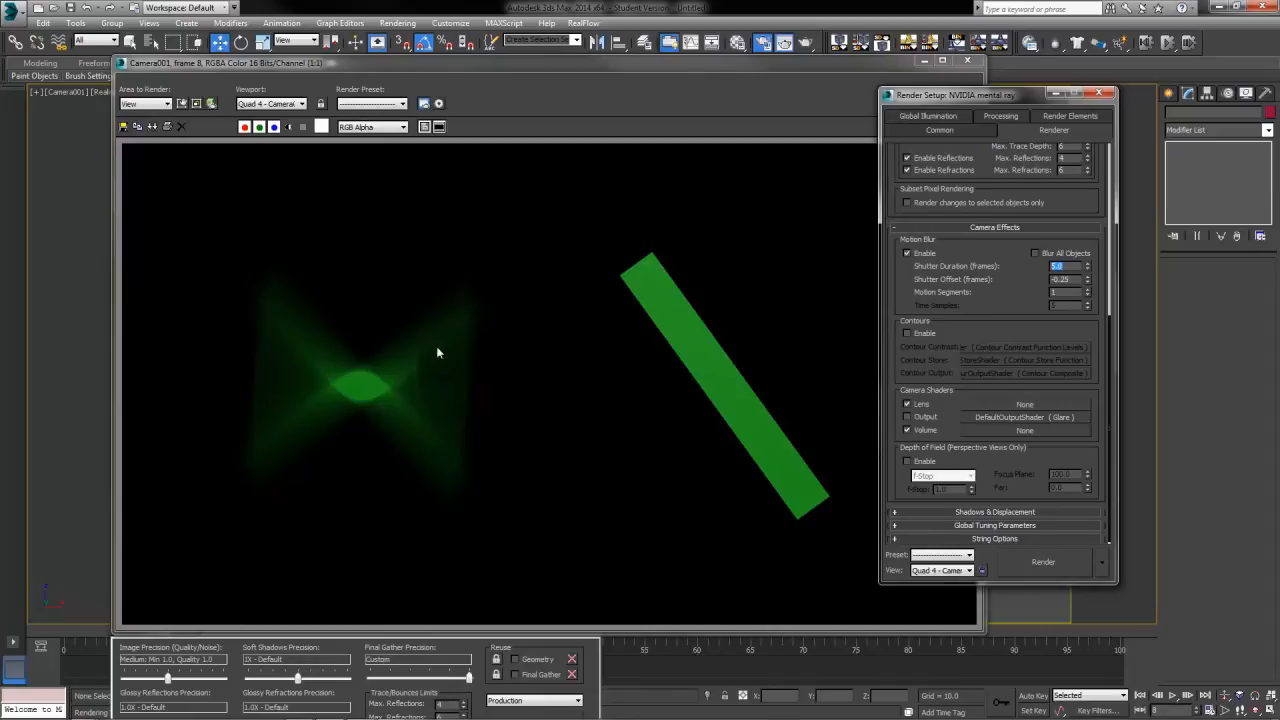
pyautogui.moveTo(272, 240)
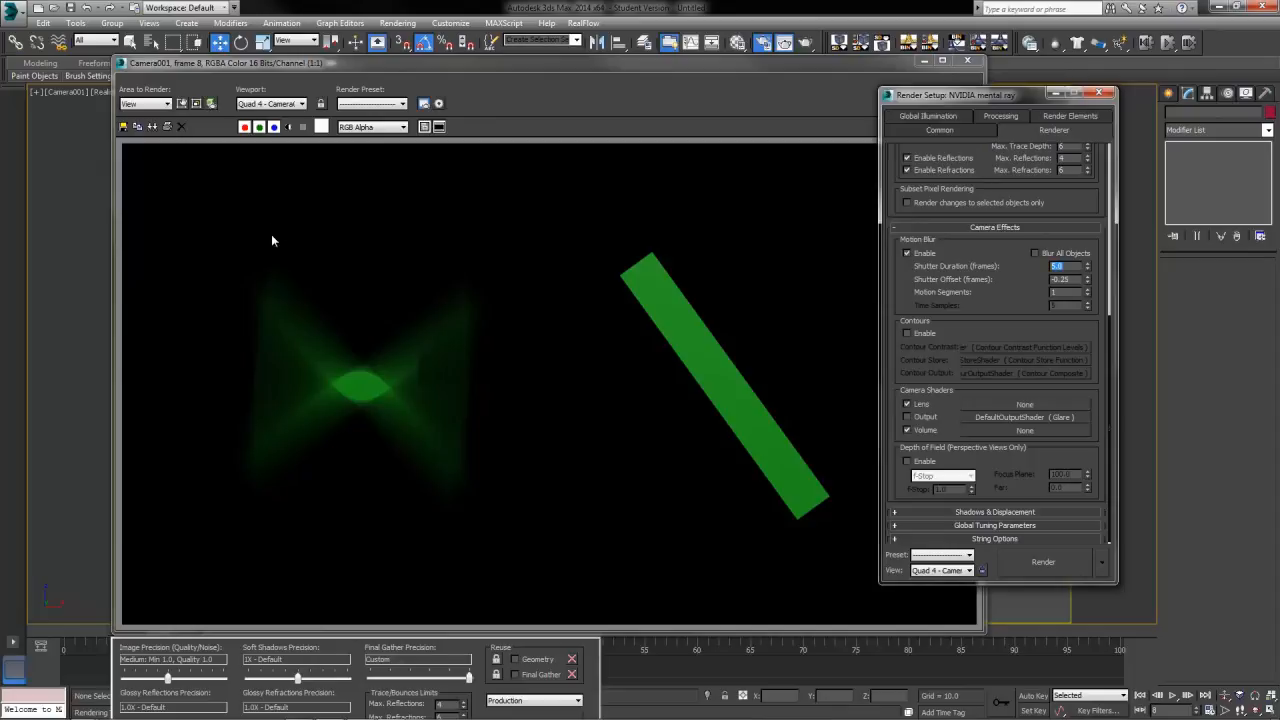
pyautogui.moveTo(446, 418)
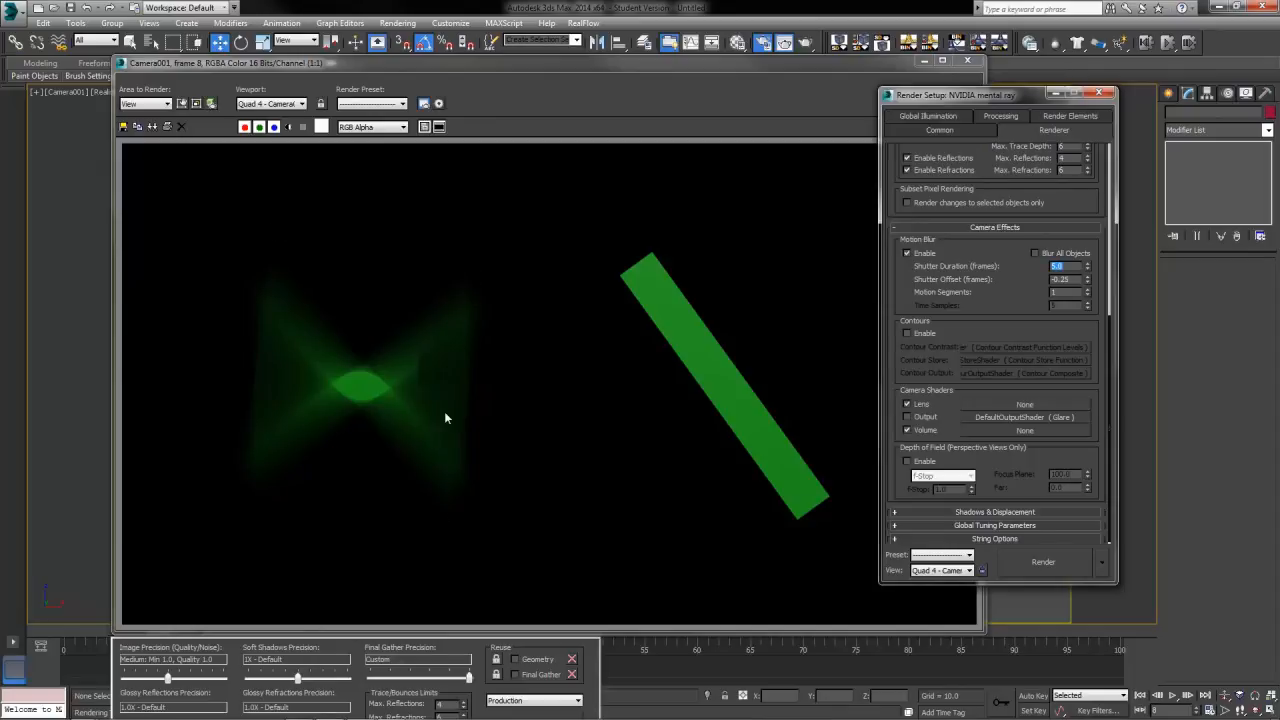
pyautogui.moveTo(503, 324)
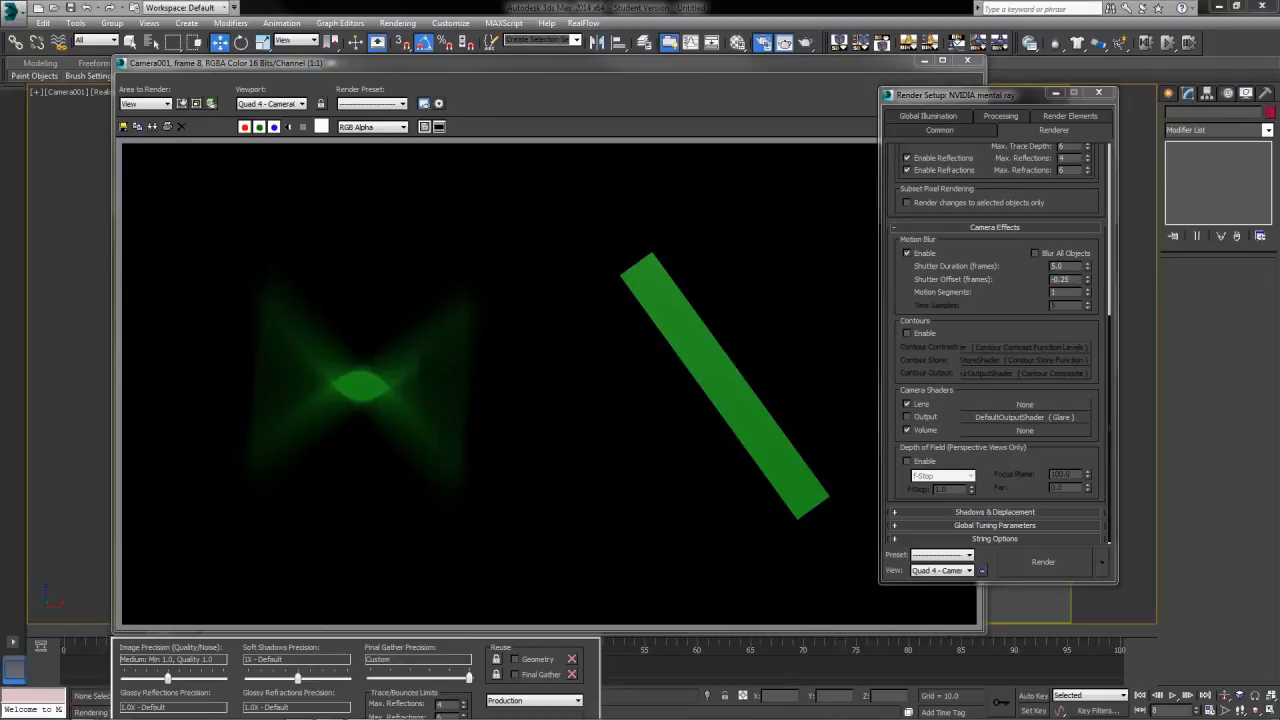
pyautogui.moveTo(1130, 326)
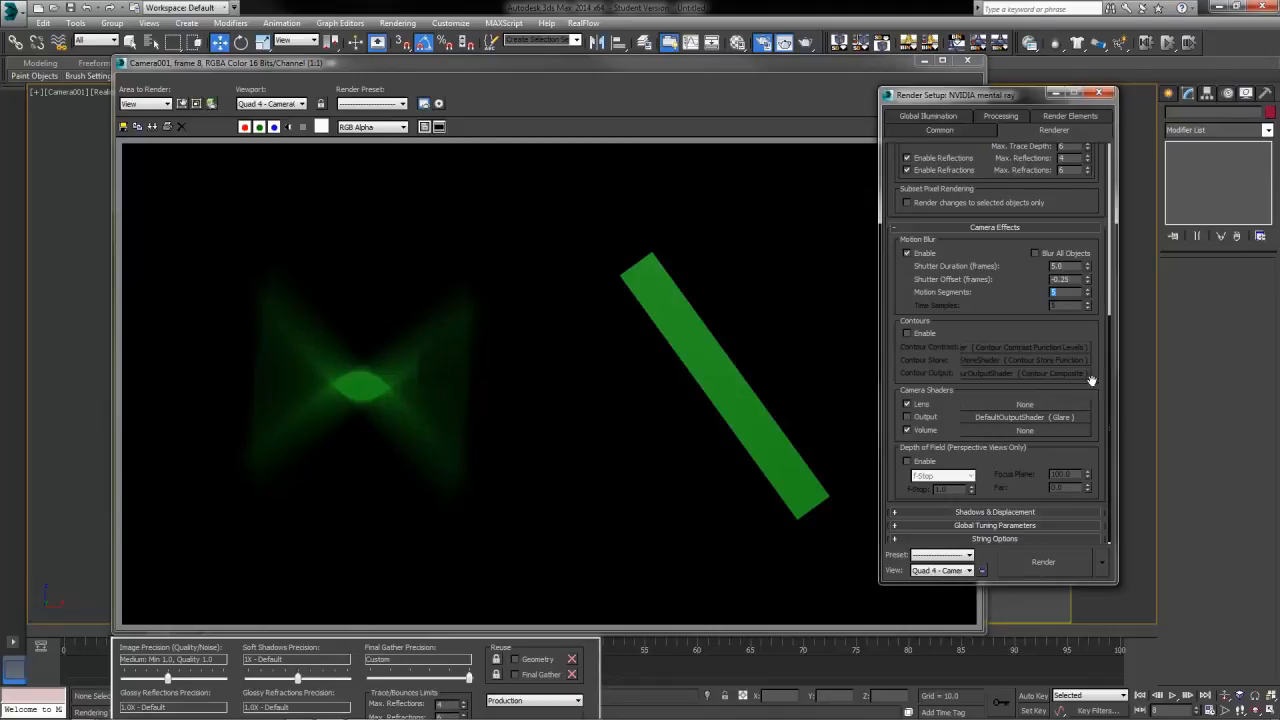
# Step: Re-render frame 8 to show the curved blur from 5 motion segments
pyautogui.click(1043, 561)
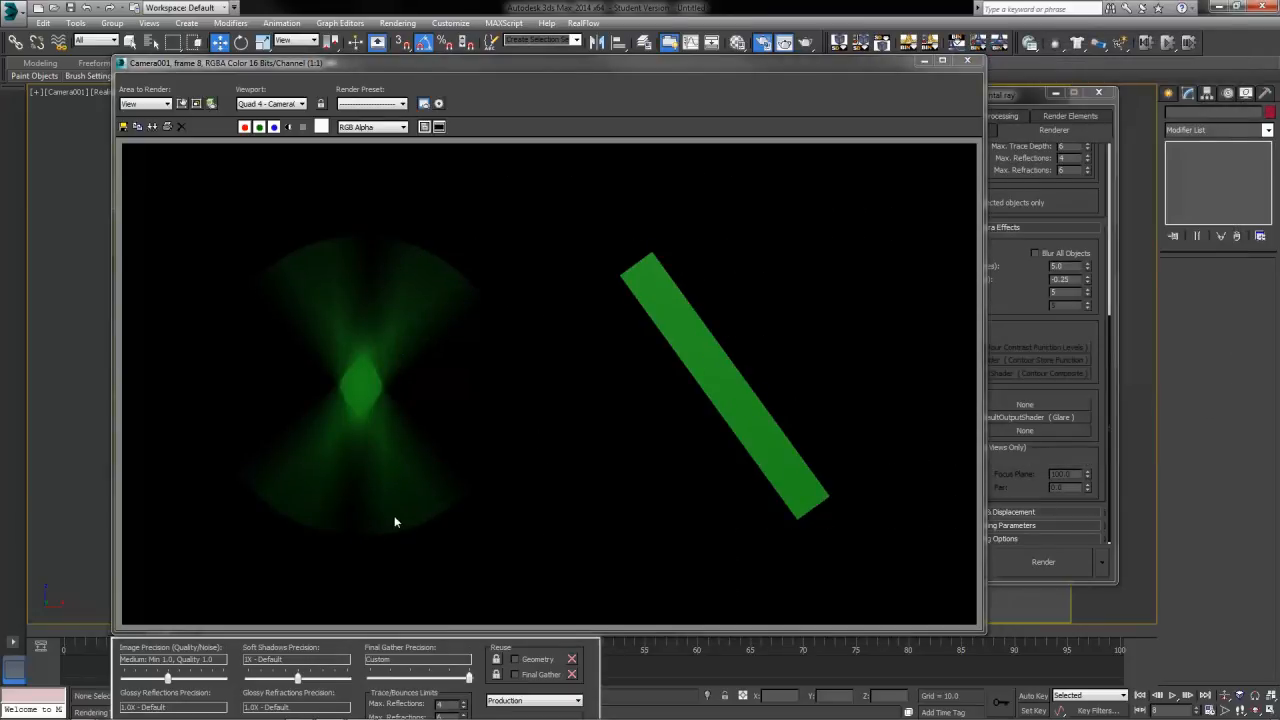
pyautogui.moveTo(281, 441)
pyautogui.write('10')
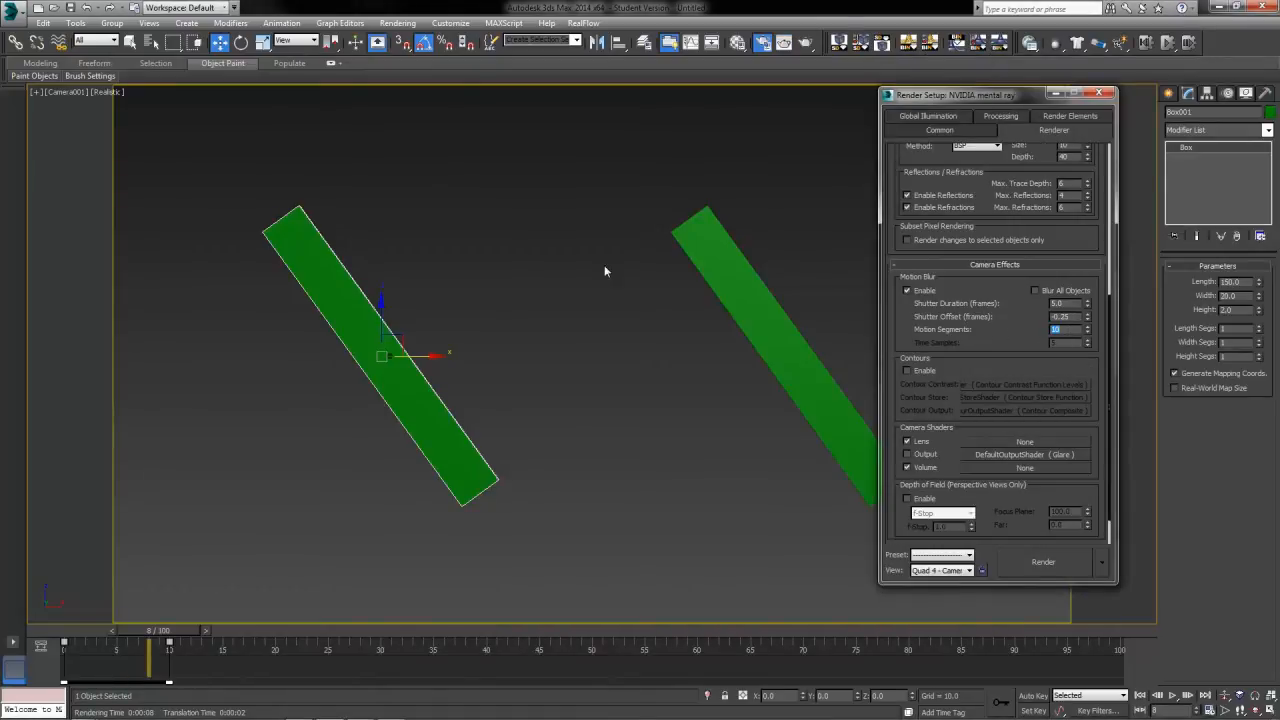
pyautogui.moveTo(798, 440)
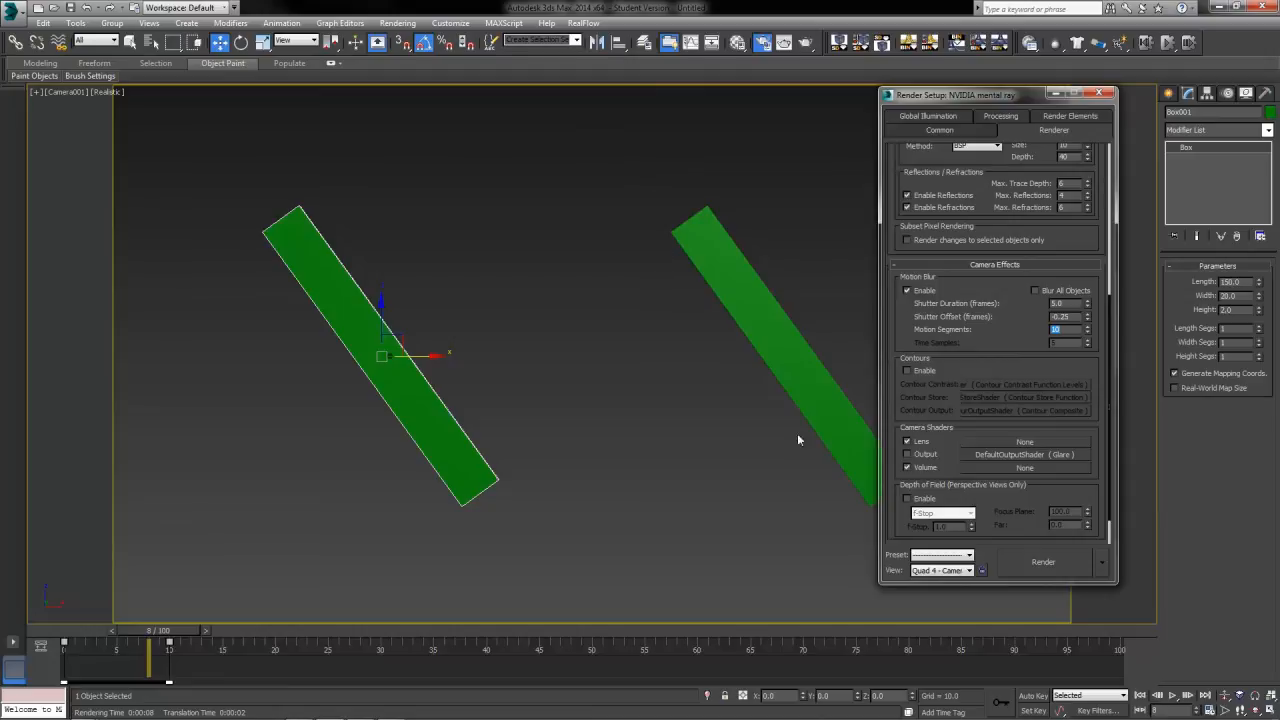
pyautogui.moveTo(805, 82)
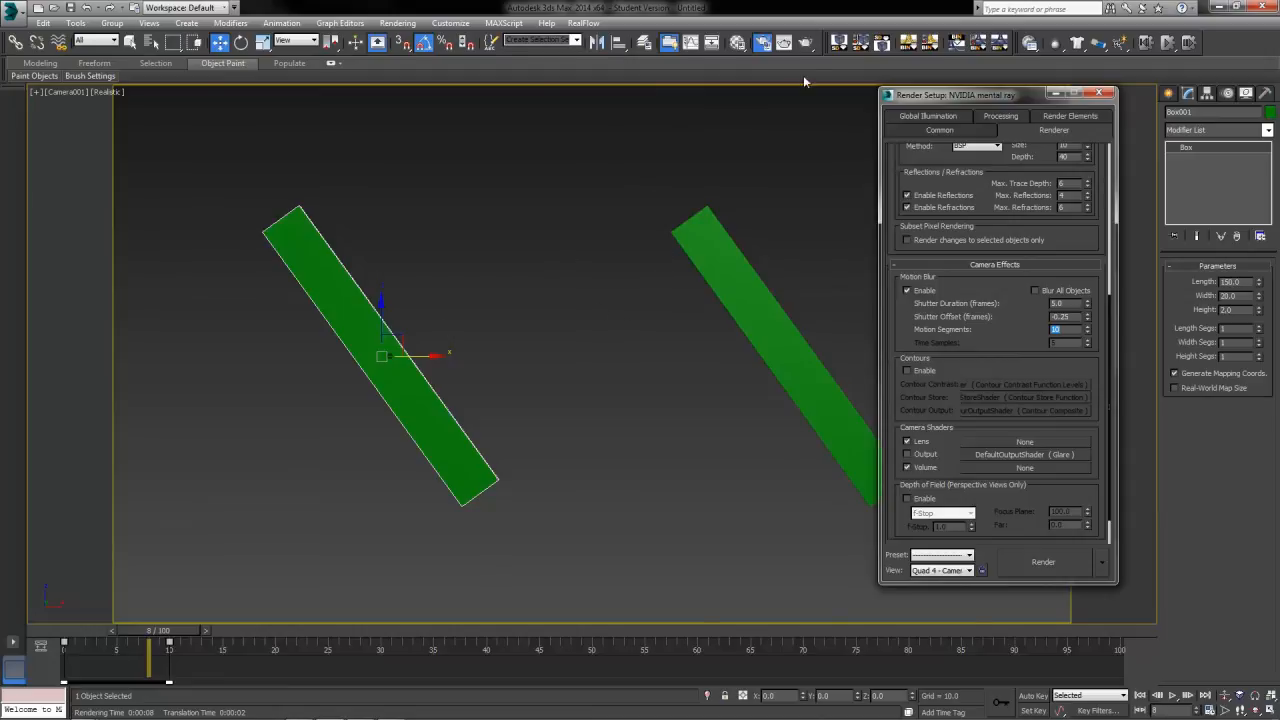
# Step: Choose Classic / Raytraced from the mental ray Sampling Mode dropdown
pyautogui.click(1043, 561)
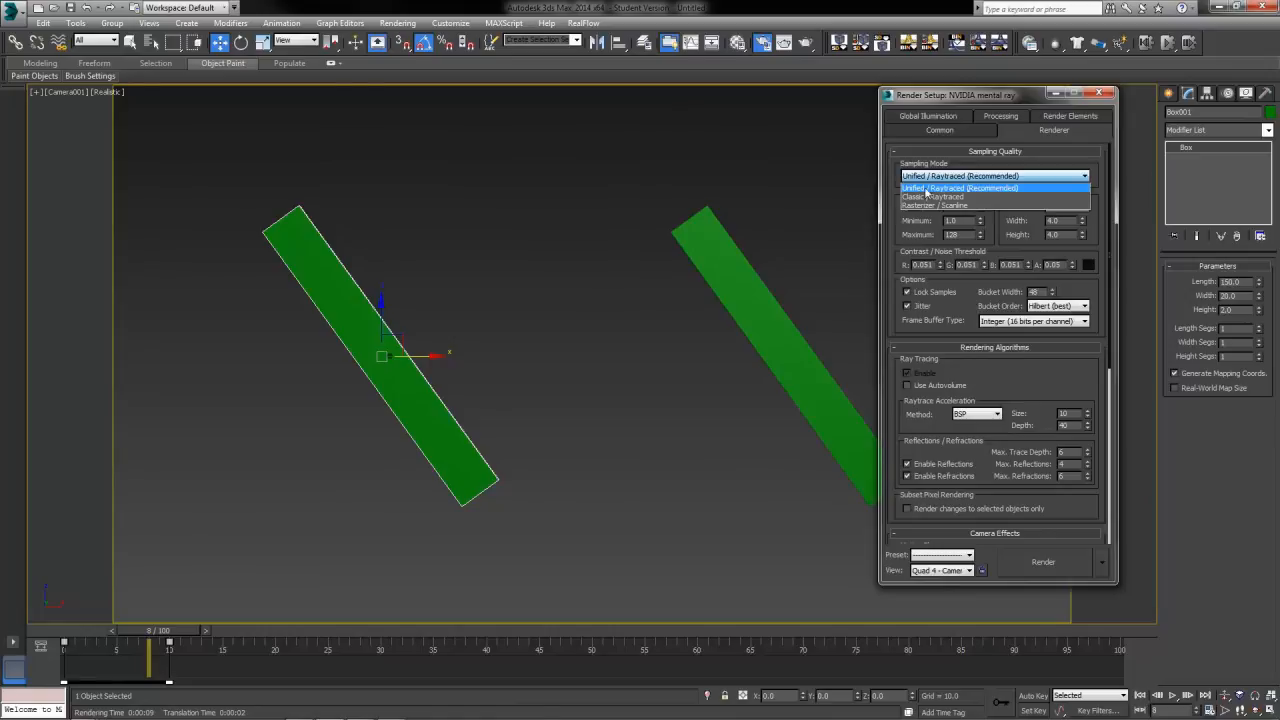
pyautogui.moveTo(980, 187)
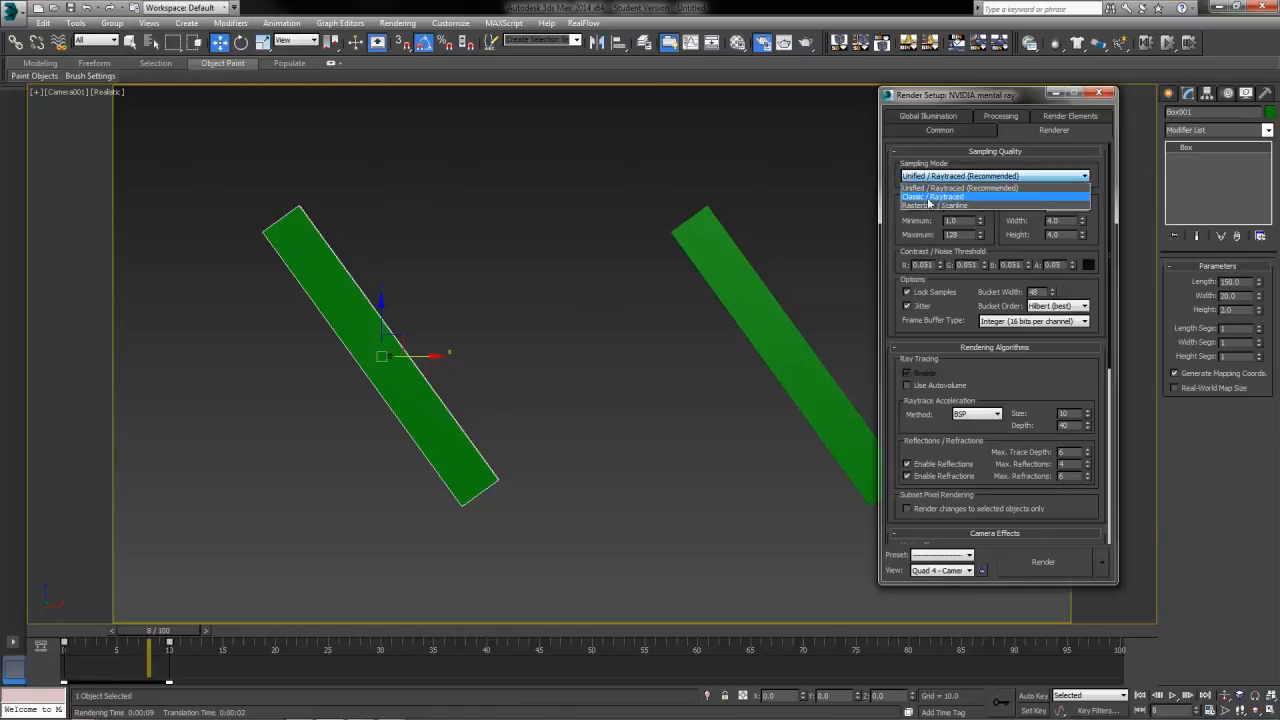
pyautogui.click(957, 196)
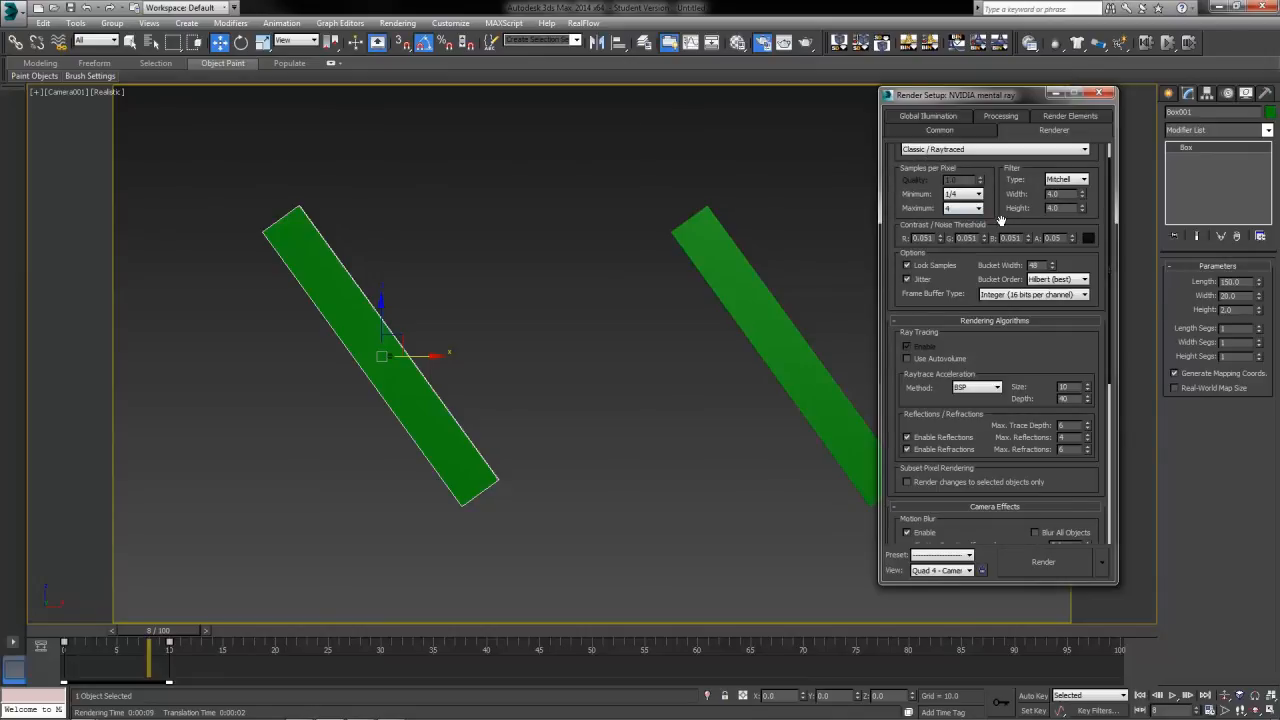
# Step: Render frame 8 with motion blur time samples set to 20
pyautogui.scroll(-3)
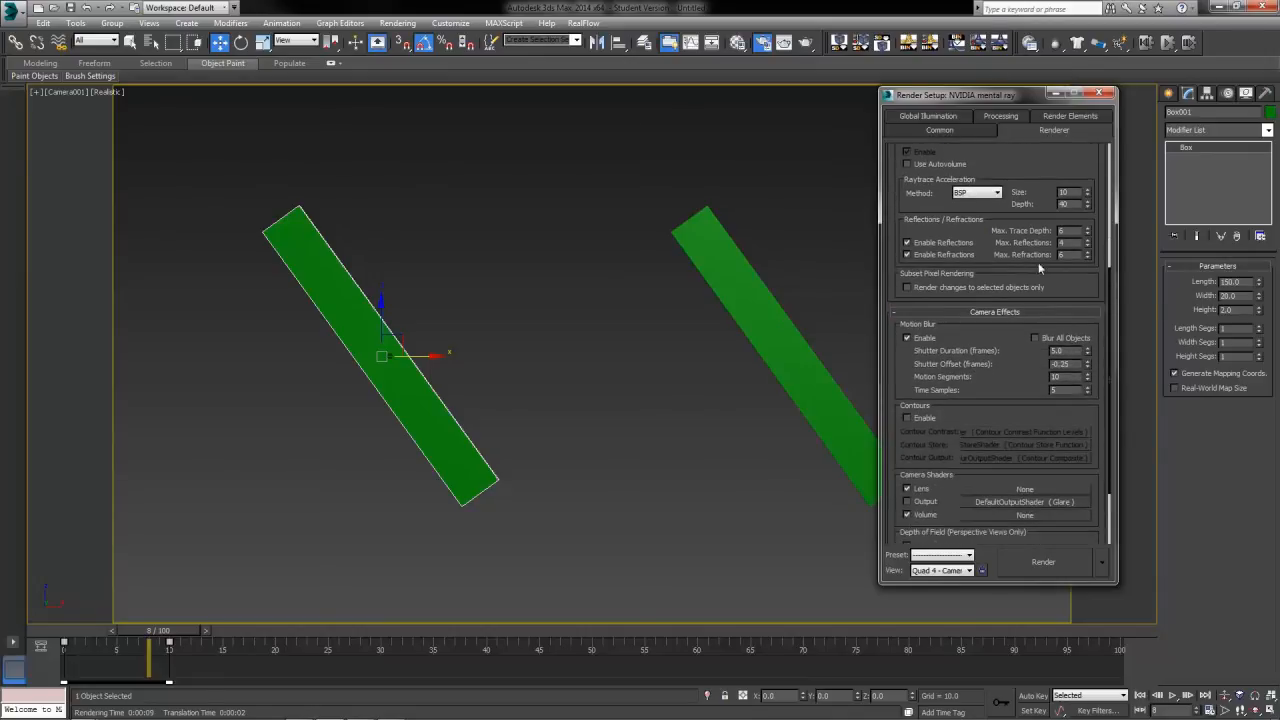
pyautogui.scroll(-3)
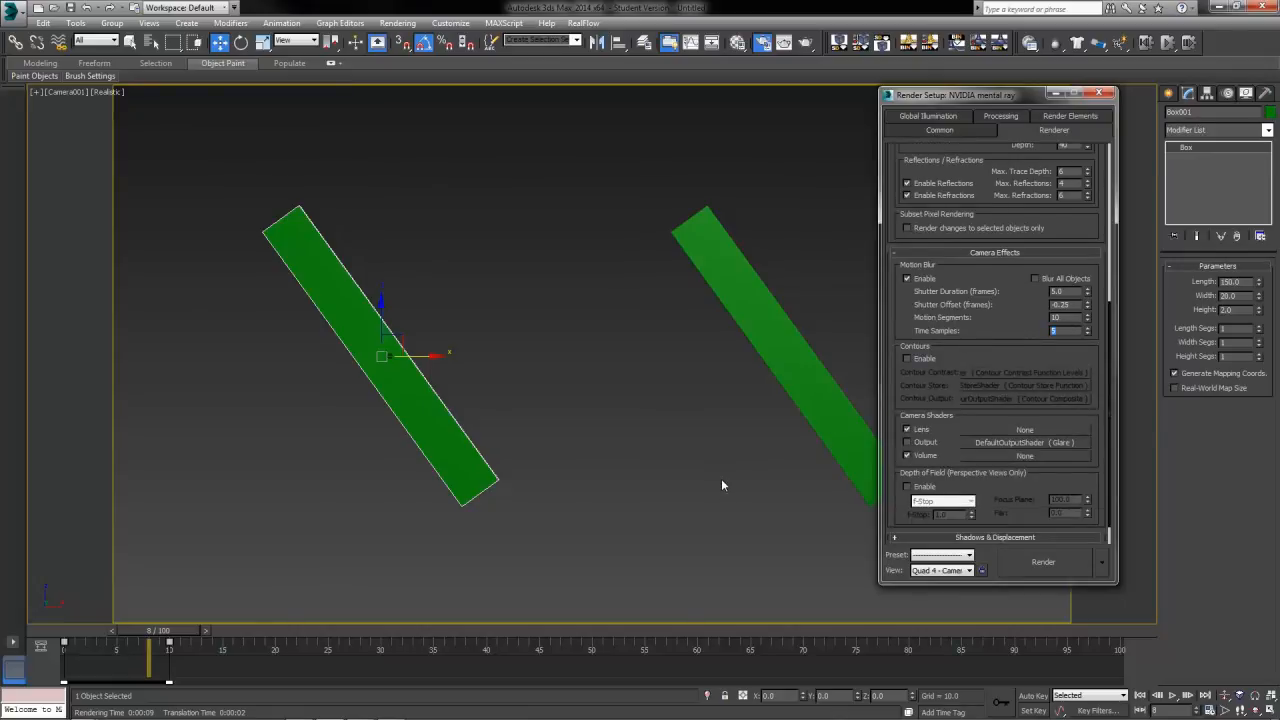
pyautogui.moveTo(1063, 340)
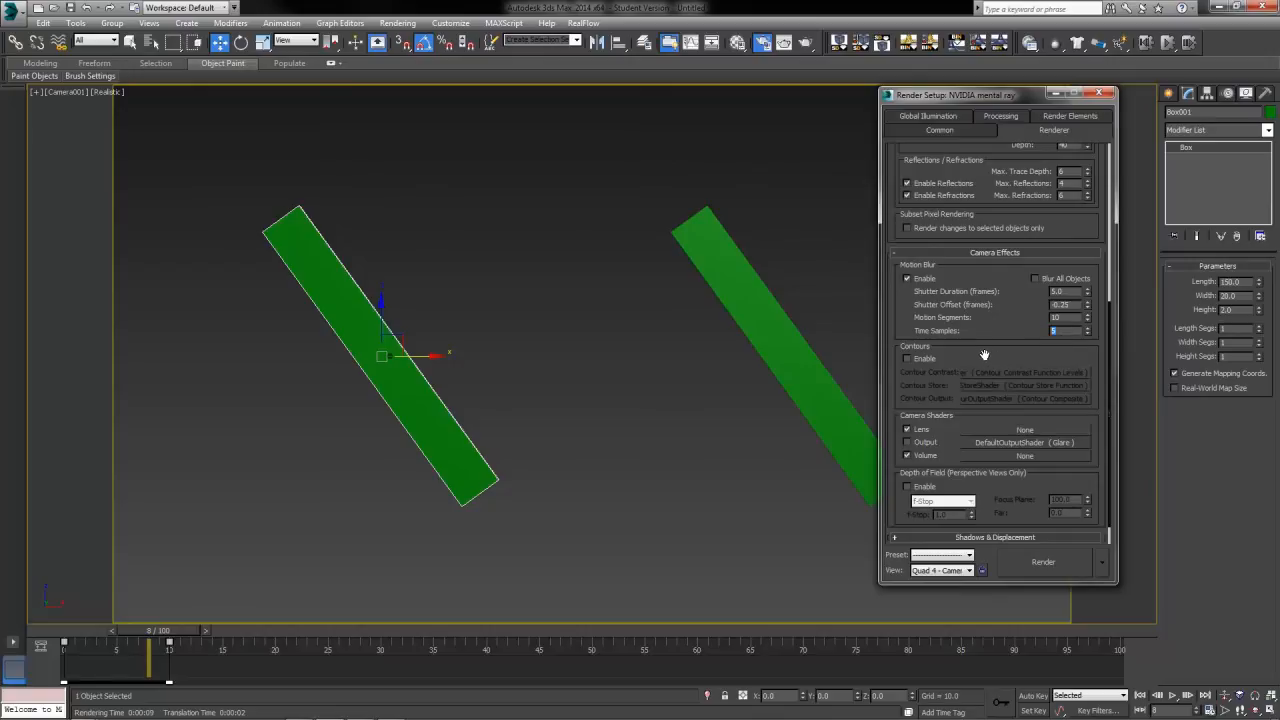
pyautogui.moveTo(984, 355)
pyautogui.write('20')
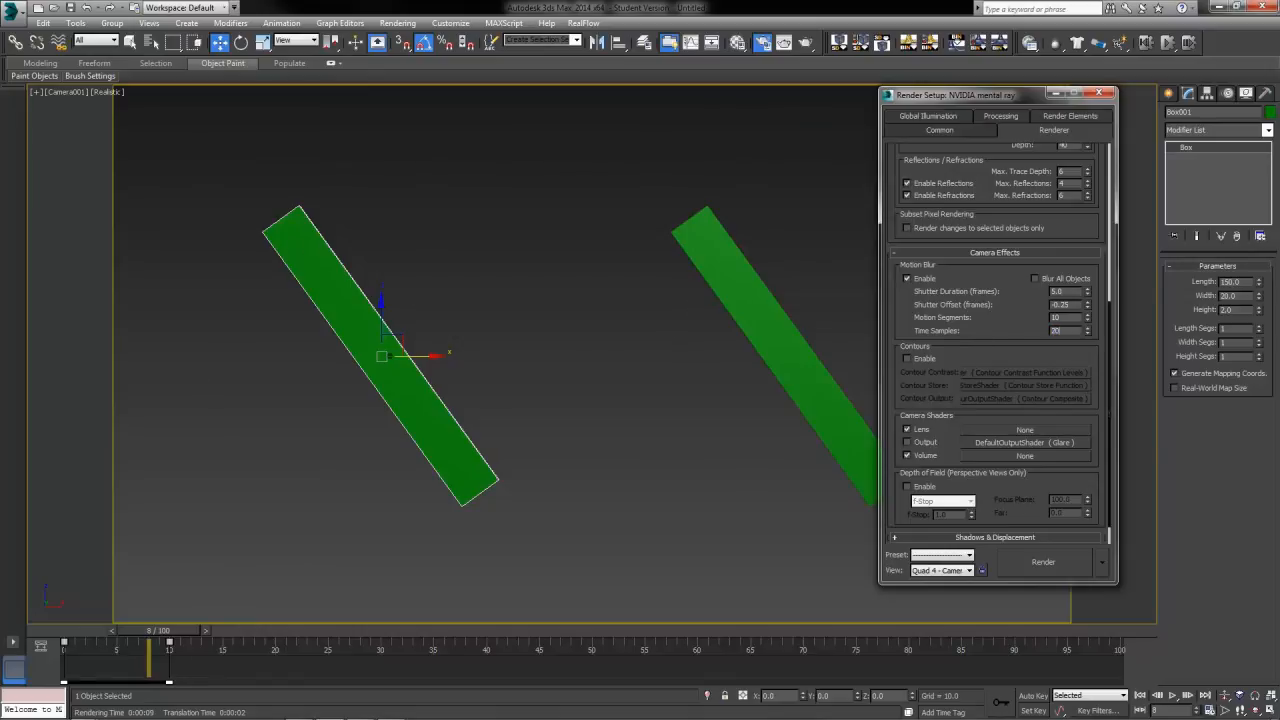
pyautogui.click(1043, 561)
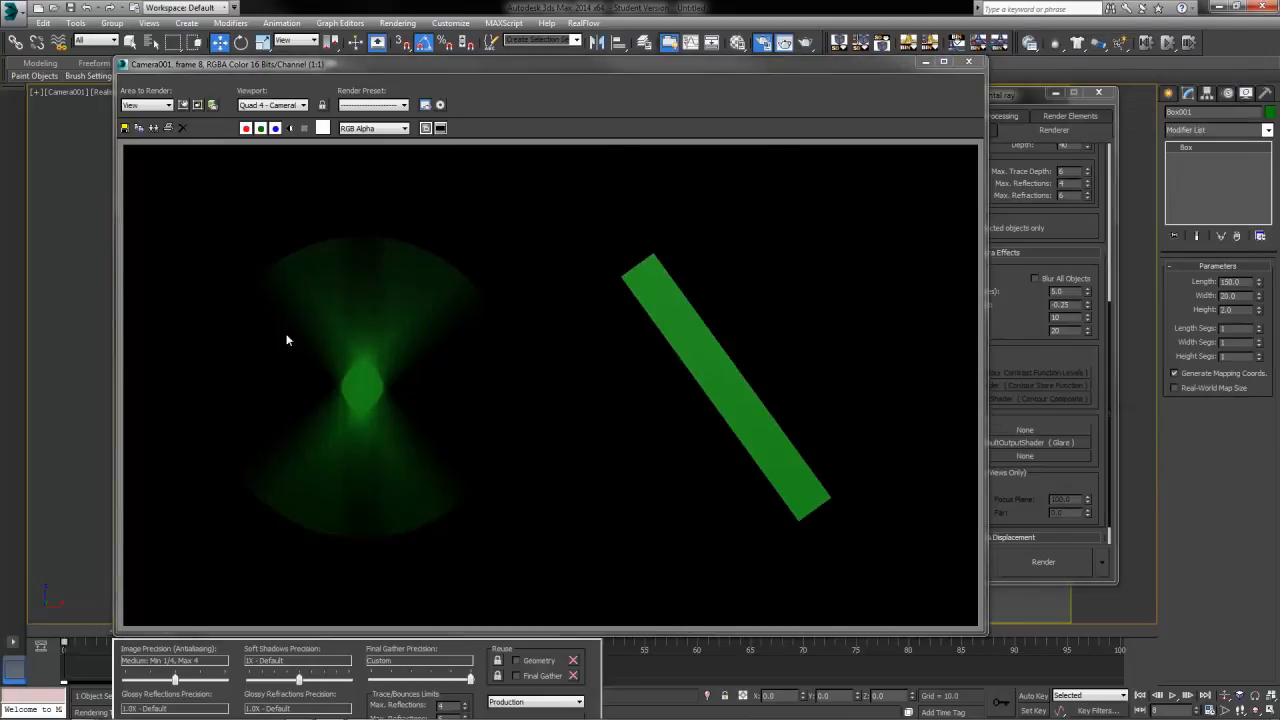
pyautogui.moveTo(356, 519)
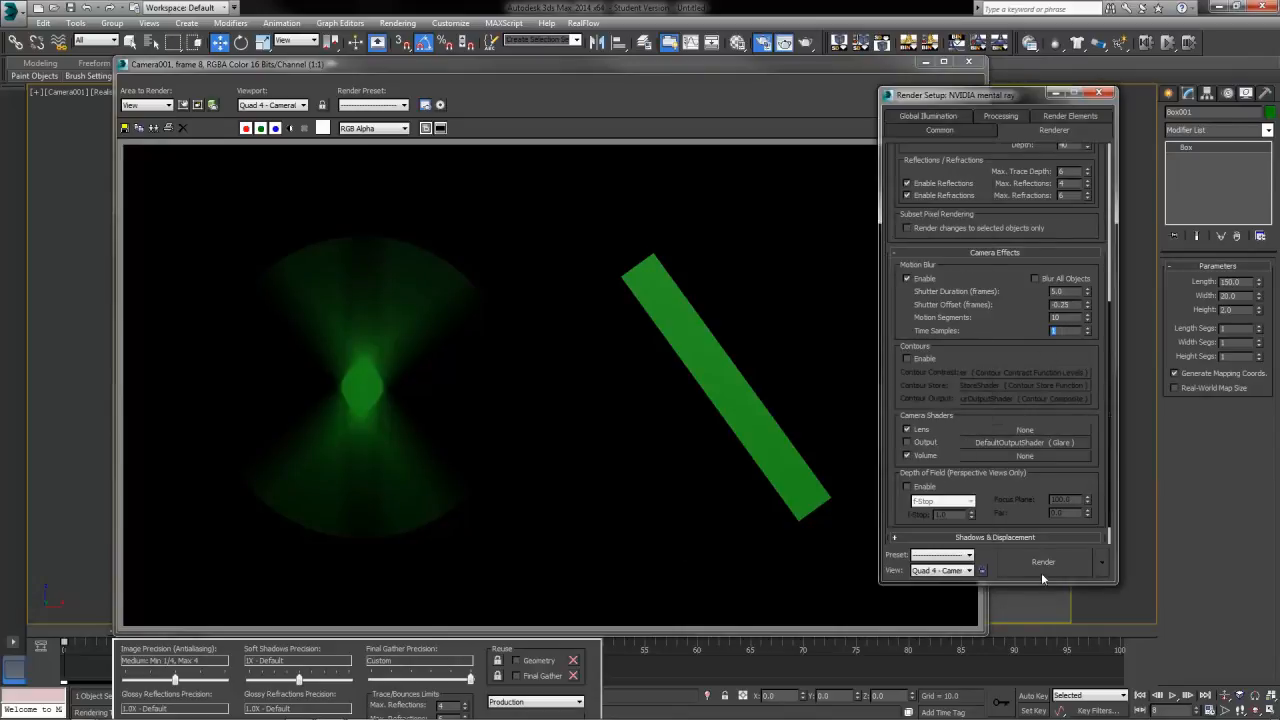
# Step: Render the boards with 50 time samples and select the Shutter Duration field
pyautogui.click(1043, 561)
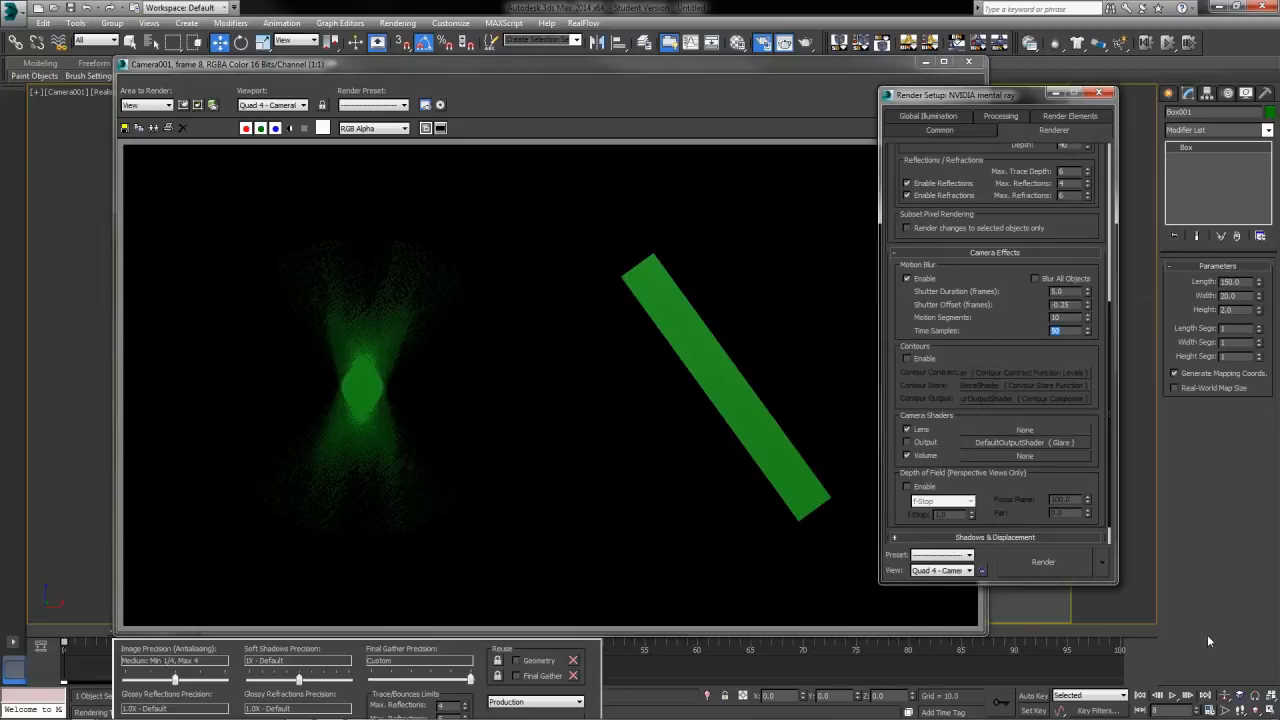
pyautogui.click(1043, 561)
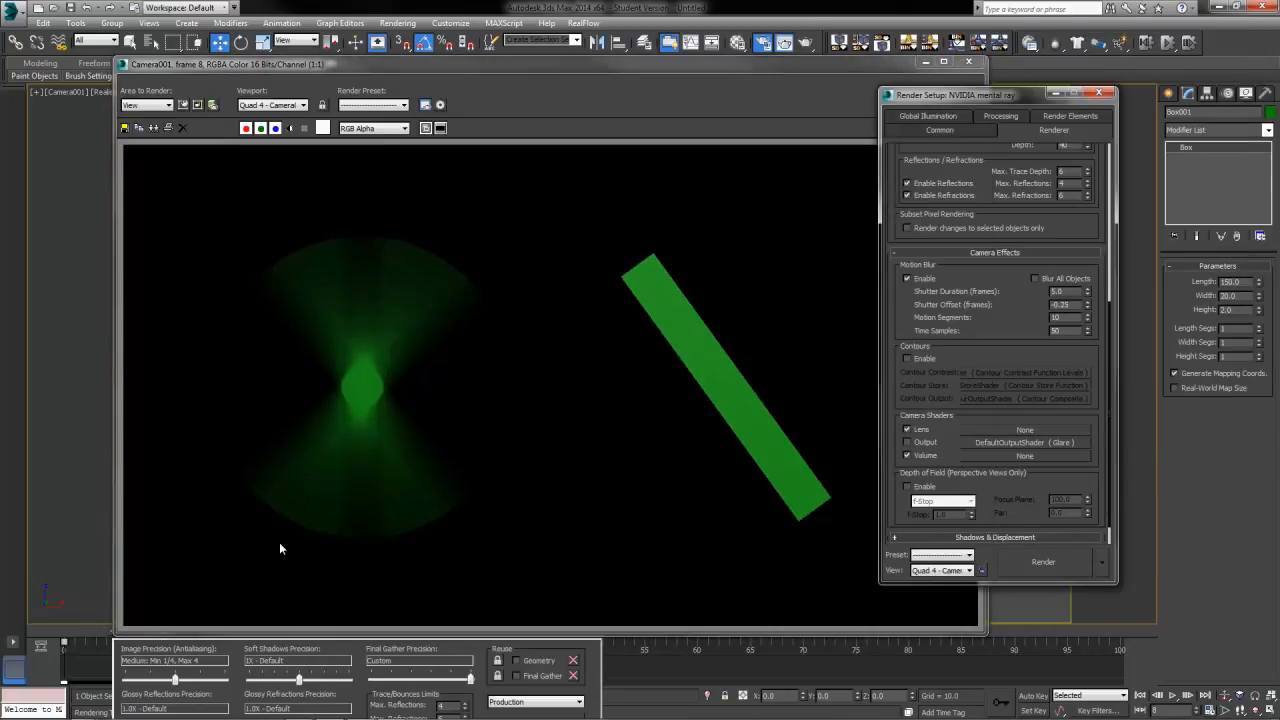
pyautogui.moveTo(1002, 448)
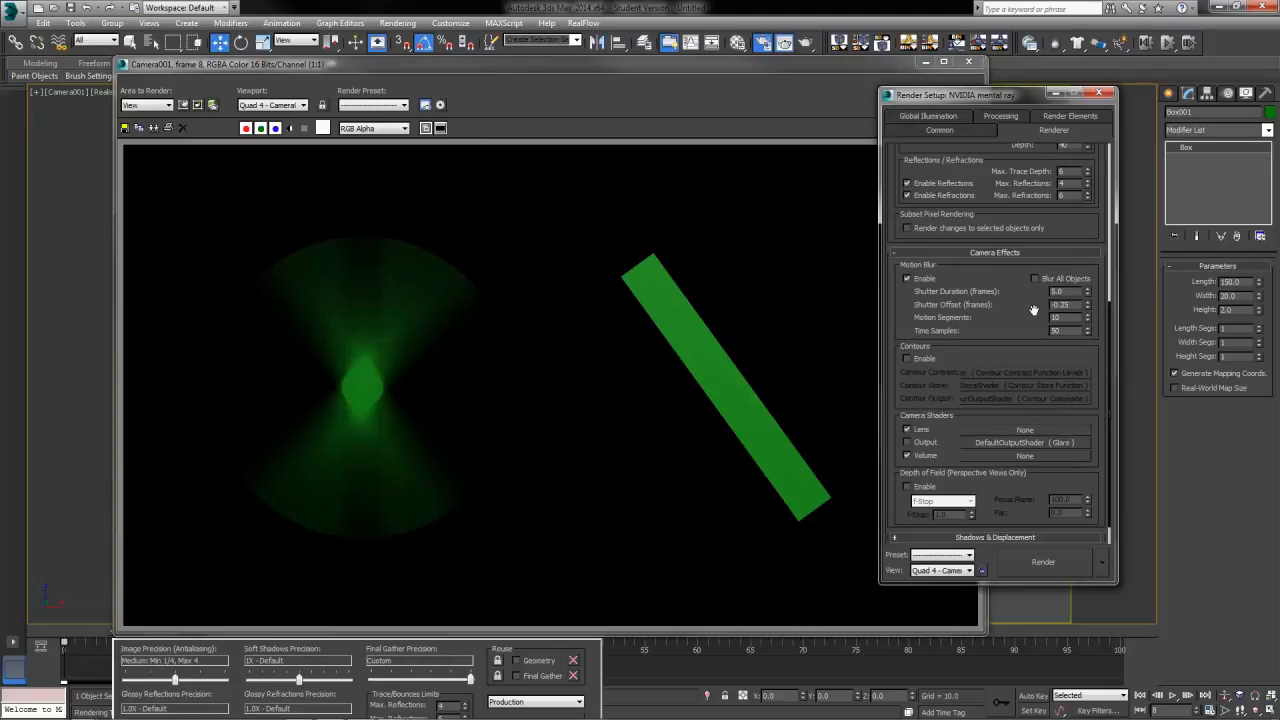
pyautogui.moveTo(1013, 306)
pyautogui.write('2')
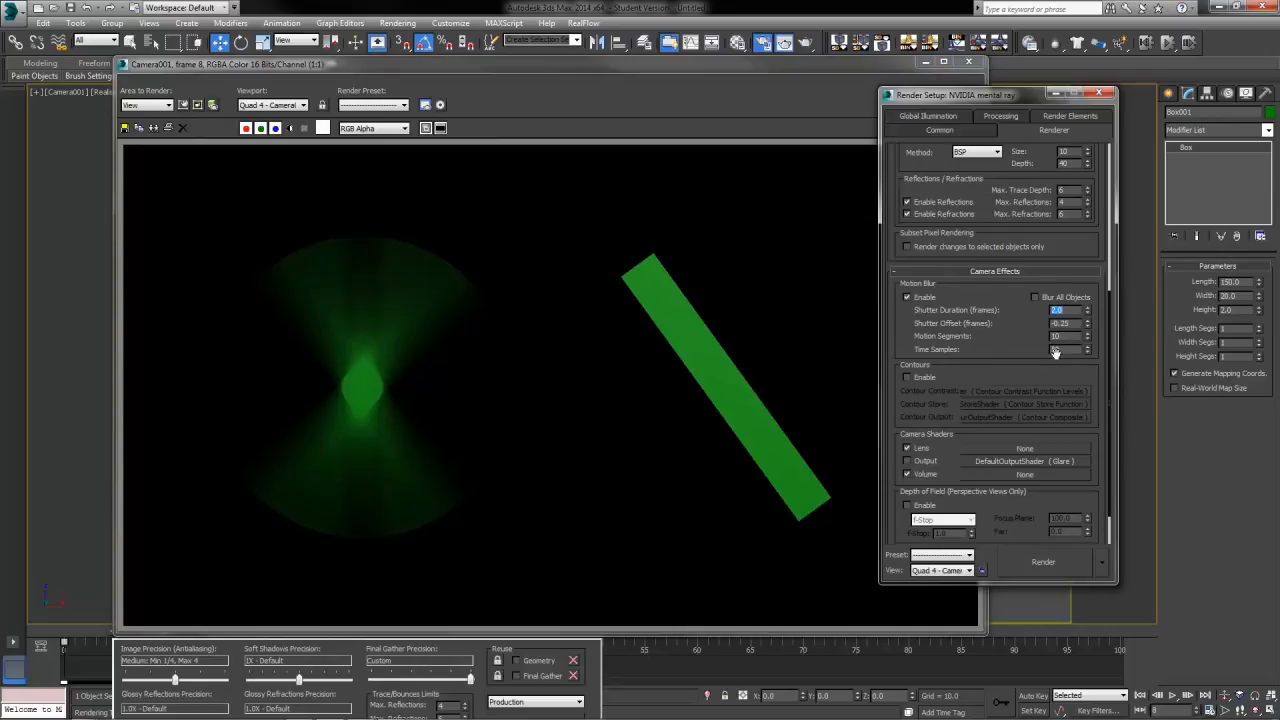
# Step: Render with a 15-frame shutter and bring the rendered frame window forward
pyautogui.click(1043, 561)
pyautogui.write('15')
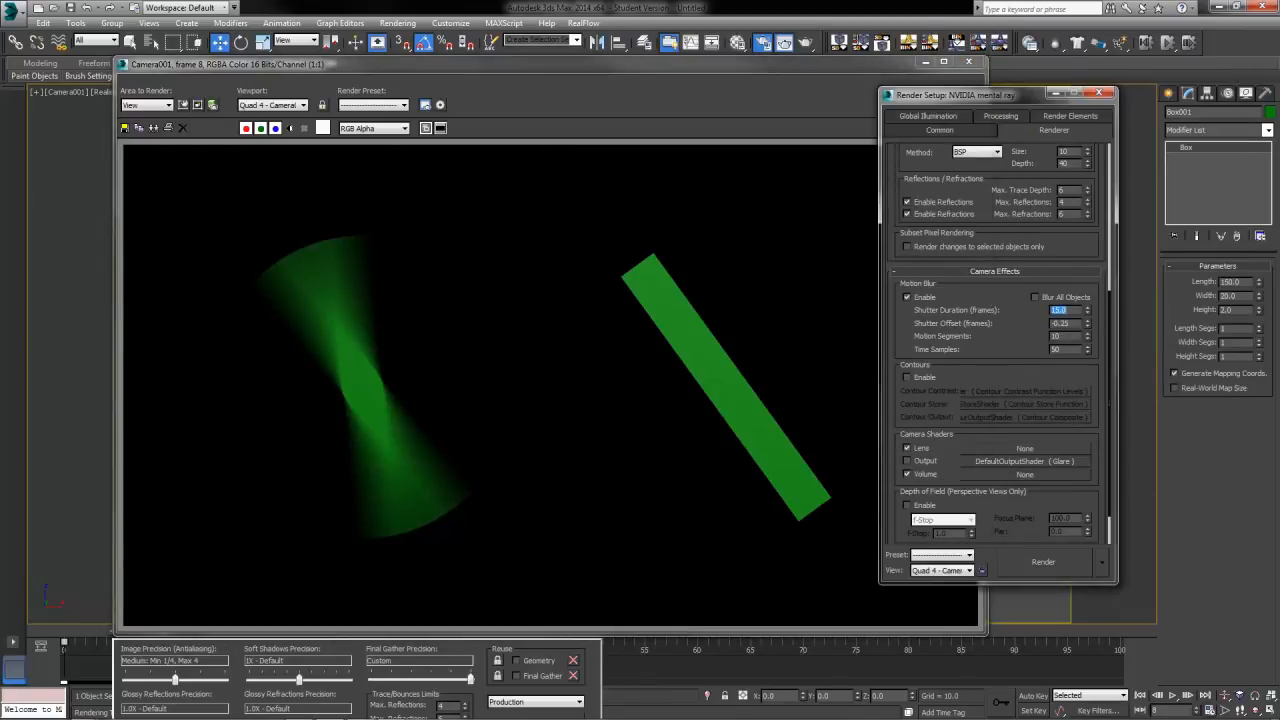
pyautogui.click(1043, 561)
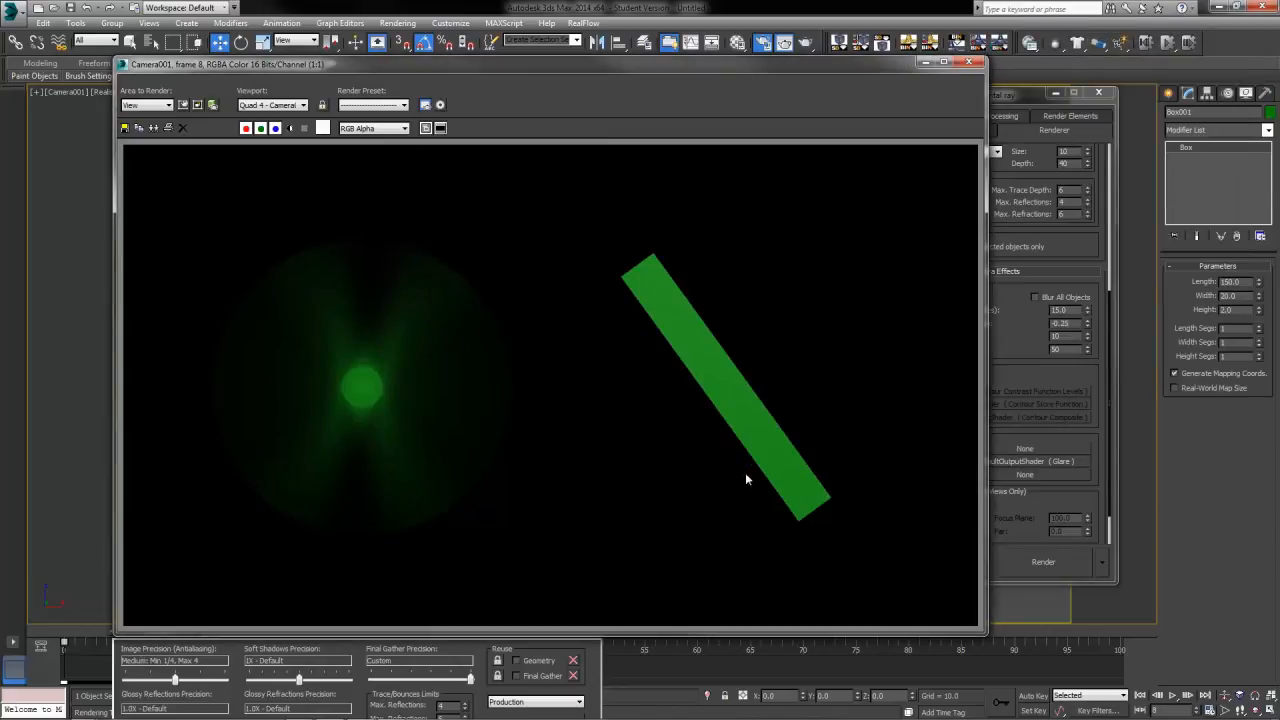
pyautogui.moveTo(655, 518)
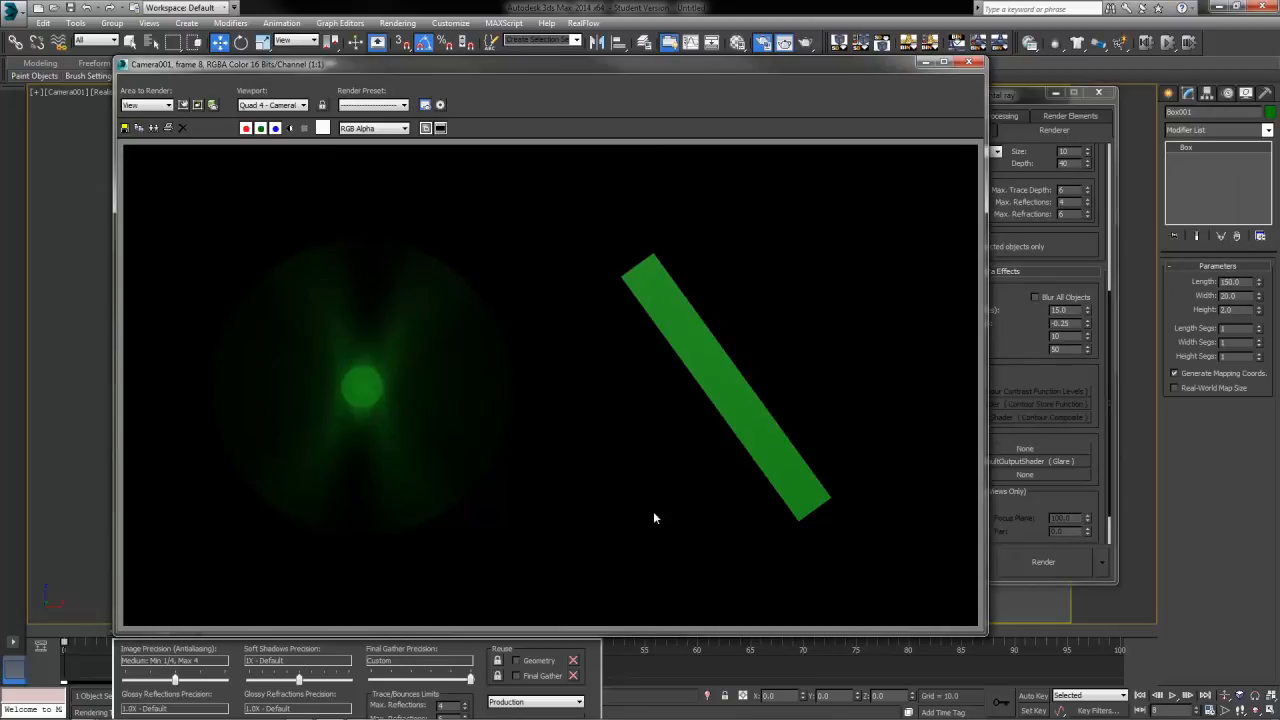
pyautogui.moveTo(685, 521)
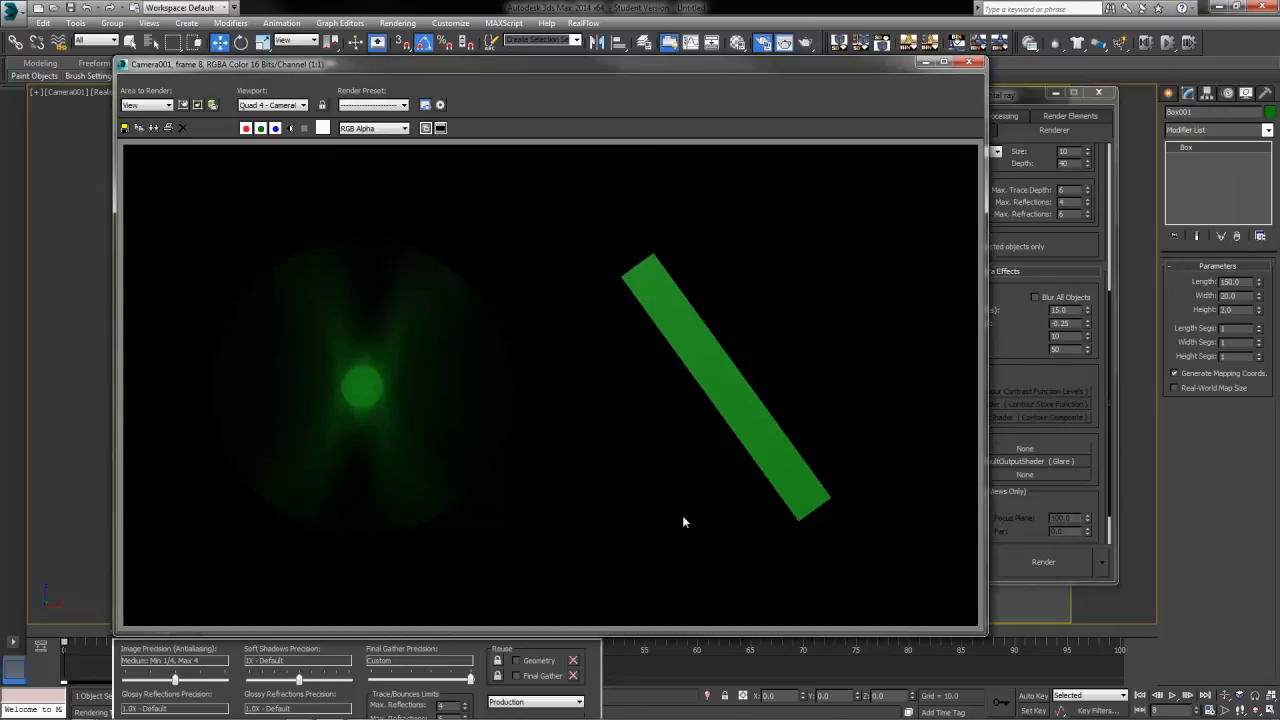
pyautogui.moveTo(820, 466)
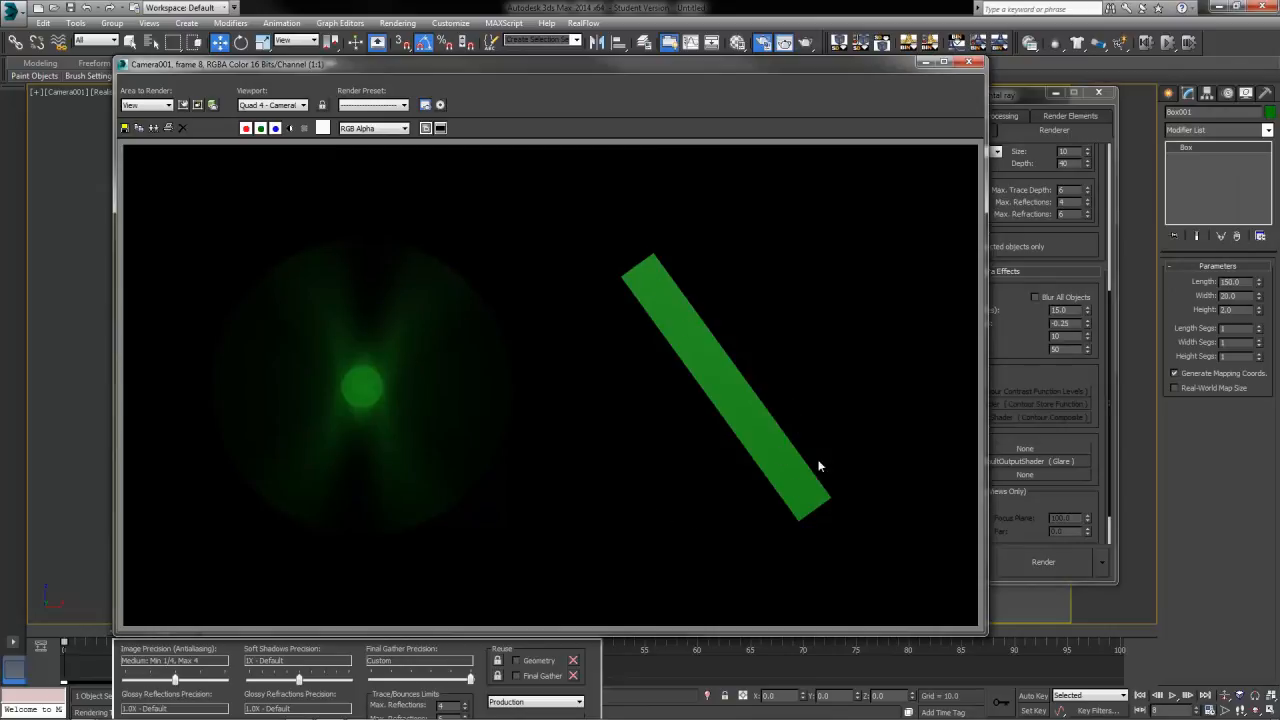
pyautogui.moveTo(393, 284)
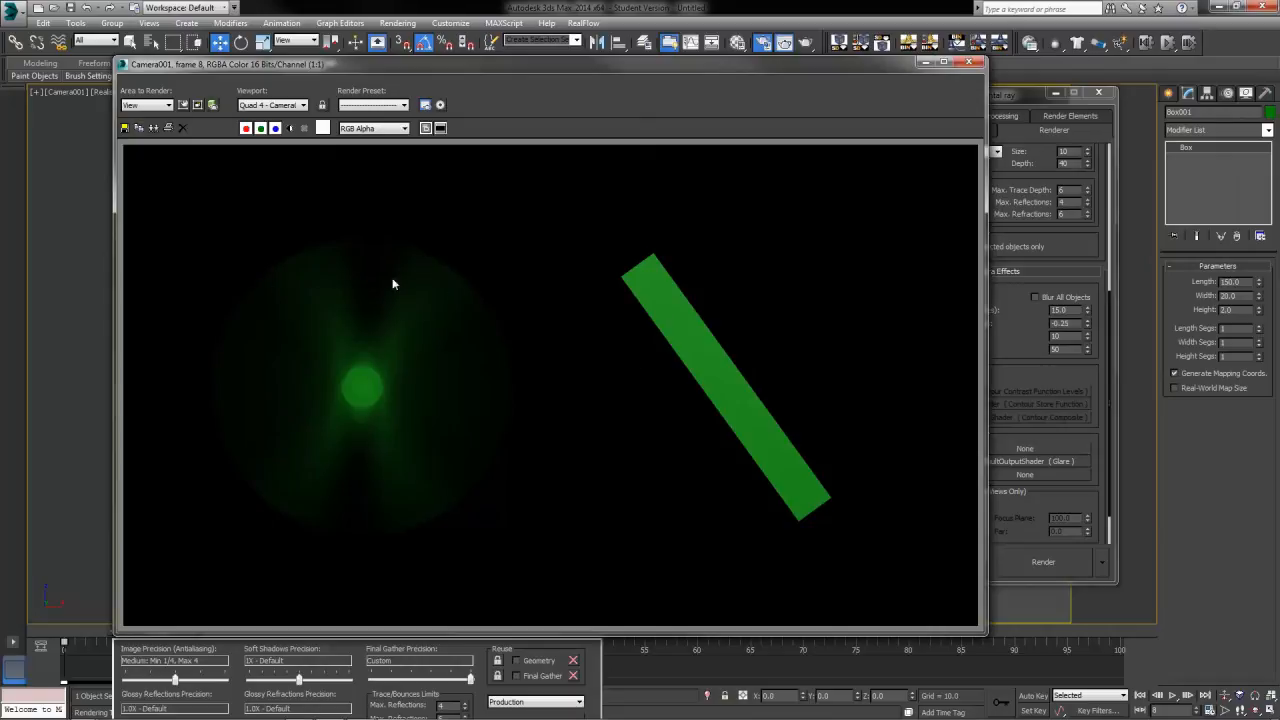